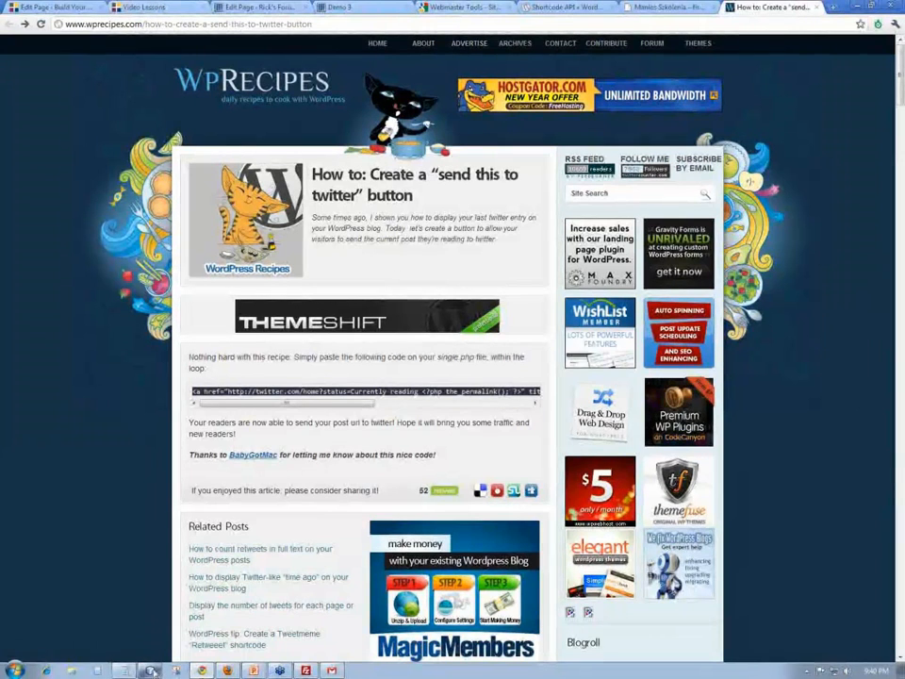
# Step: Switch from the Chrome WpRecipes tutorial to NetBeans with custom_functions.php open
pyautogui.click(773, 7)
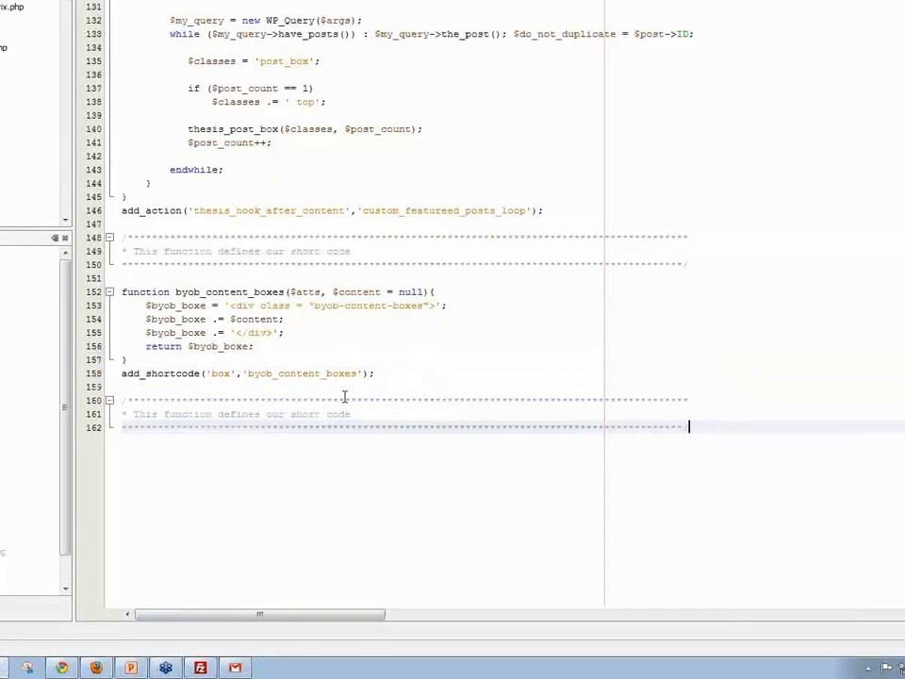
# Step: Edit the comment to read 'This function defines our twitter short code'
pyautogui.click(292, 415)
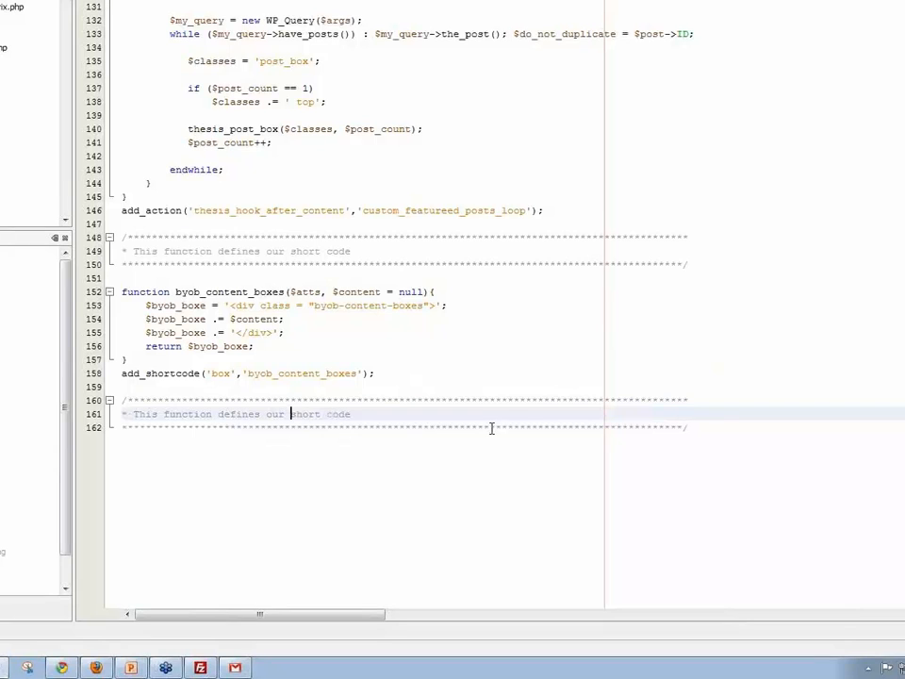
pyautogui.write('twitter')
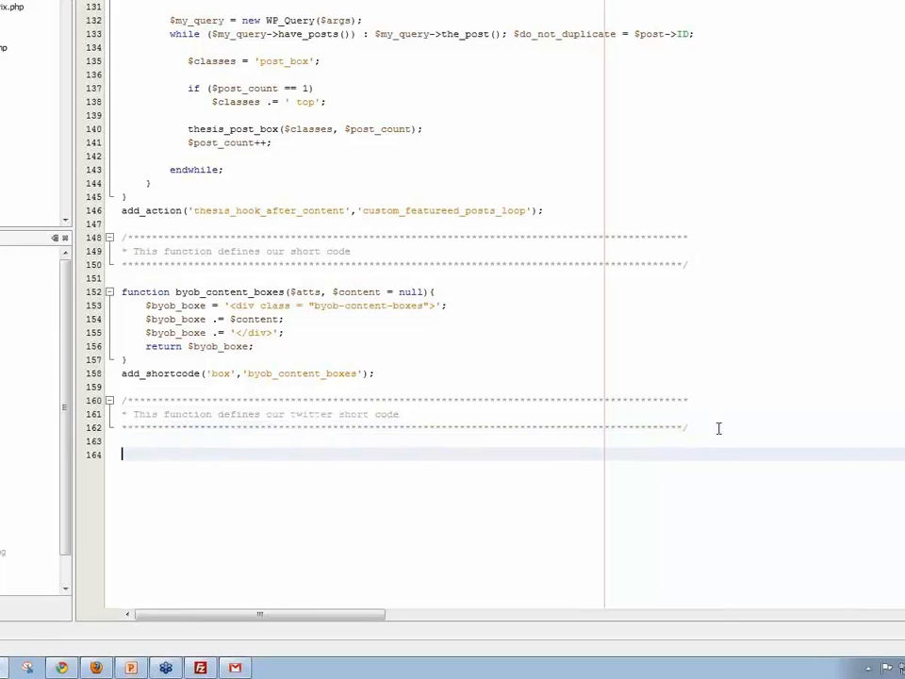
# Step: Declare an empty function byob_twitter(){ } below the comment, accepting the function autocomplete
pyautogui.write('fun')
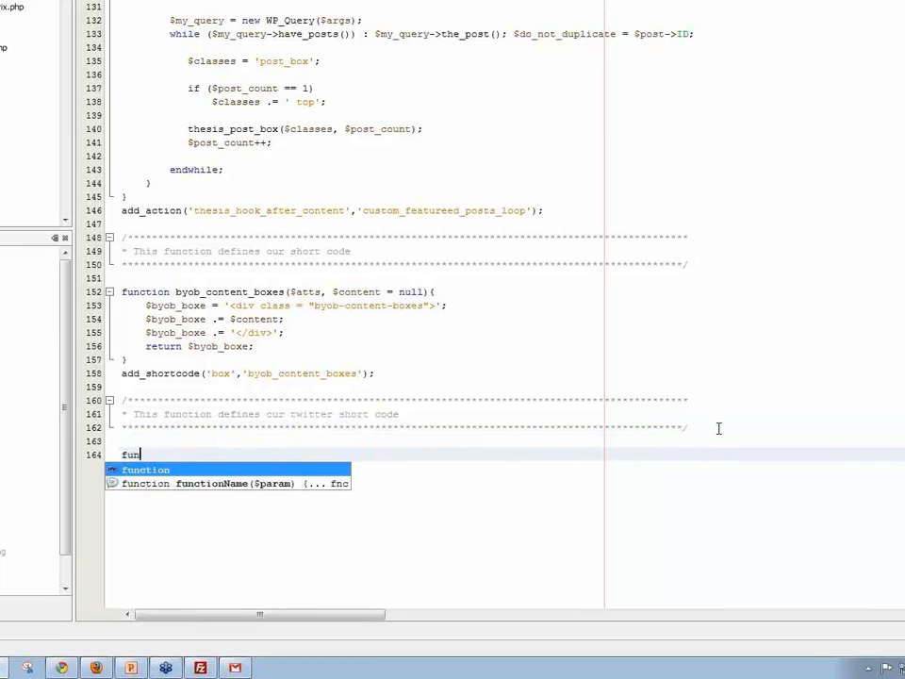
pyautogui.press('Tab')
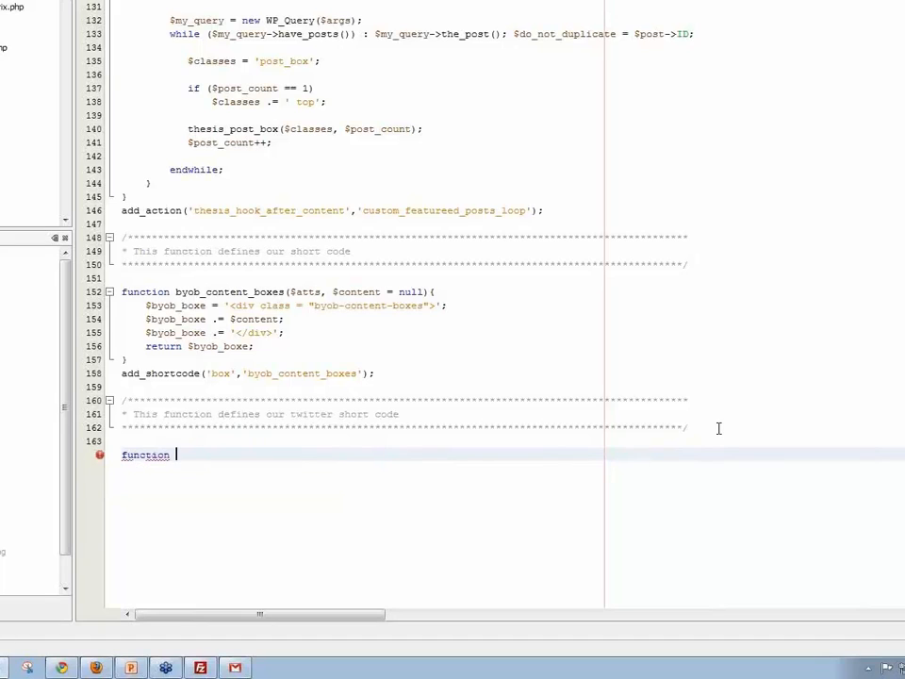
pyautogui.write('byob')
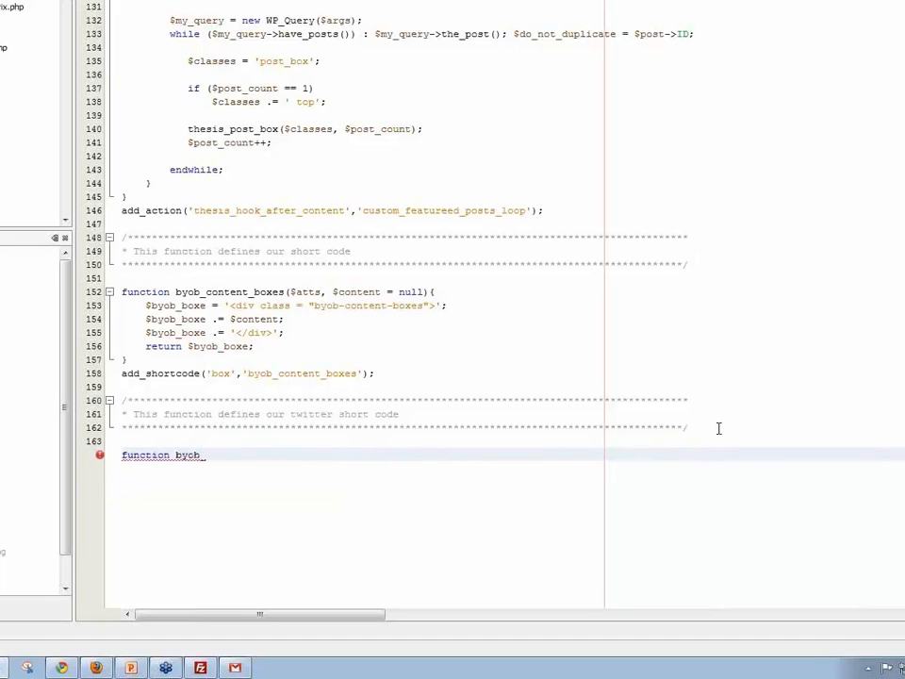
pyautogui.write('_twitt')
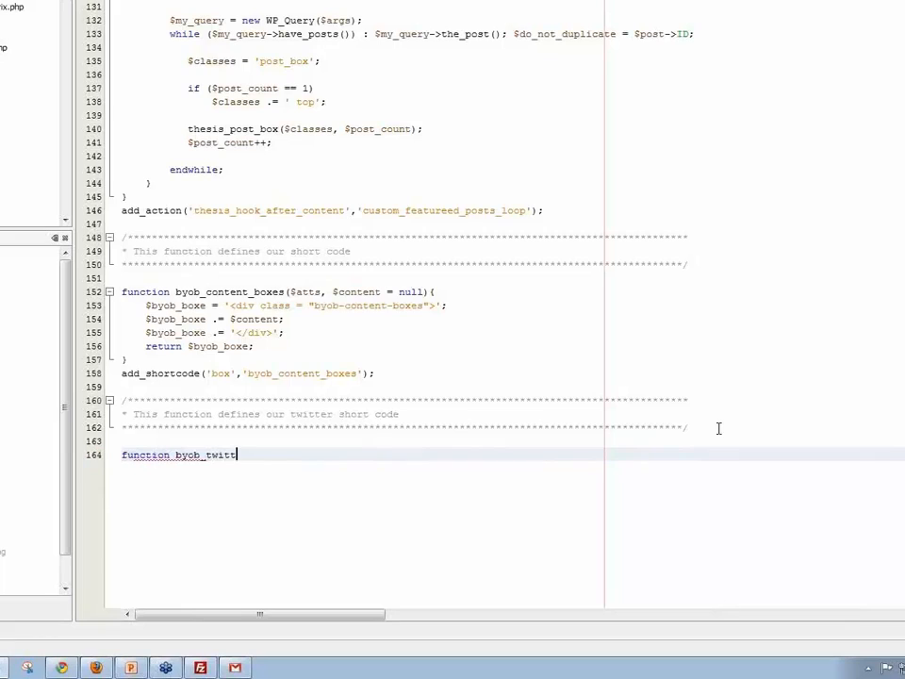
pyautogui.write('er')
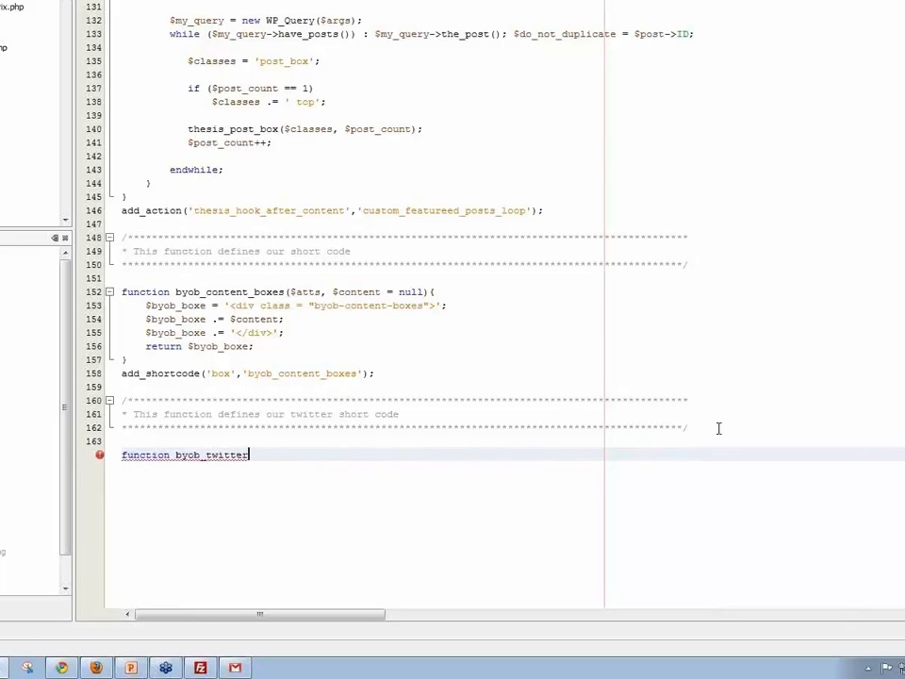
pyautogui.write('()')
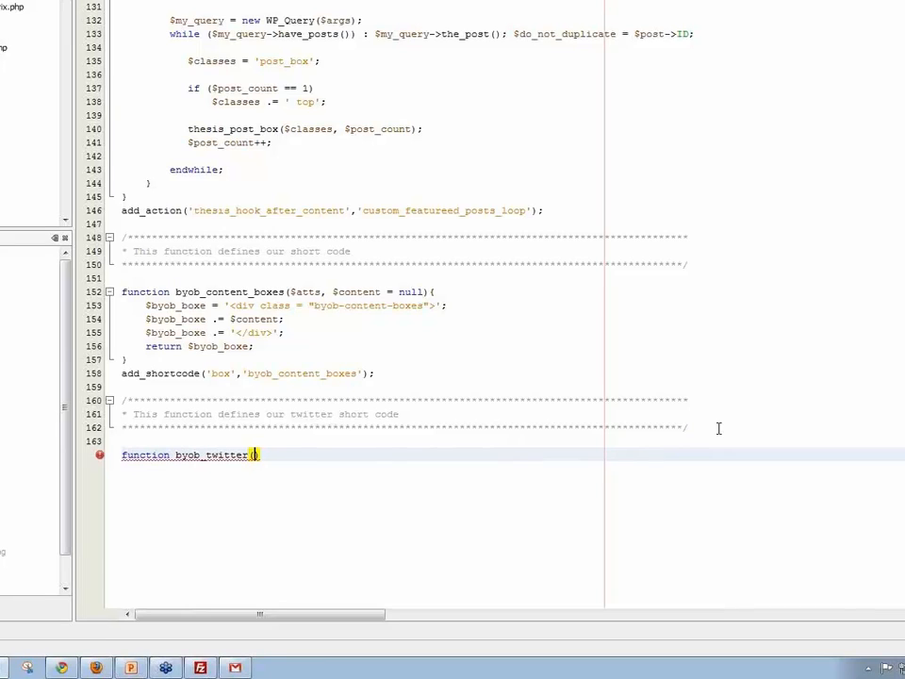
pyautogui.write(')')
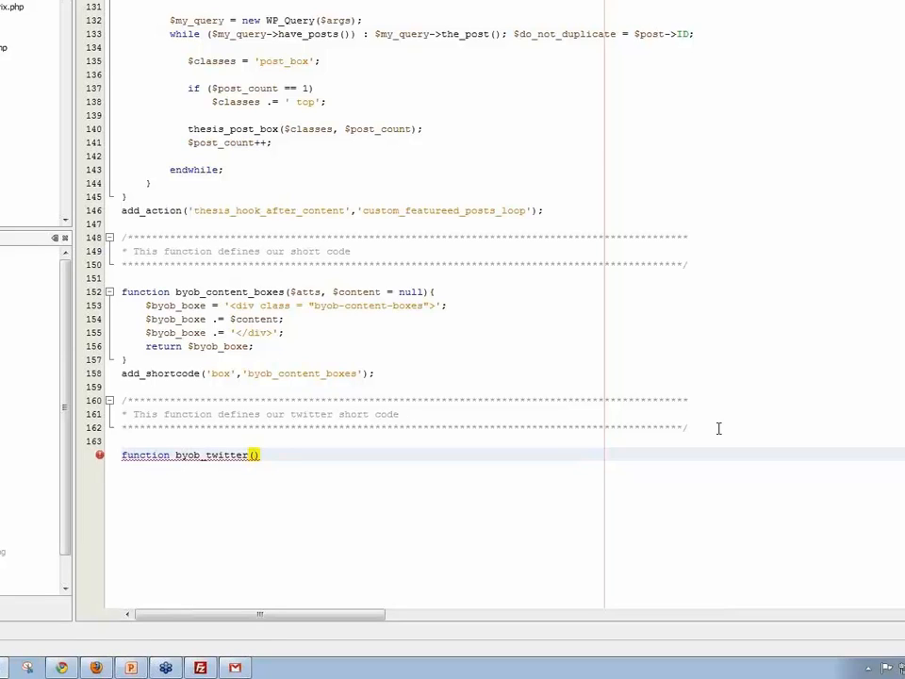
pyautogui.click(255, 454)
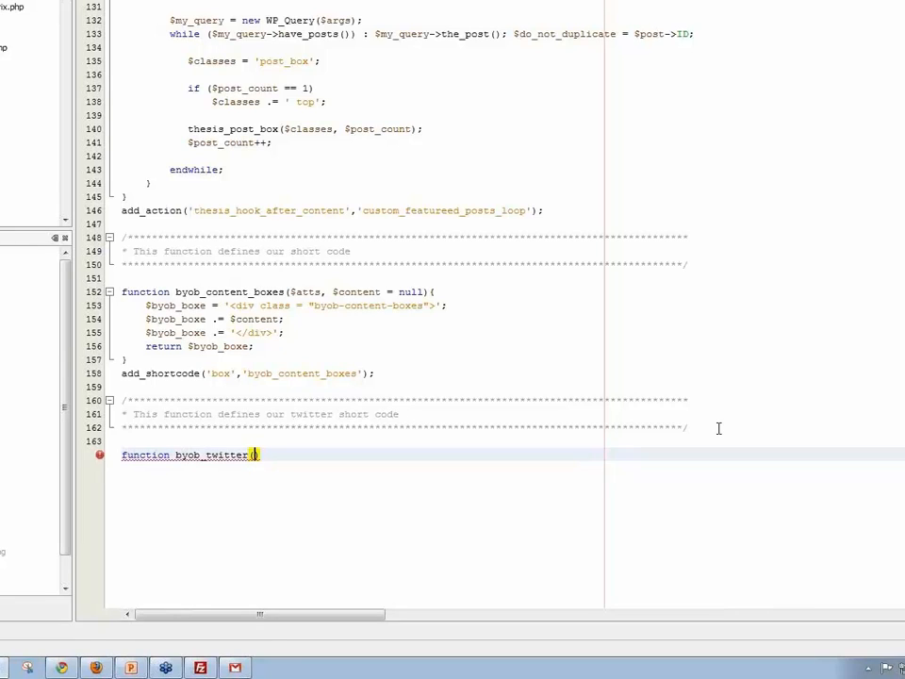
pyautogui.write(')')
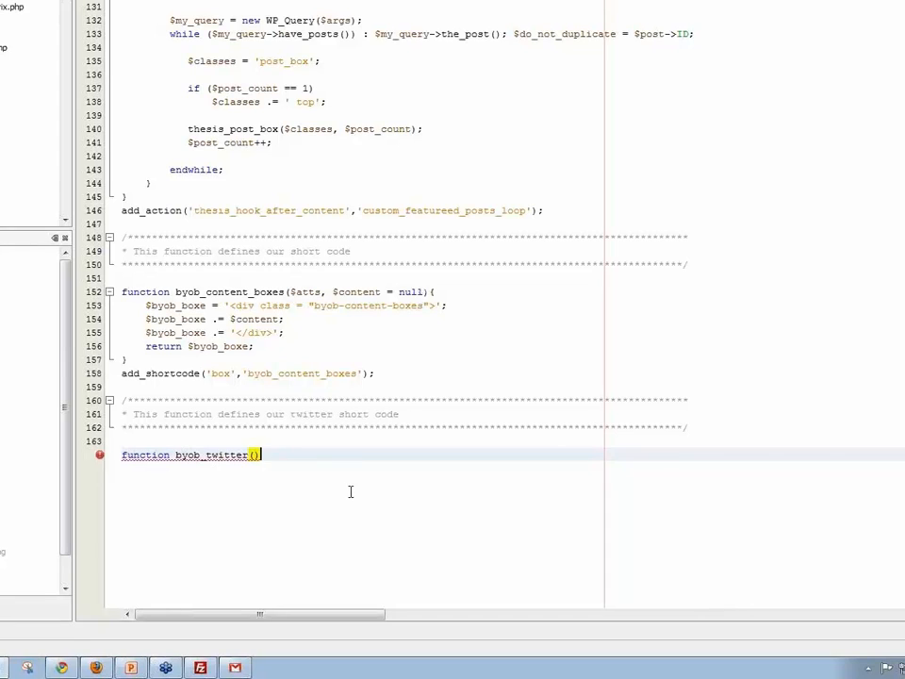
pyautogui.write('{')
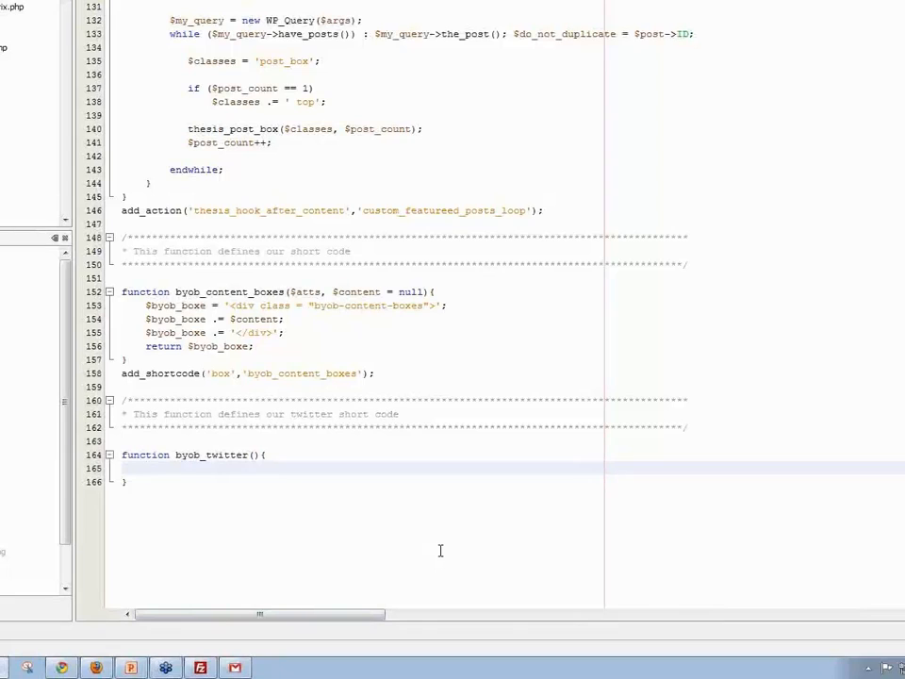
# Step: Start the $byob_twit = ' assignment inside byob_twitter() and paste the tutorial's Twitter link markup
pyautogui.write('by')
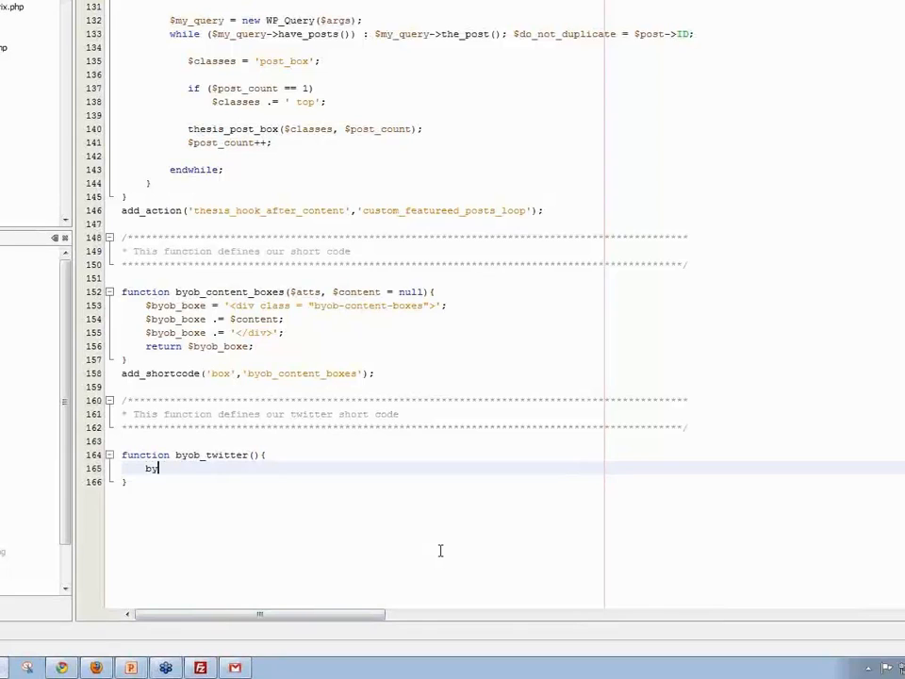
pyautogui.press('BackSpace')
pyautogui.write('$byob')
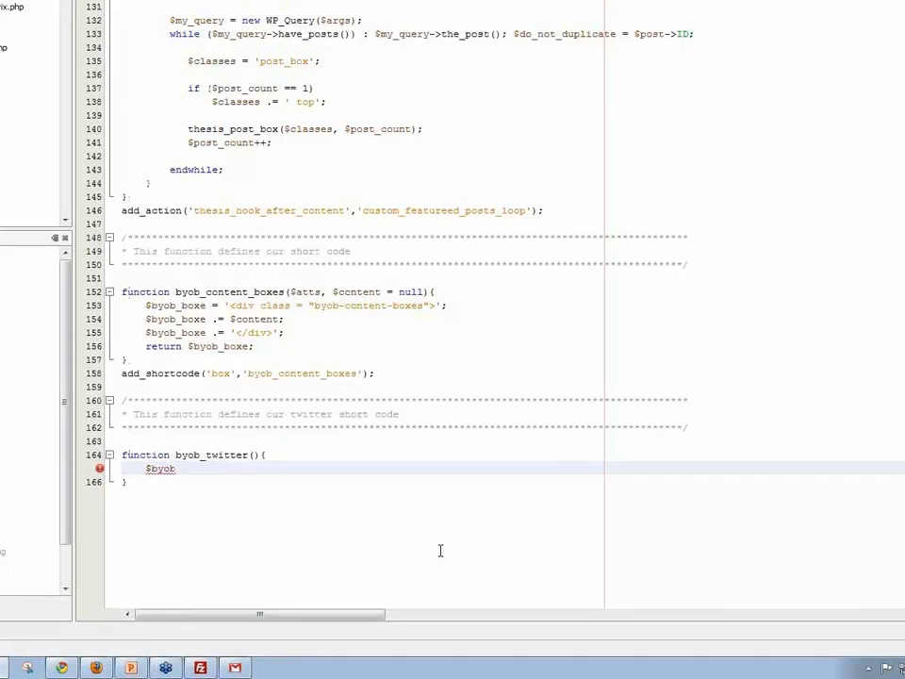
pyautogui.write('_tw')
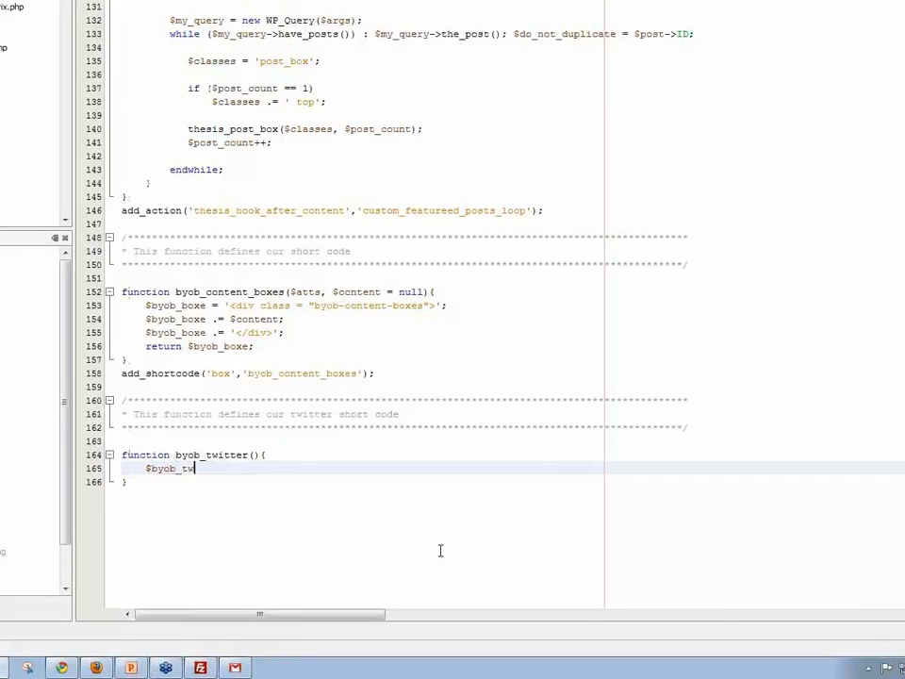
pyautogui.write('it =')
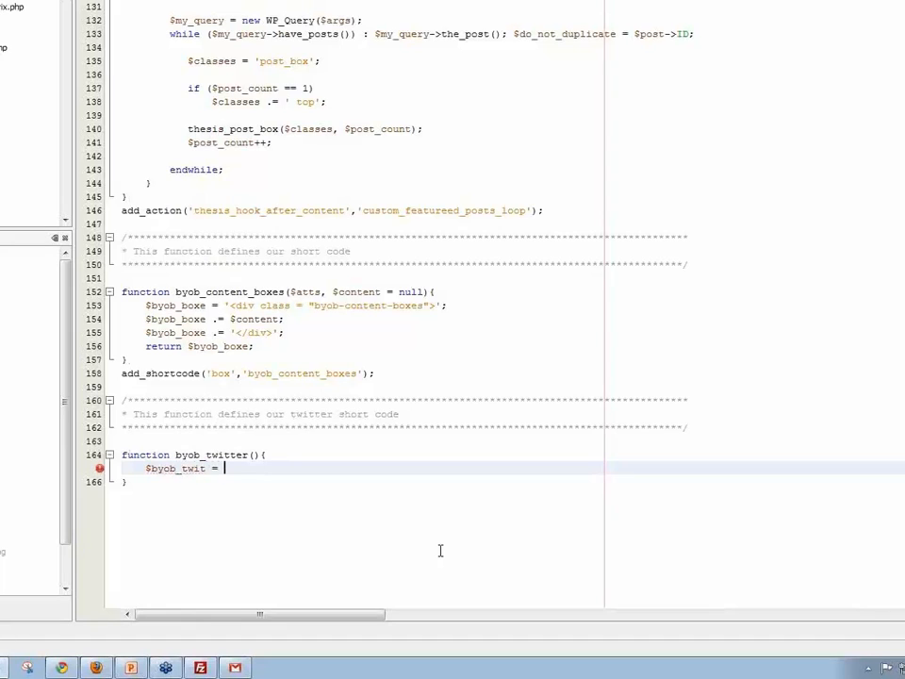
pyautogui.write("'")
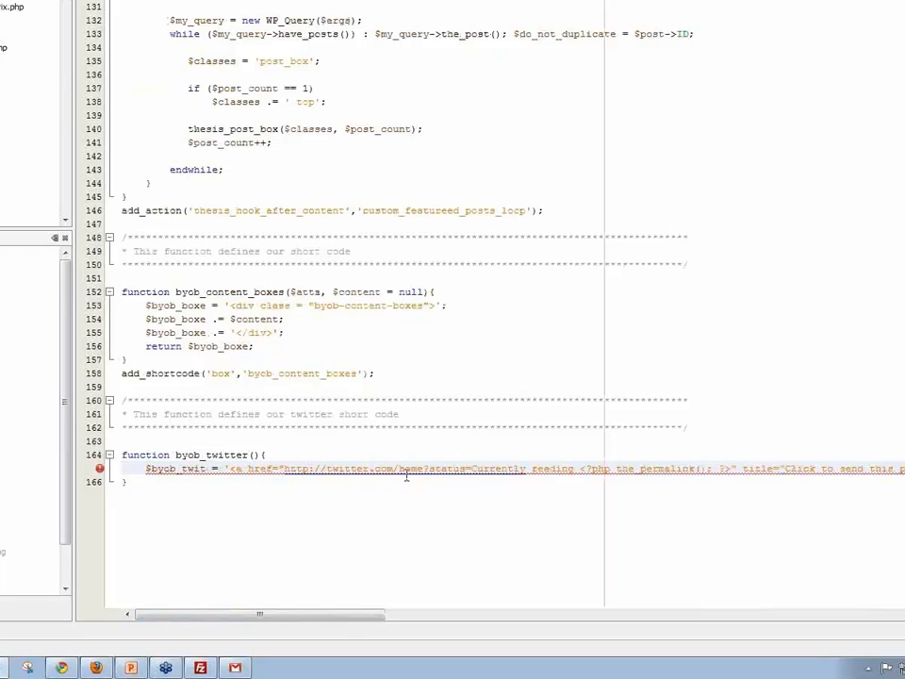
# Step: Split the link markup into three $byob_twit .= lines with the_permalink() in the middle
pyautogui.click(467, 467)
pyautogui.write('$byob_twit ')
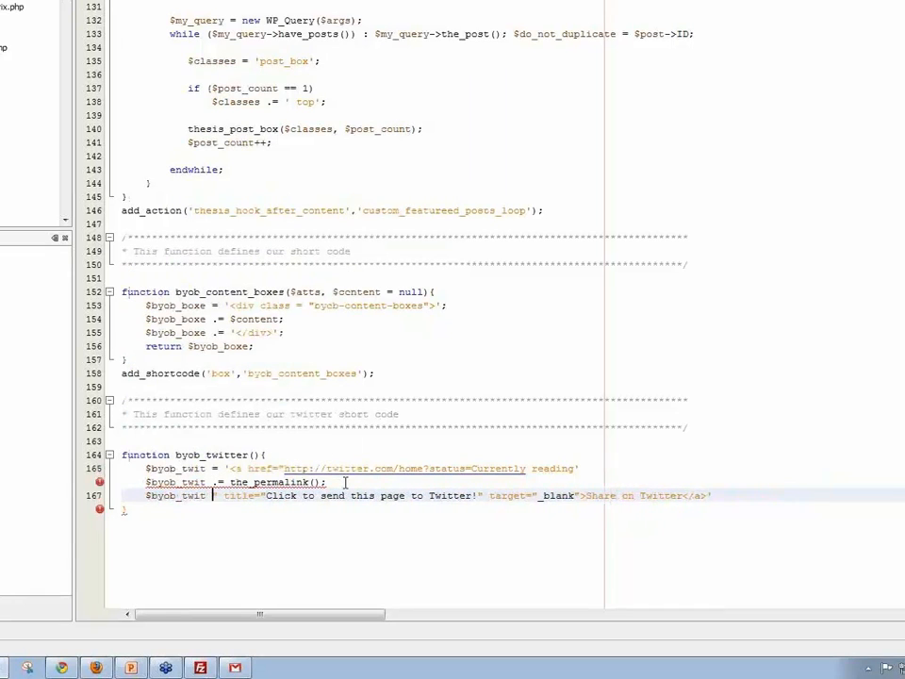
pyautogui.write('.=')
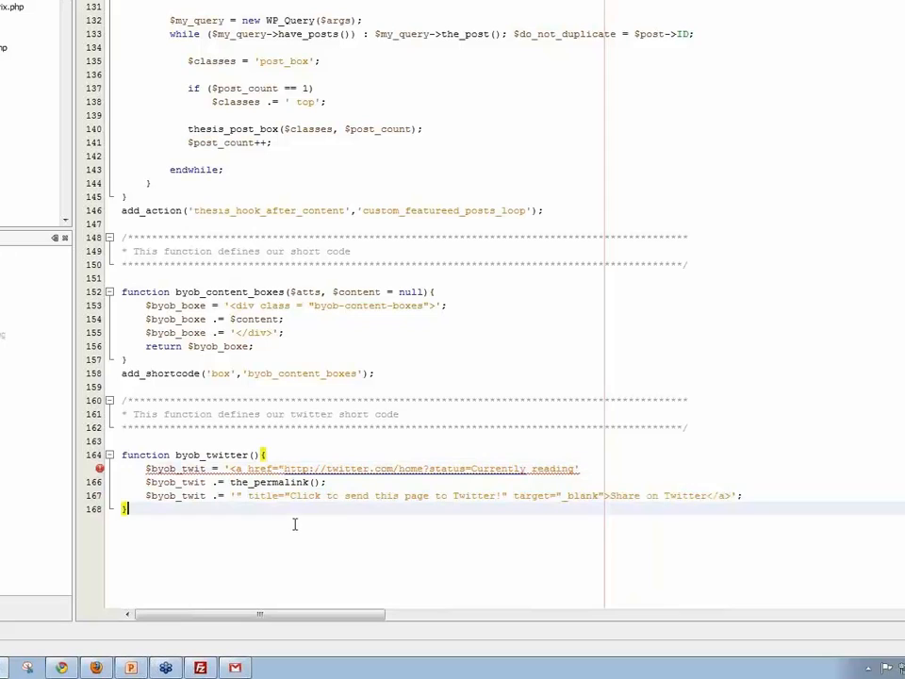
pyautogui.moveTo(268, 532)
pyautogui.write("';")
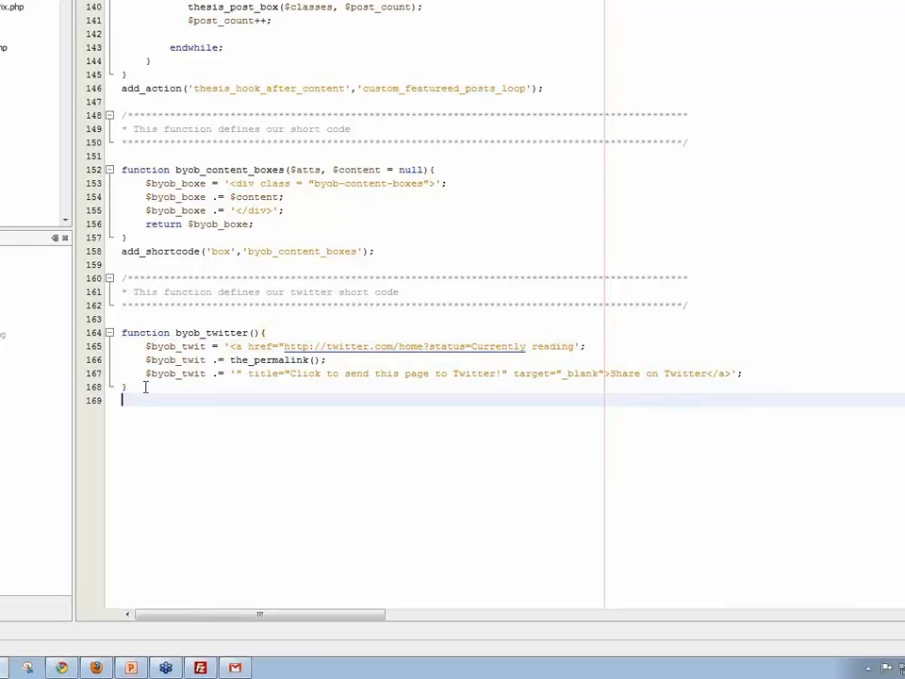
# Step: Register the shortcode with add_shortcode('twit', 'byob_twitter')
pyautogui.write('s')
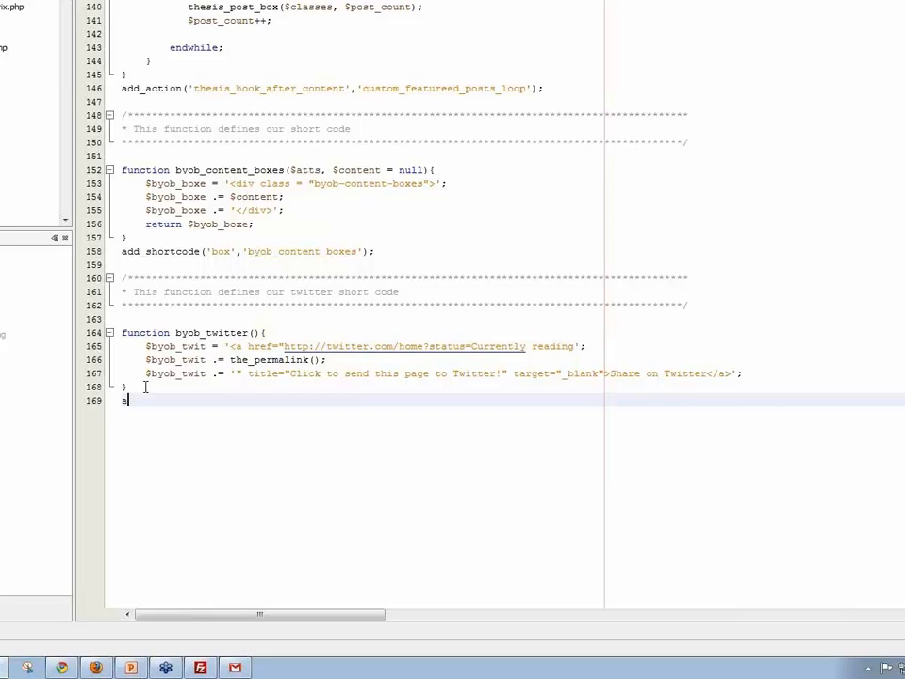
pyautogui.write('add')
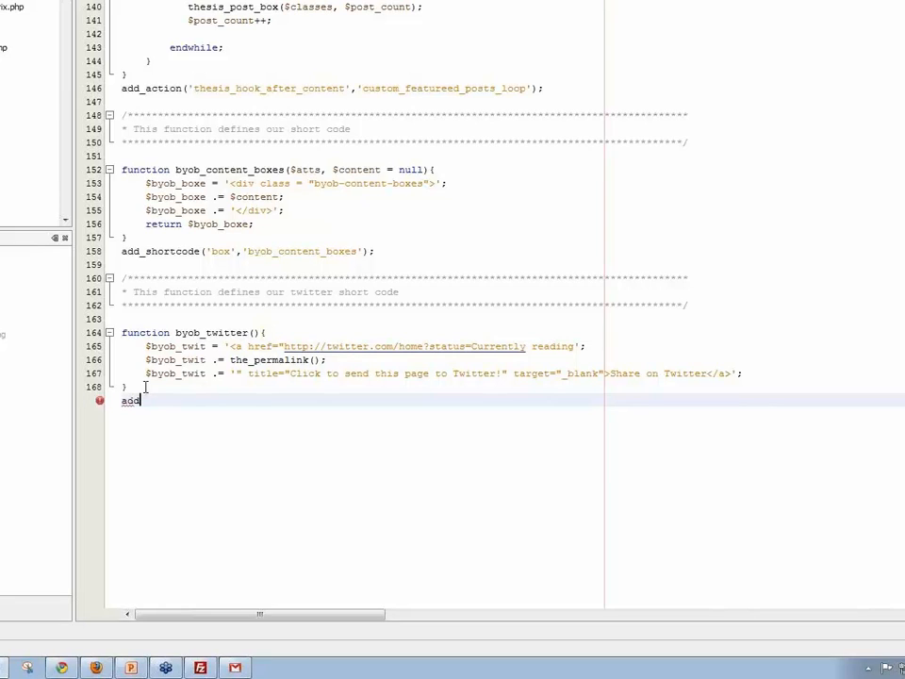
pyautogui.write('_ah')
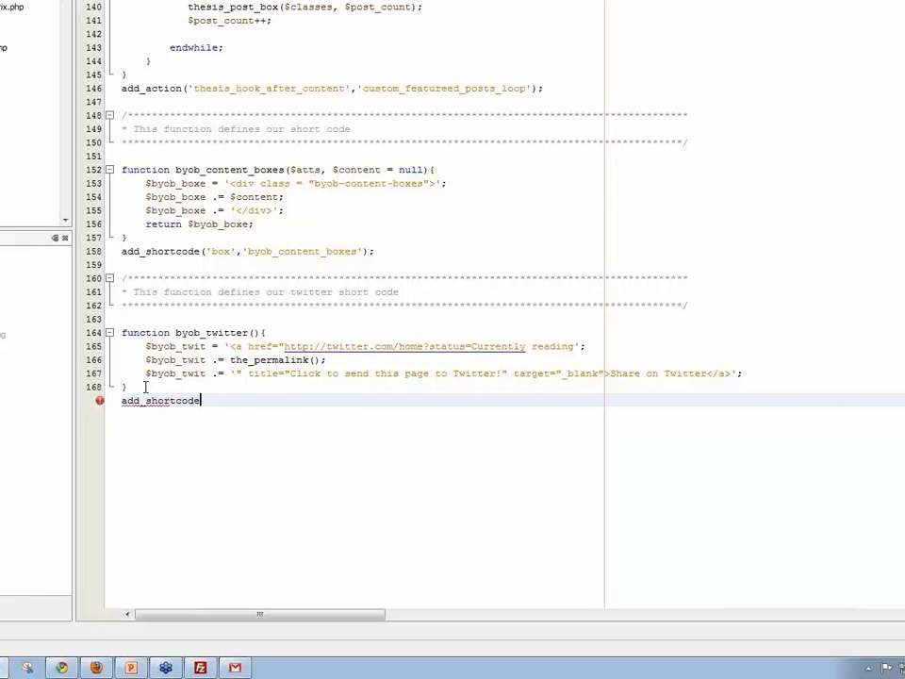
pyautogui.write('()')
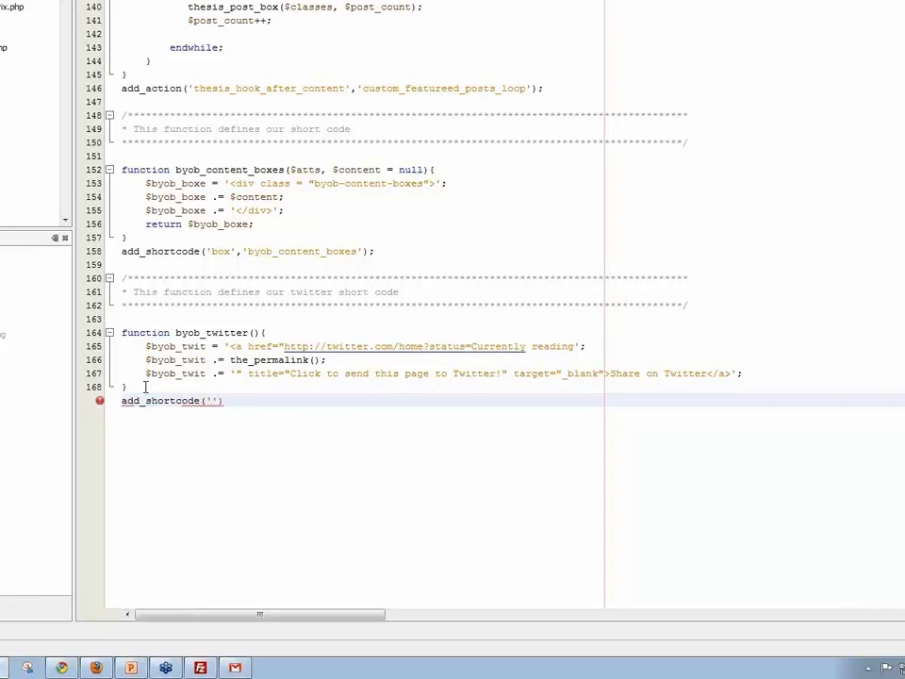
pyautogui.write('twi')
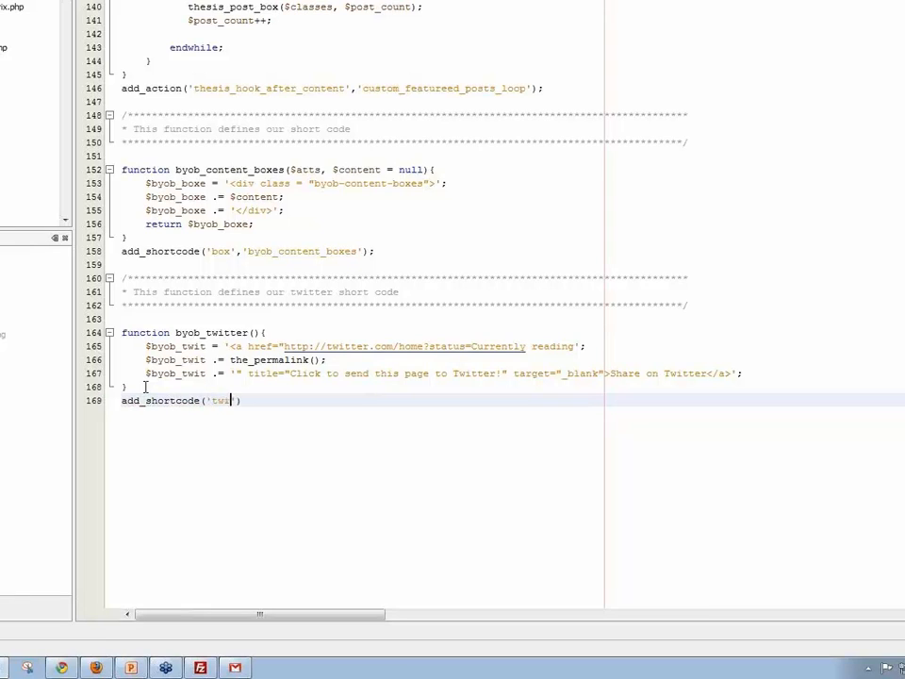
pyautogui.write("t'")
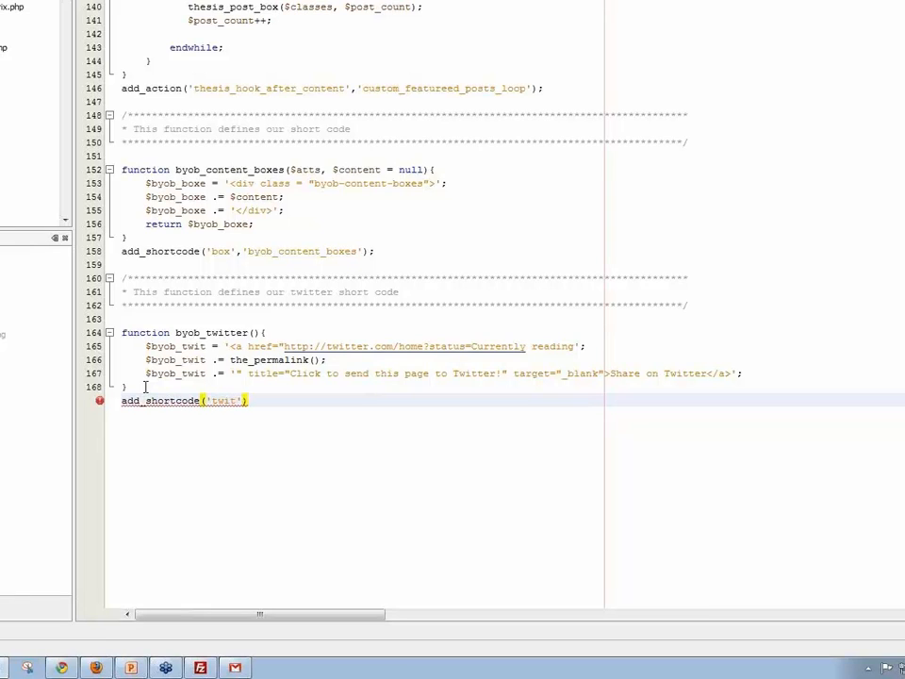
pyautogui.write(",'byob_twitter'")
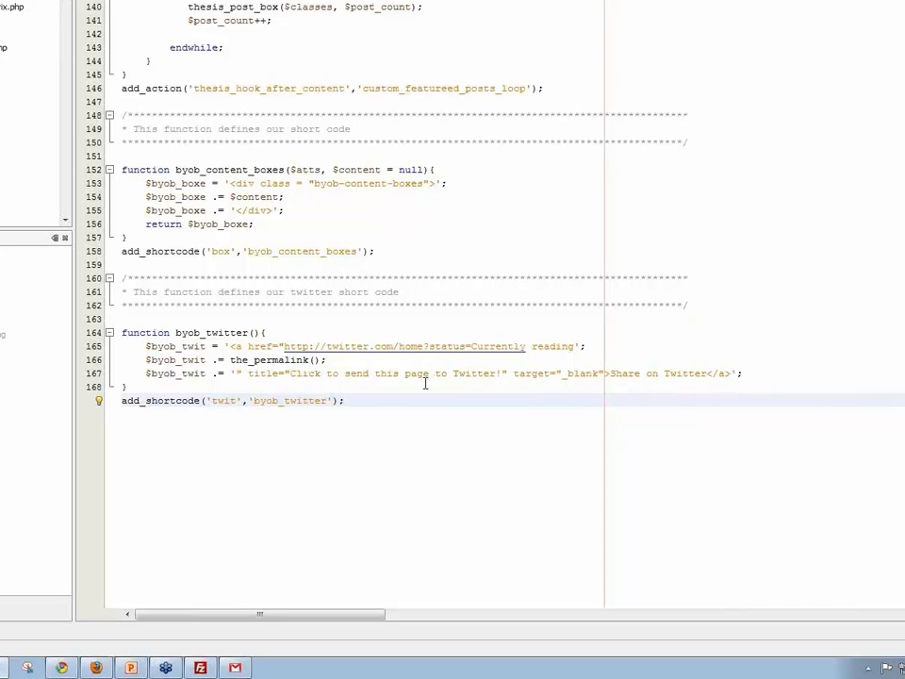
# Step: End byob_twitter() with return $byob_twit;
pyautogui.click(230, 399)
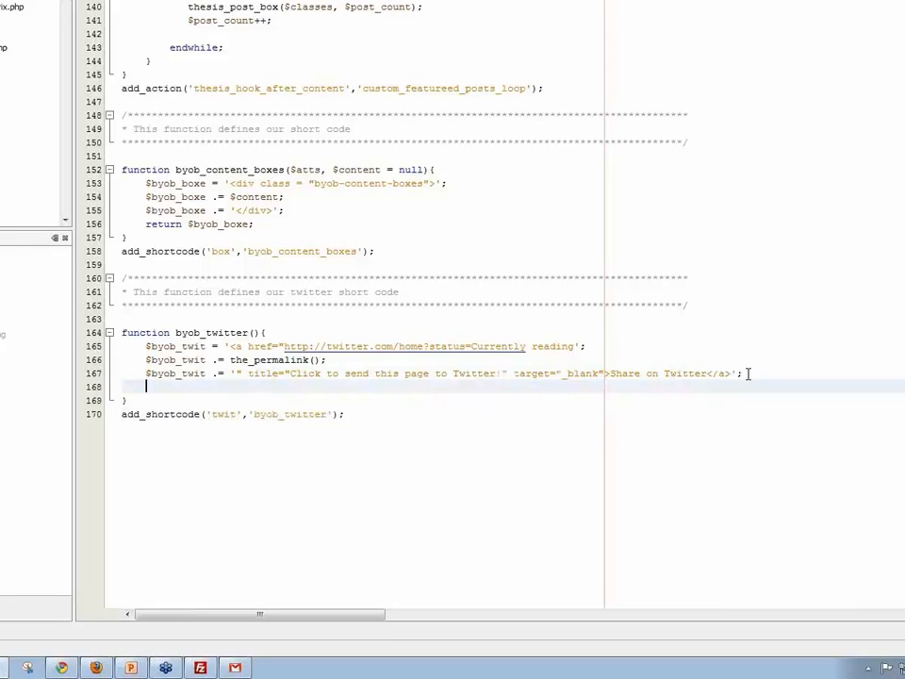
pyautogui.write('return')
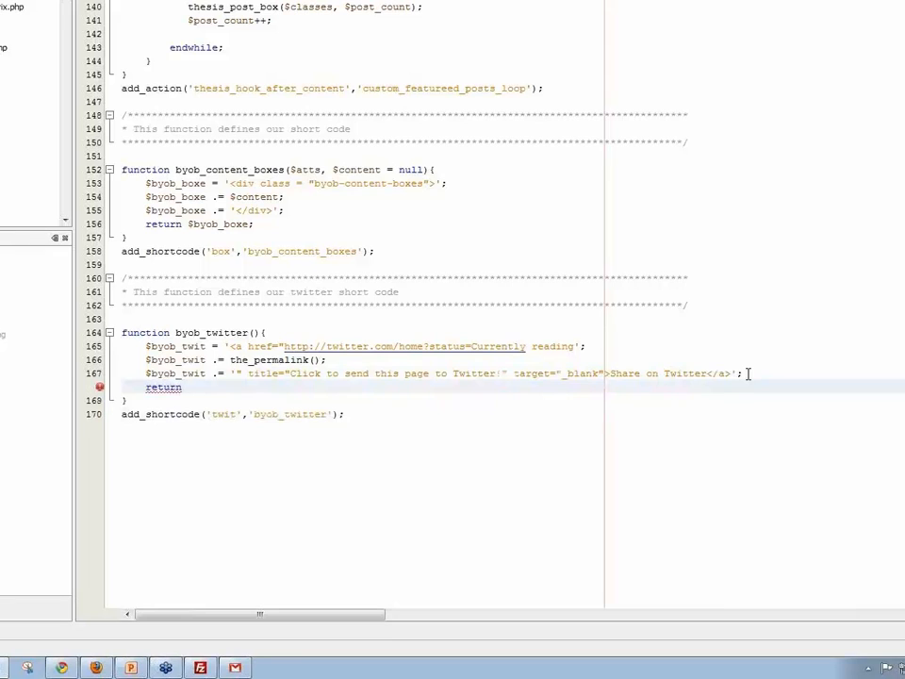
pyautogui.write('$')
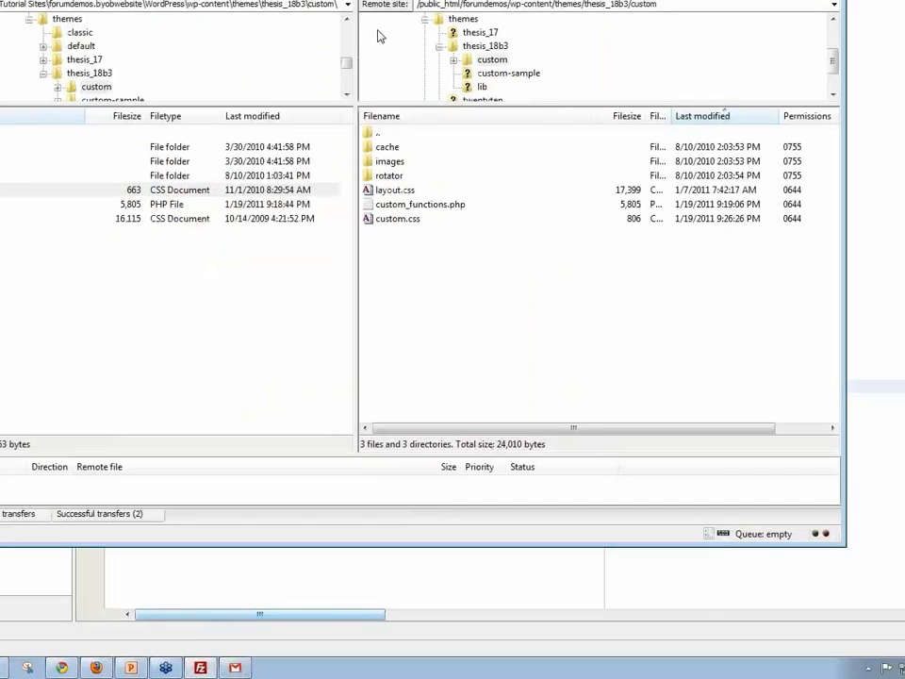
# Step: Upload custom_functions.php to the theme's custom folder, overwriting the remote copy
pyautogui.rightClick(166, 204)
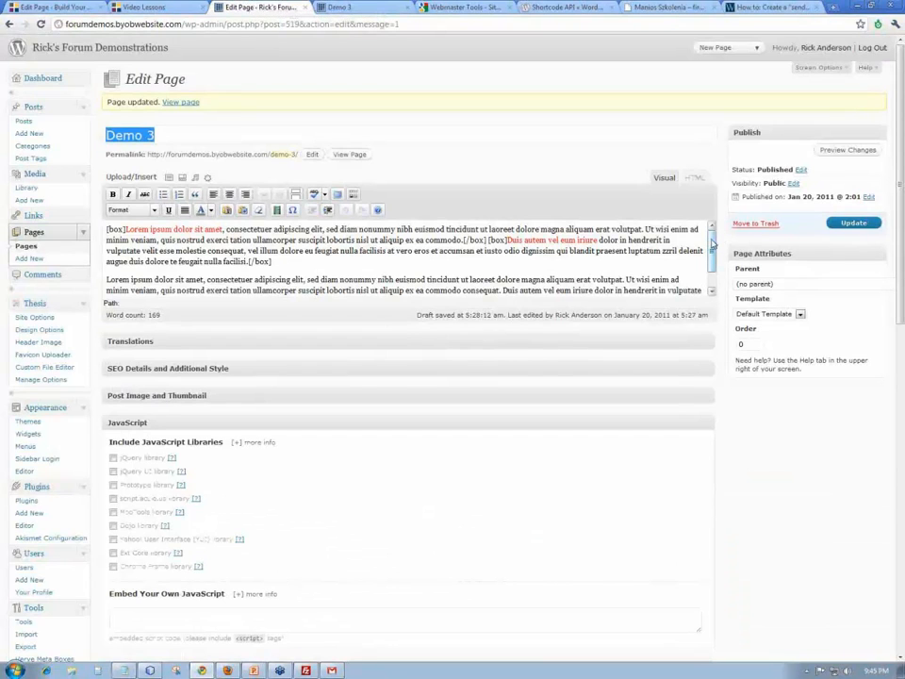
# Step: Insert the [twit] shortcode at the start of Demo 3's second paragraph and update the page
pyautogui.scroll(-3)
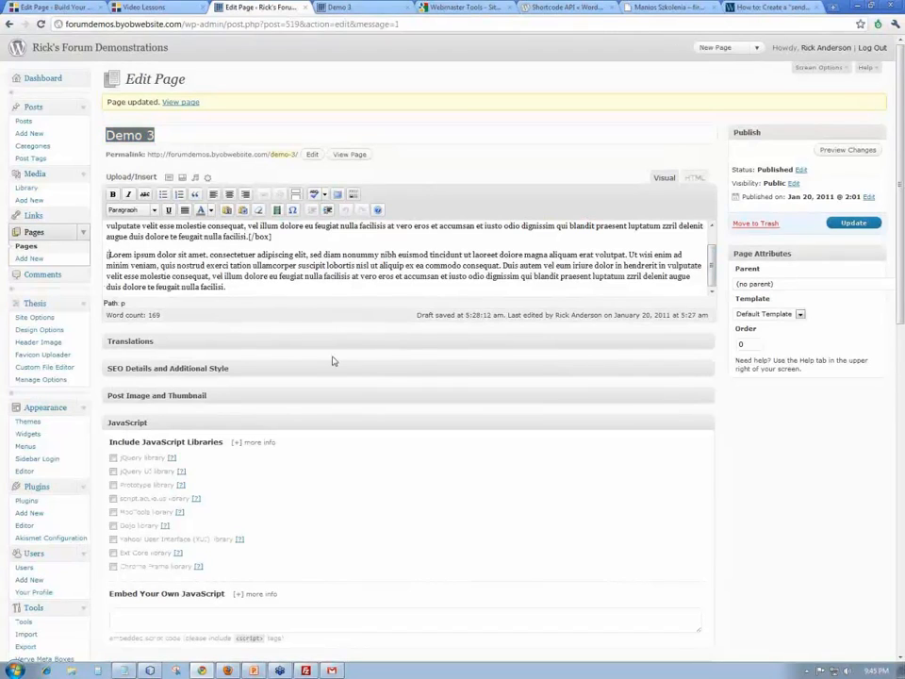
pyautogui.write('twit]')
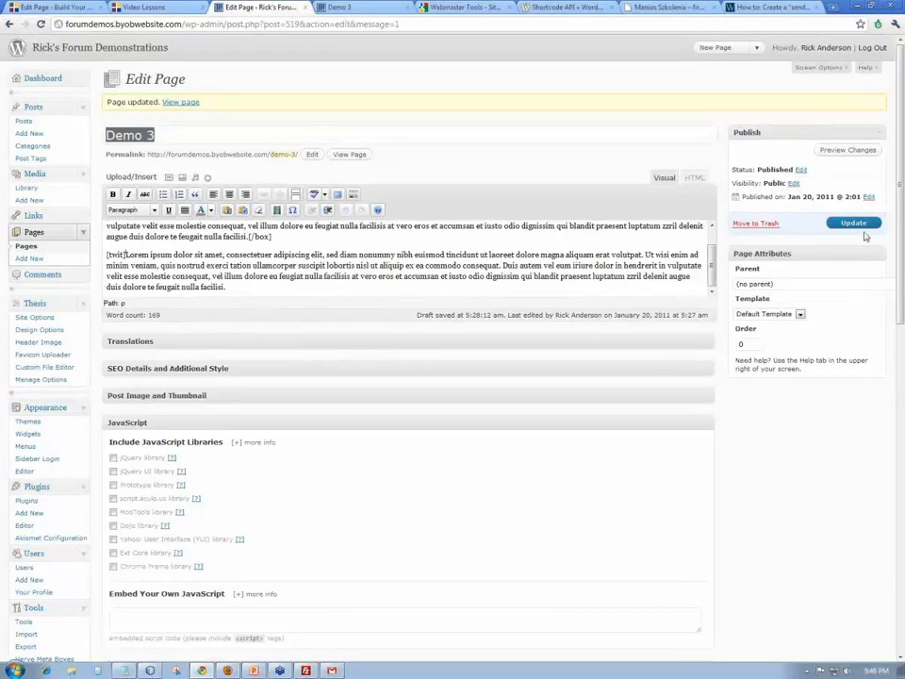
pyautogui.click(852, 222)
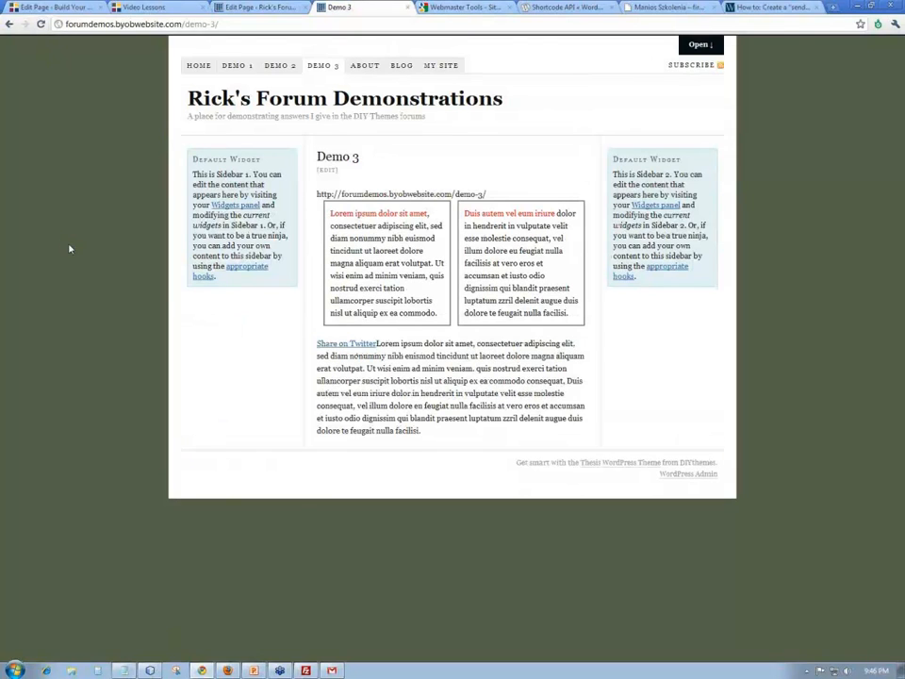
pyautogui.moveTo(347, 343)
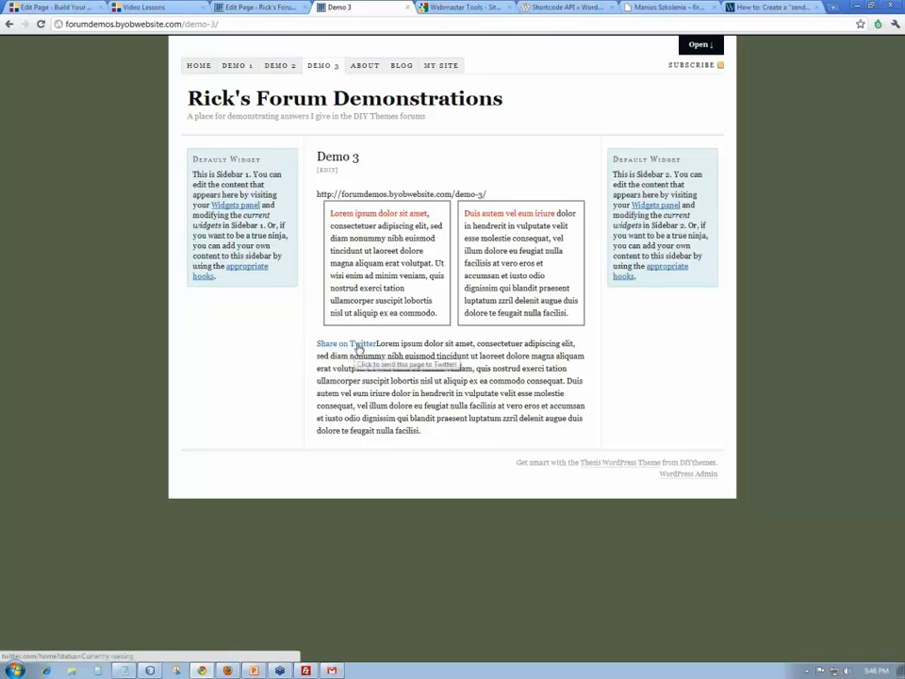
# Step: Follow the Share on Twitter link on the live Demo 3 page to Twitter's sign-in
pyautogui.click(339, 343)
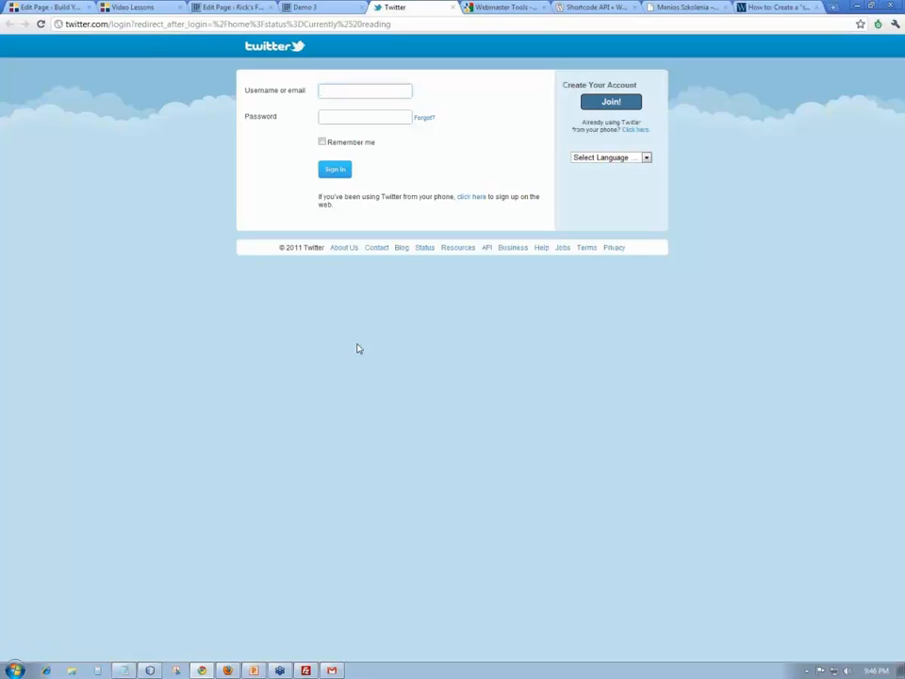
# Step: Leave the Twitter sign-in page and return to the Demo 3 tab
pyautogui.click(366, 90)
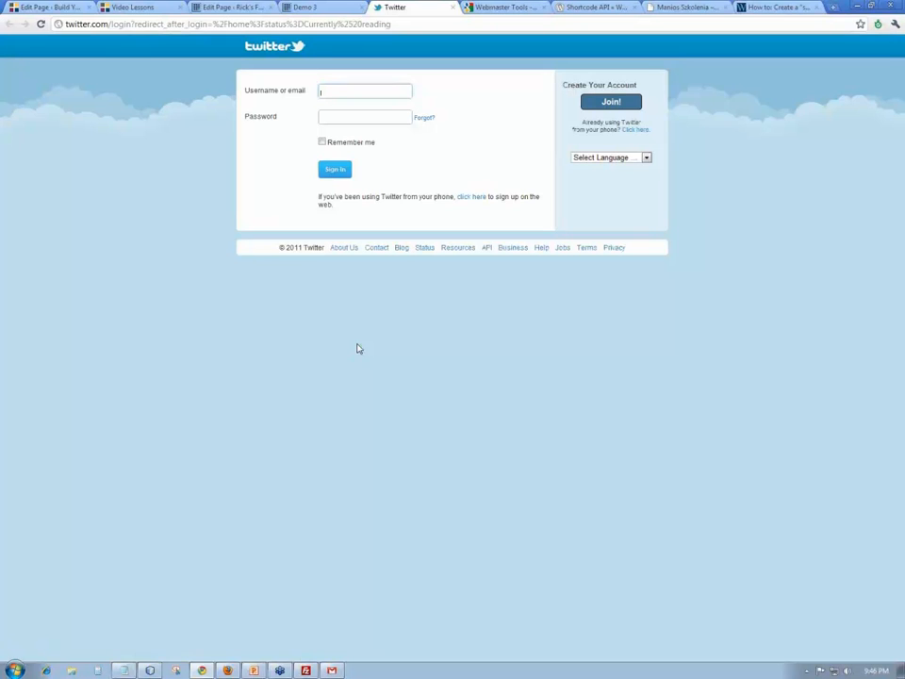
pyautogui.click(302, 8)
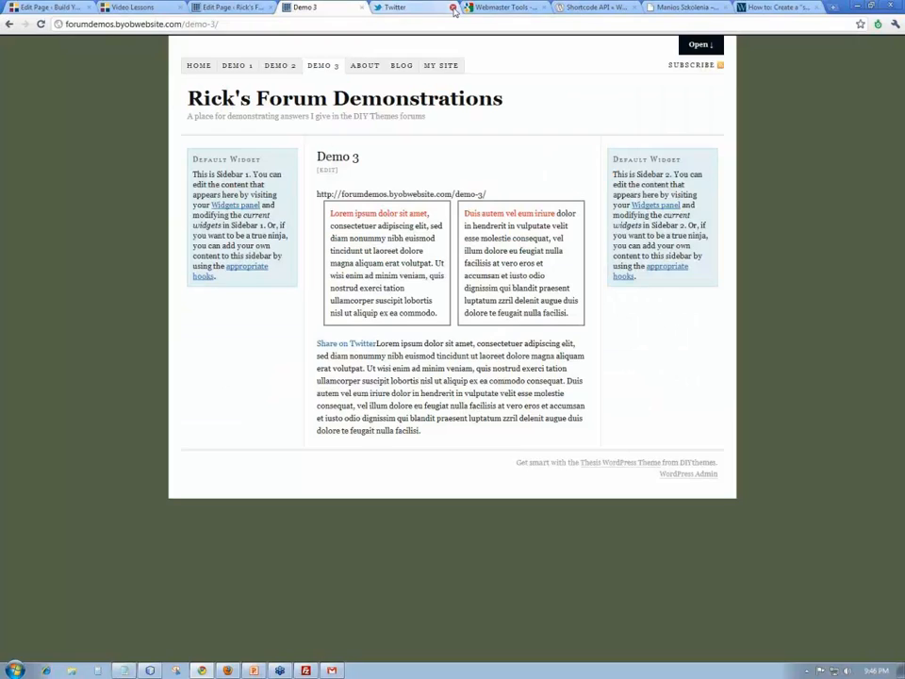
pyautogui.moveTo(345, 343)
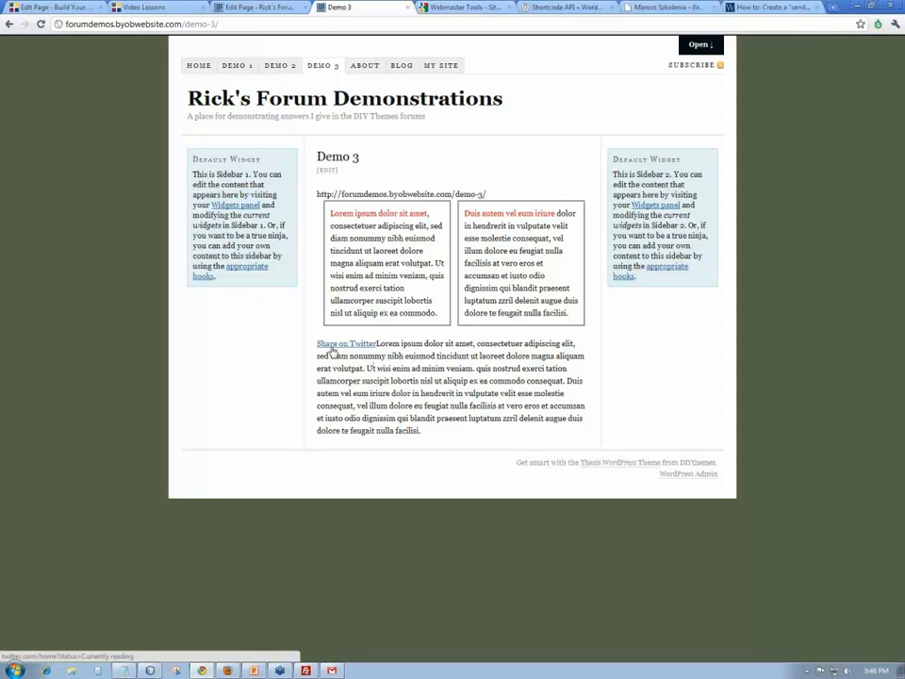
pyautogui.moveTo(347, 343)
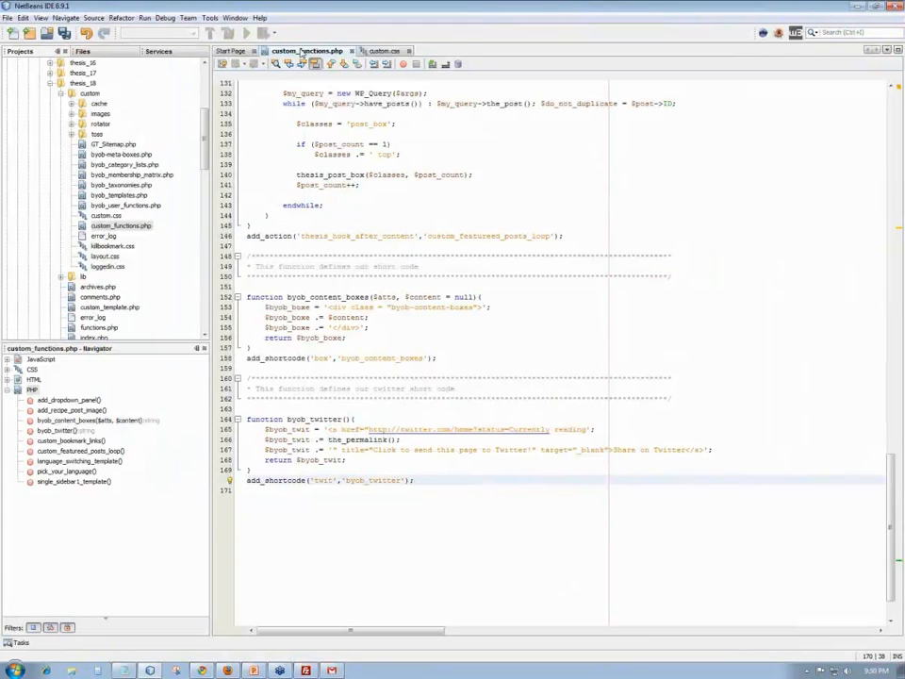
# Step: Remove the 'Share on Twitter' anchor text from the $byob_twit link line in NetBeans
pyautogui.rightClick(305, 51)
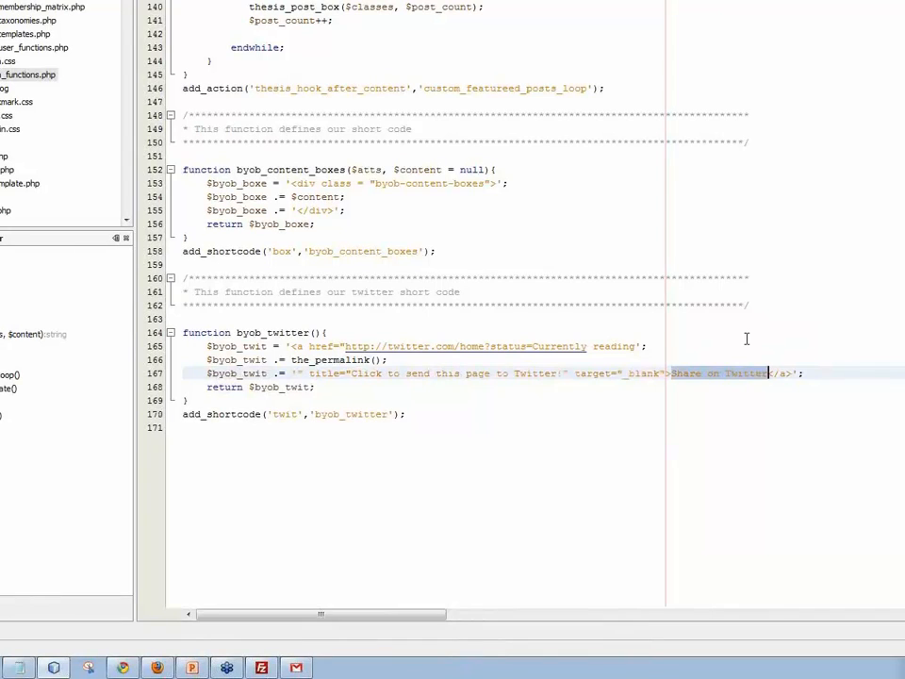
pyautogui.press('Delete')
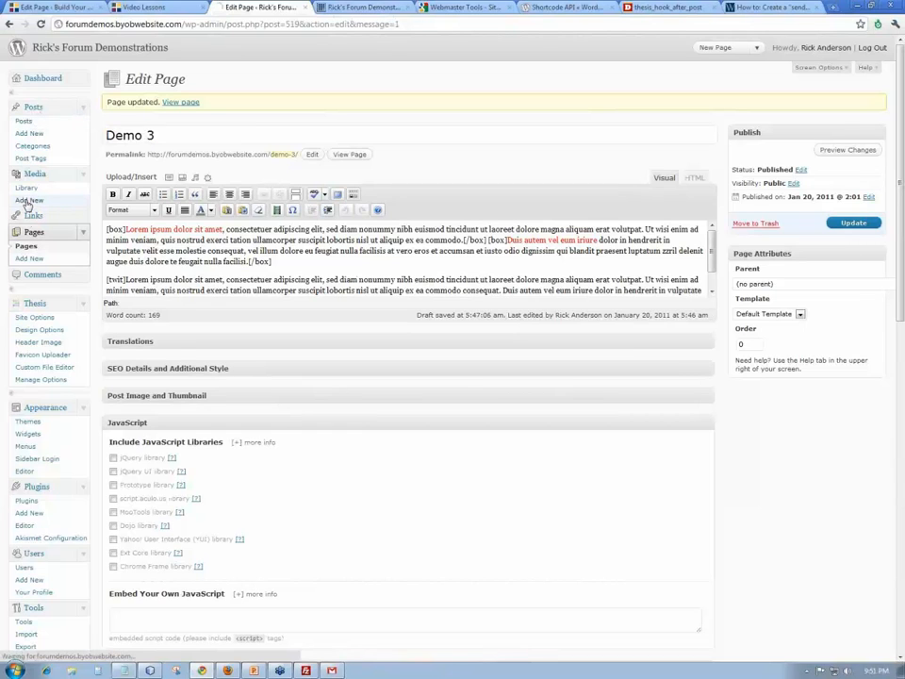
# Step: Start uploading twitter.png from the Graphics\Icons folder via Media > Add New
pyautogui.click(30, 200)
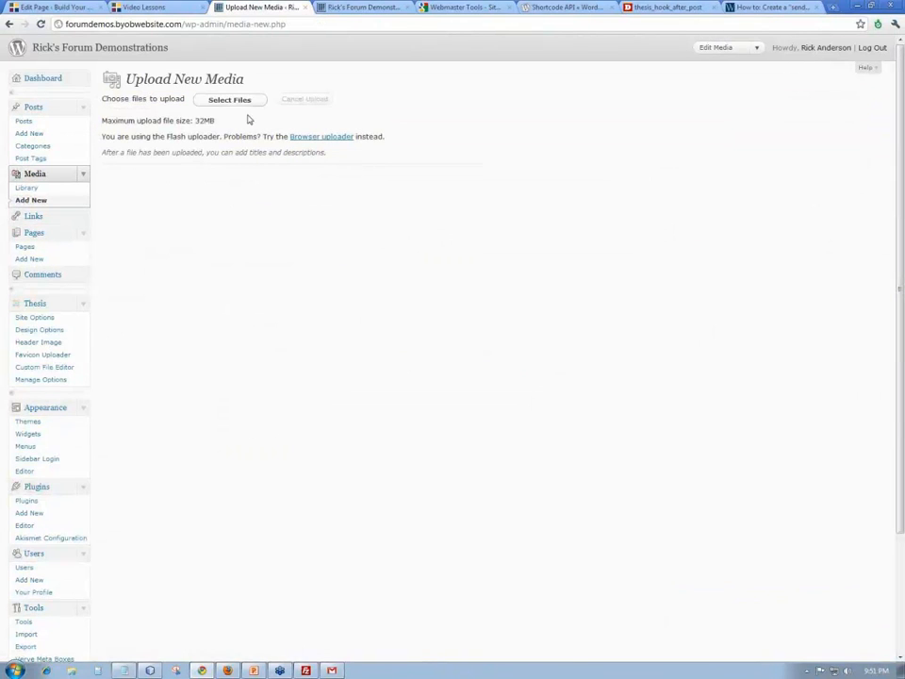
pyautogui.click(230, 98)
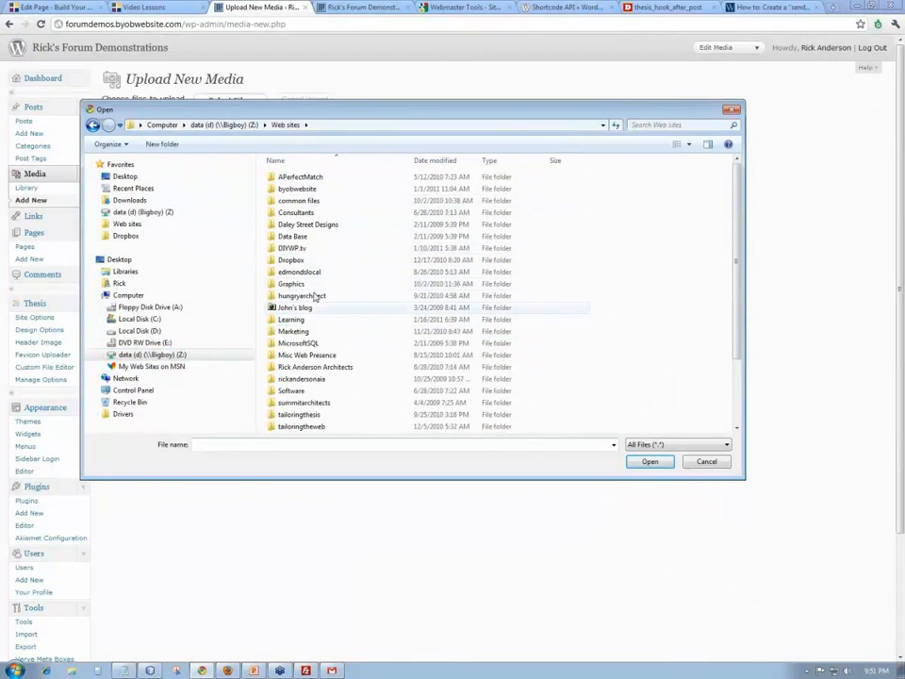
pyautogui.doubleClick(290, 283)
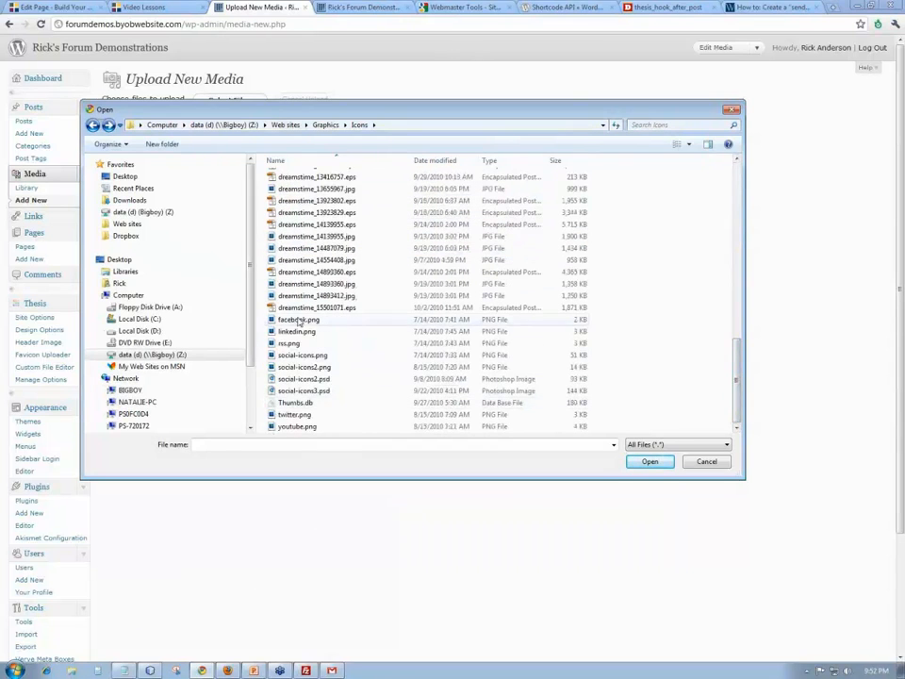
pyautogui.click(294, 415)
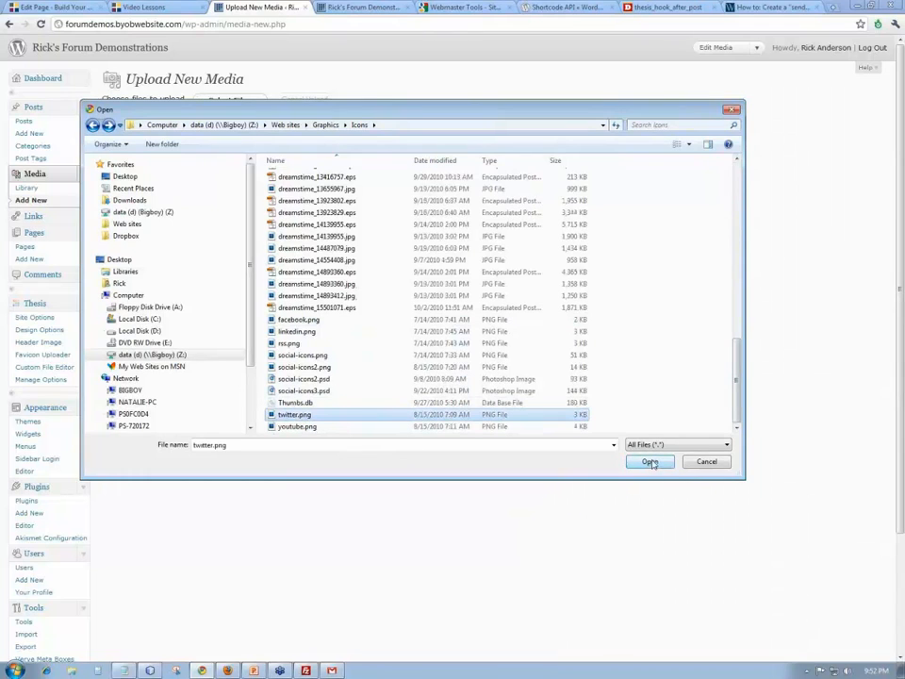
pyautogui.click(648, 460)
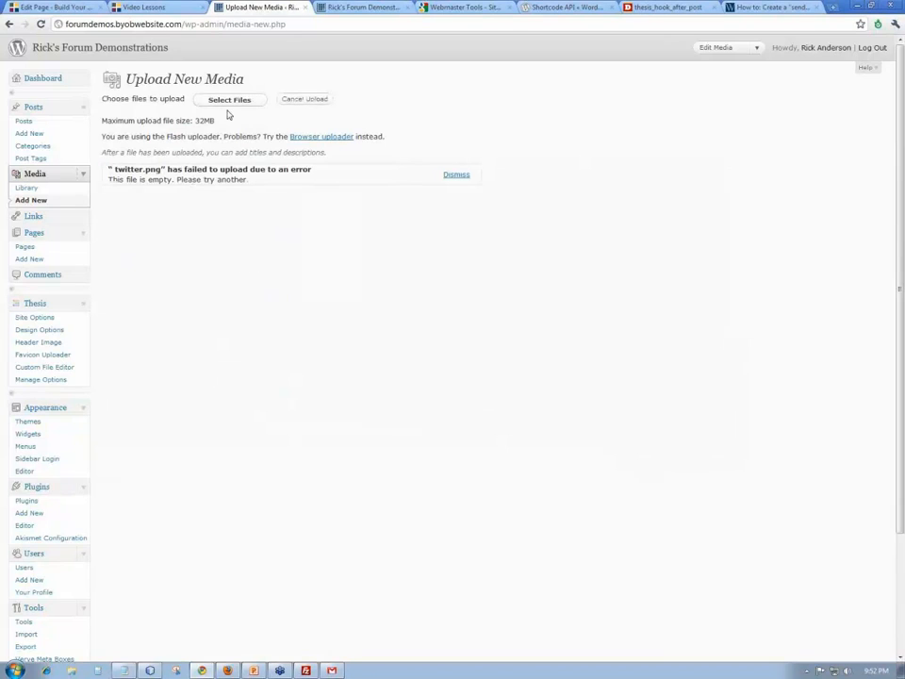
# Step: Retry the twitter.png upload and dismiss the empty-file error messages
pyautogui.click(230, 98)
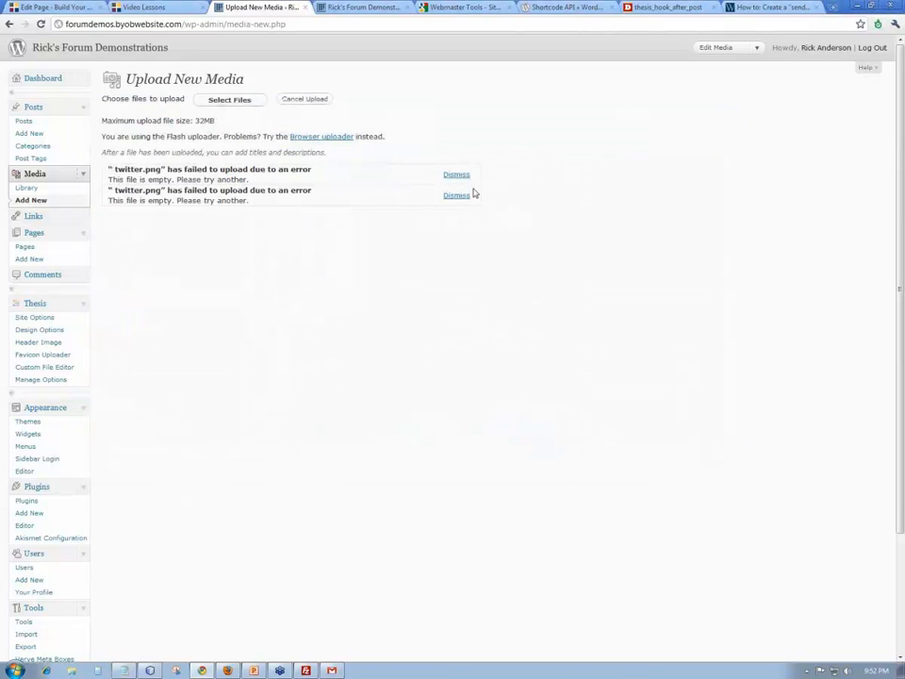
pyautogui.click(456, 195)
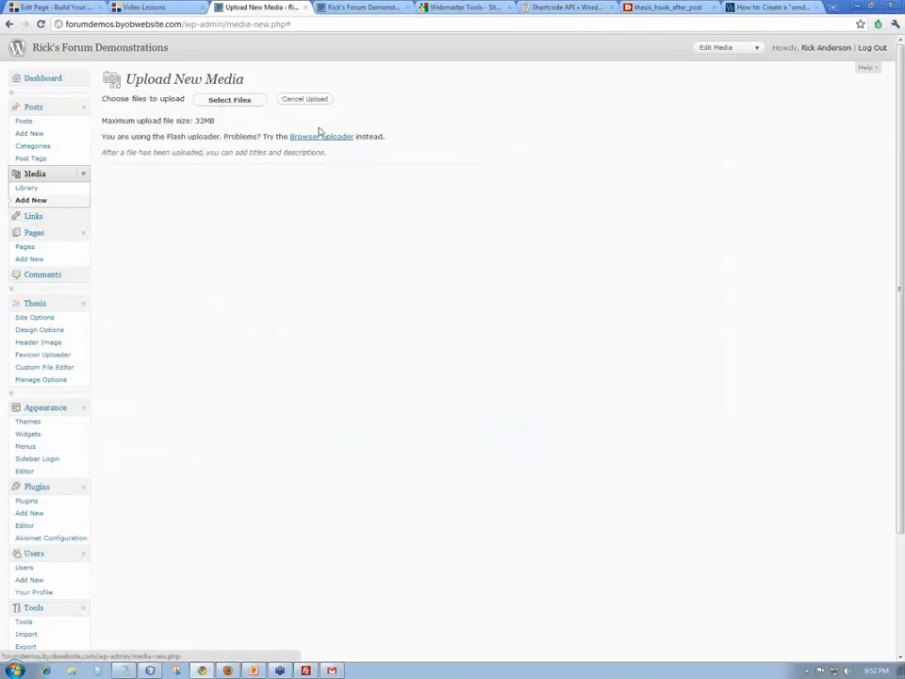
# Step: Switch to the browser uploader and choose twitter.png from Graphics\Icons
pyautogui.click(321, 135)
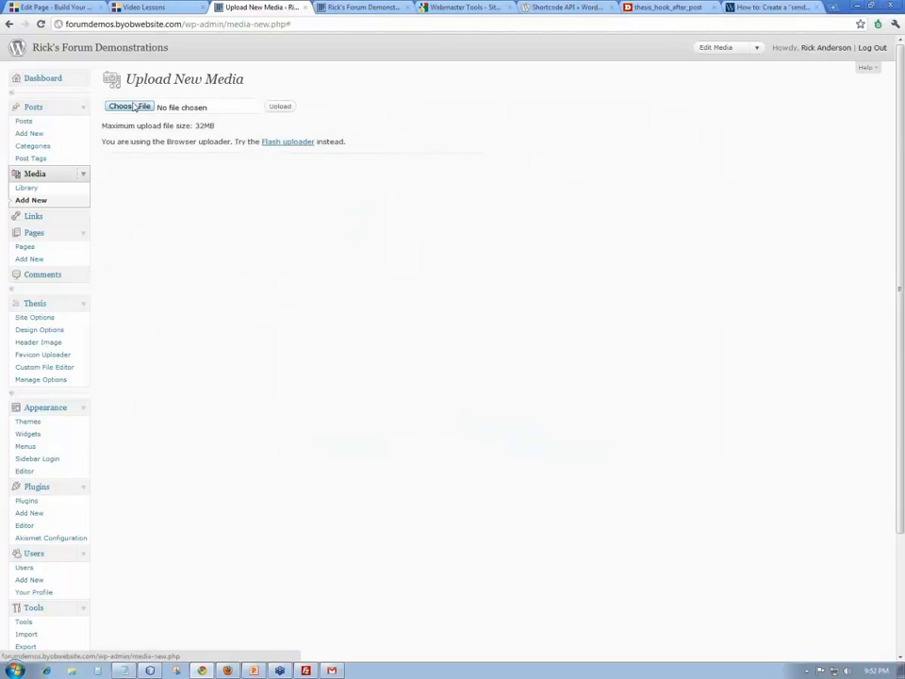
pyautogui.click(129, 106)
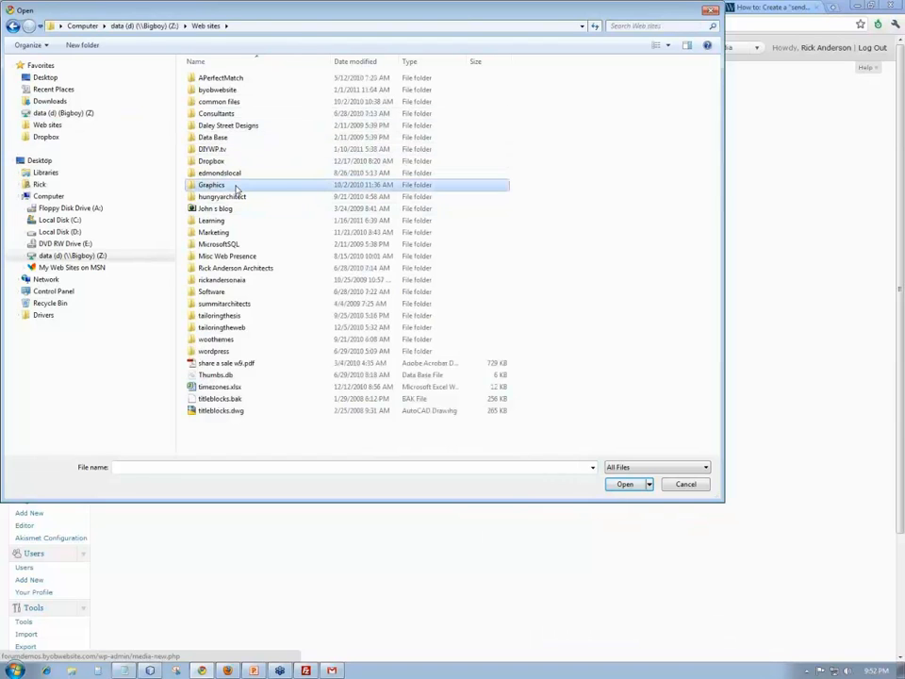
pyautogui.doubleClick(211, 185)
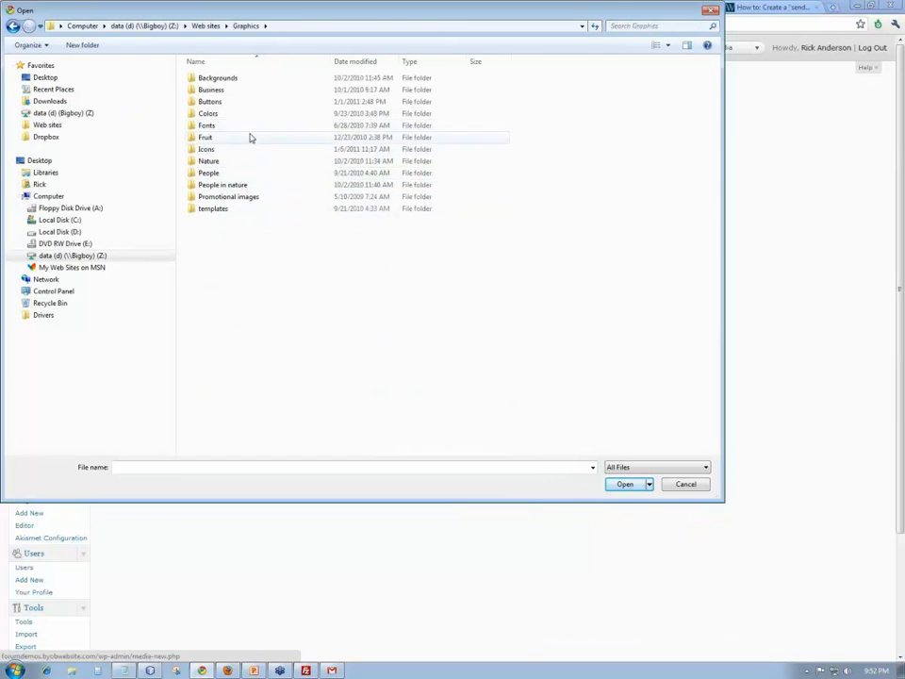
pyautogui.click(207, 149)
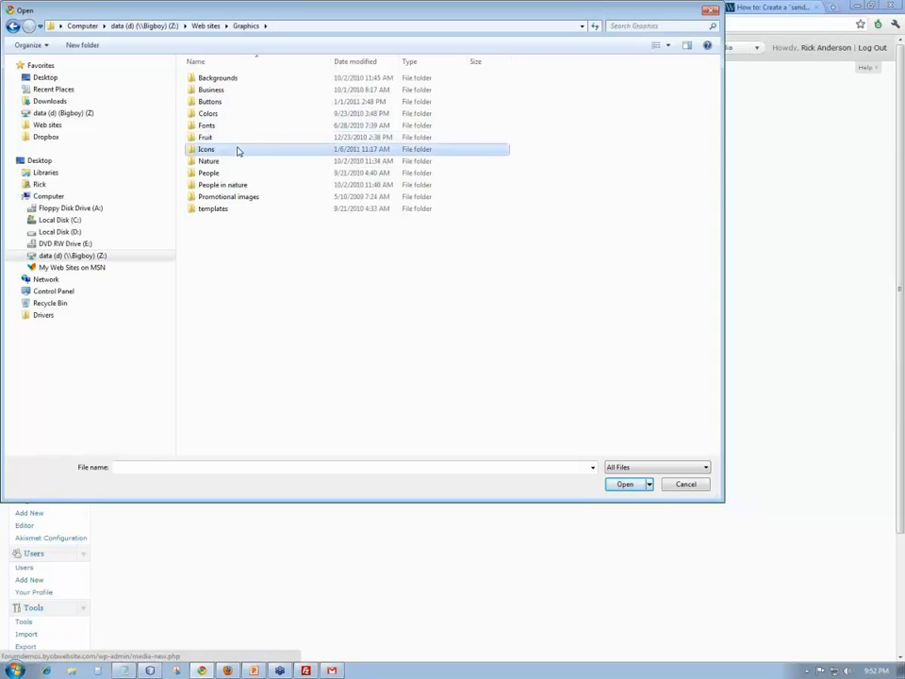
pyautogui.doubleClick(206, 149)
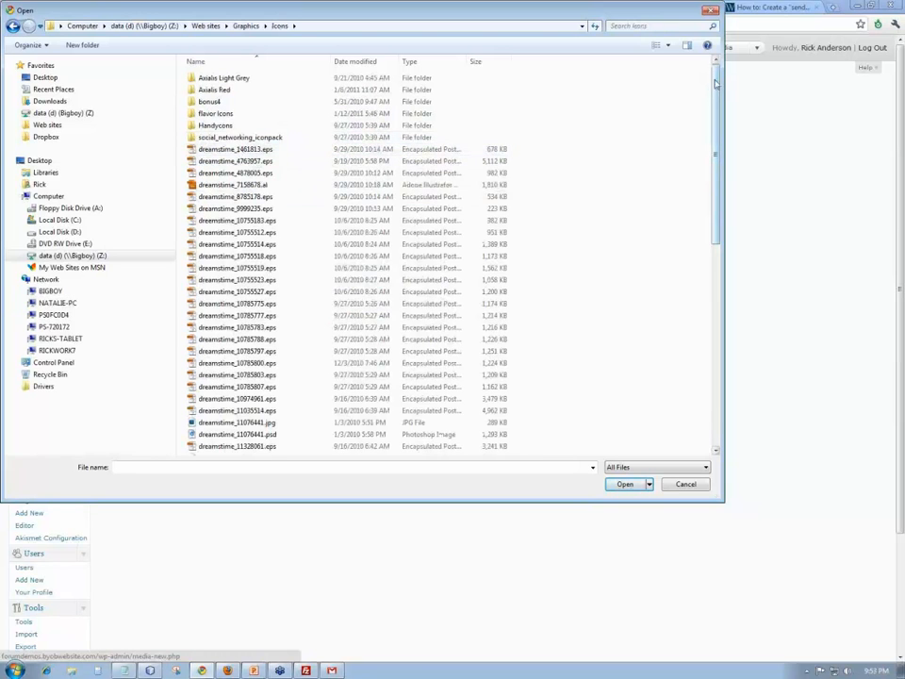
pyautogui.scroll(-3)
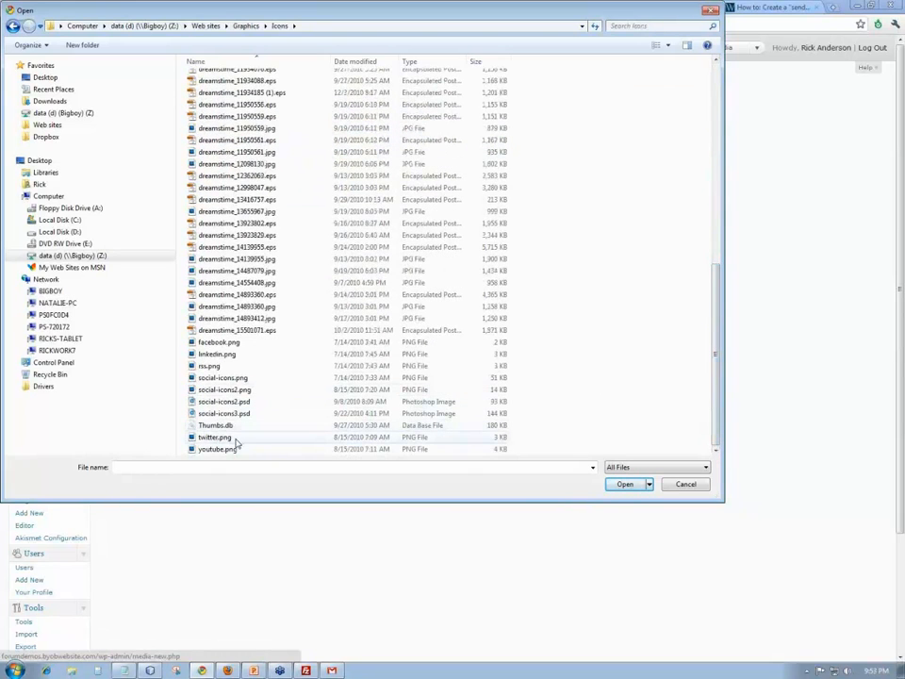
pyautogui.click(624, 482)
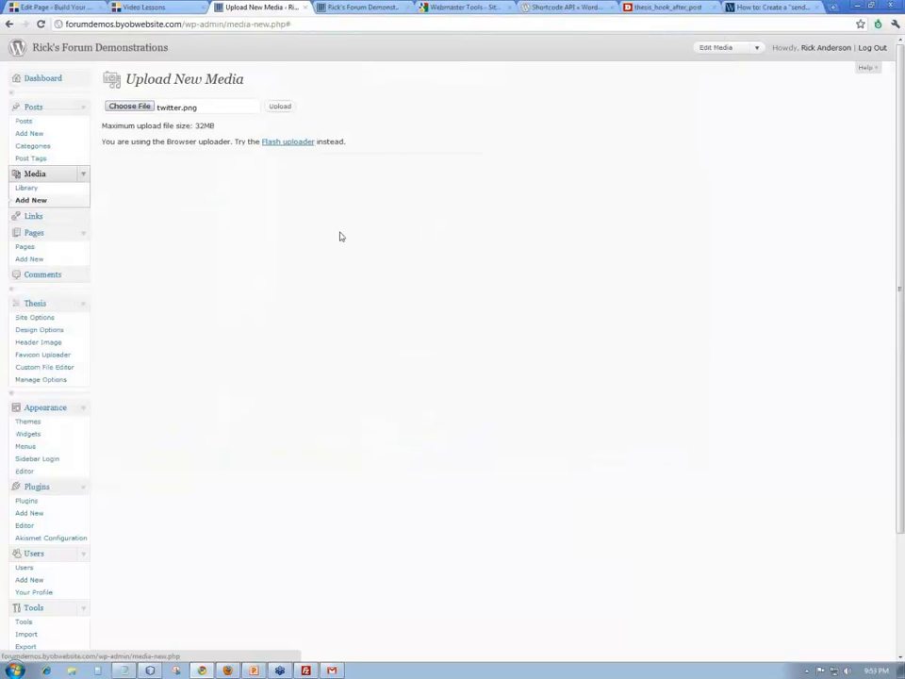
# Step: Upload the chosen twitter image so it appears in the Media Library
pyautogui.click(279, 106)
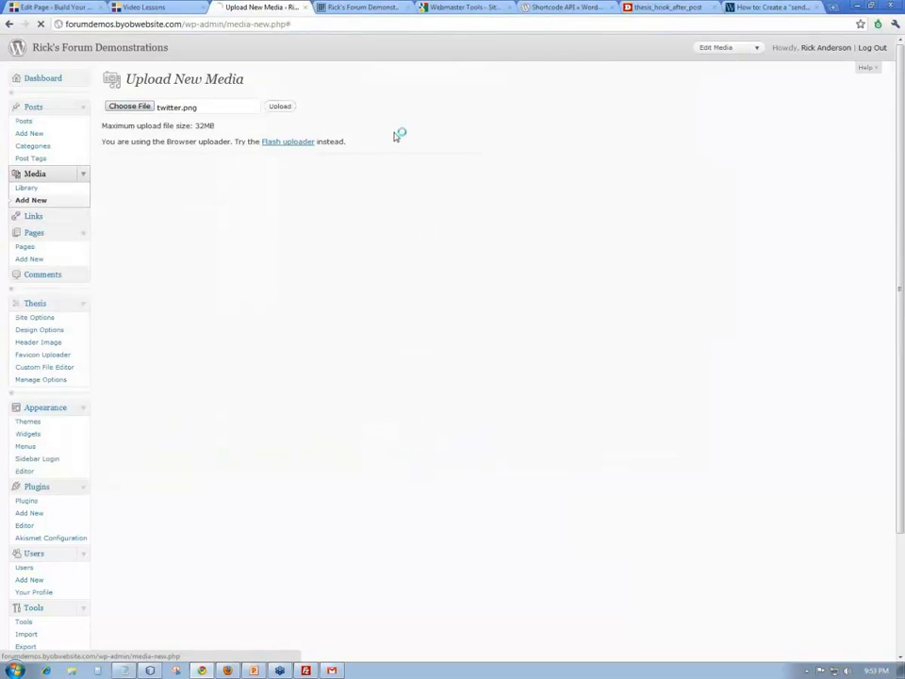
pyautogui.click(279, 105)
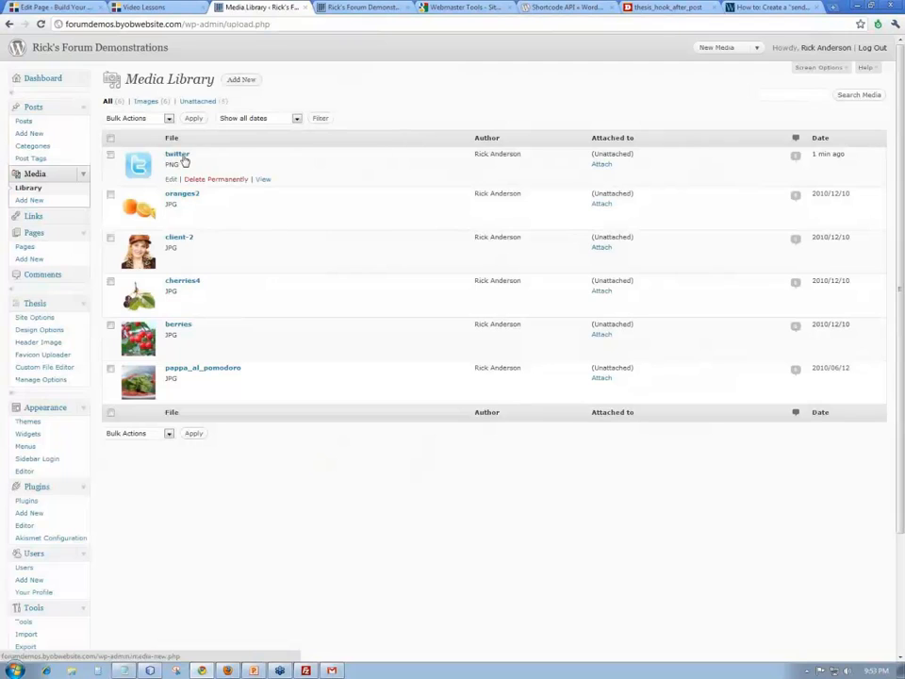
pyautogui.moveTo(170, 180)
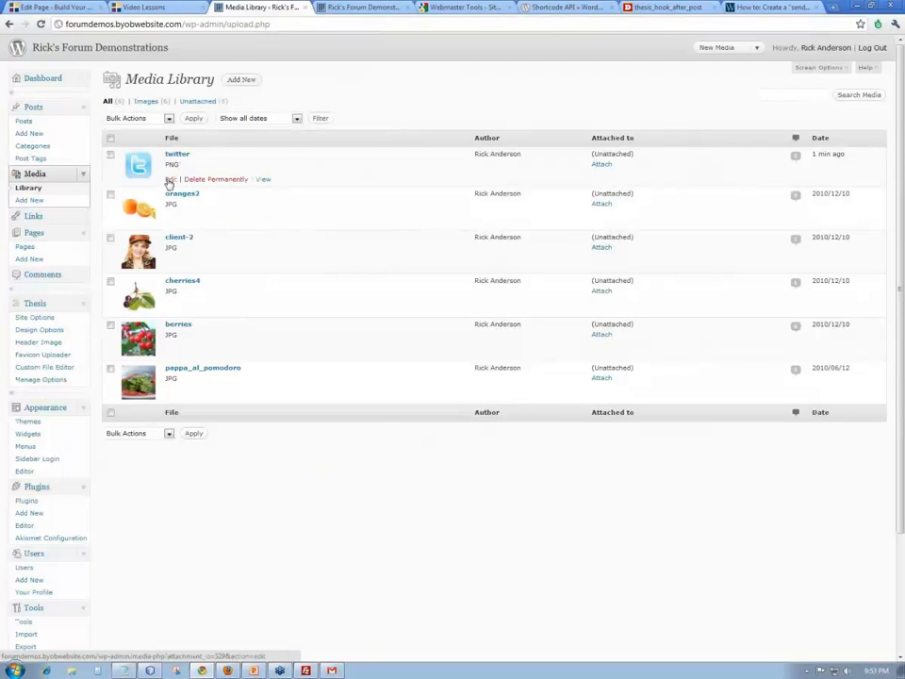
# Step: Select the twitter image's file URL on its Edit Media page, then return to NetBeans
pyautogui.click(170, 179)
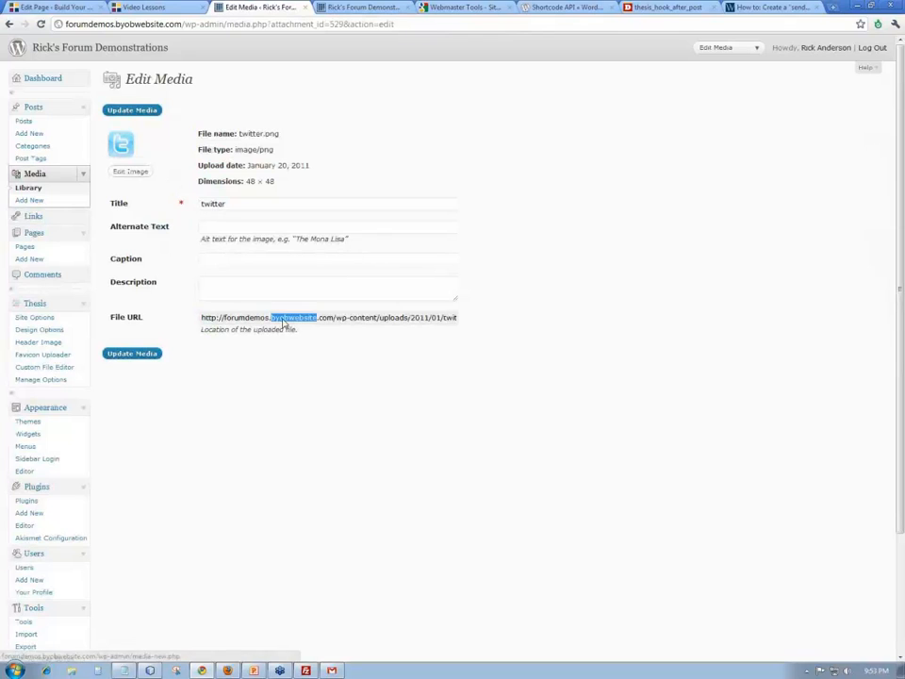
pyautogui.tripleClick(328, 317)
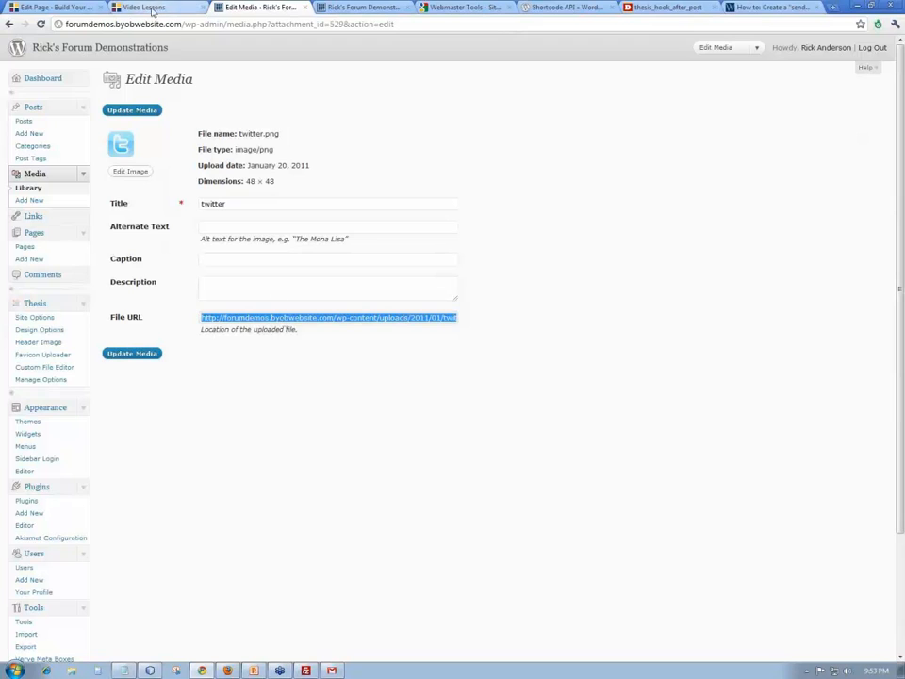
pyautogui.click(149, 669)
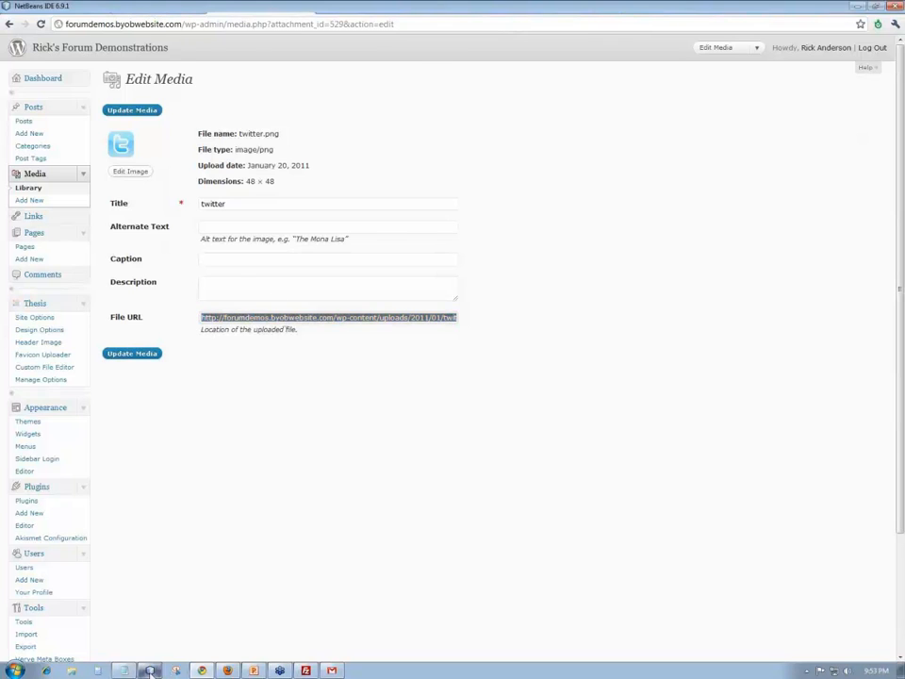
pyautogui.click(149, 671)
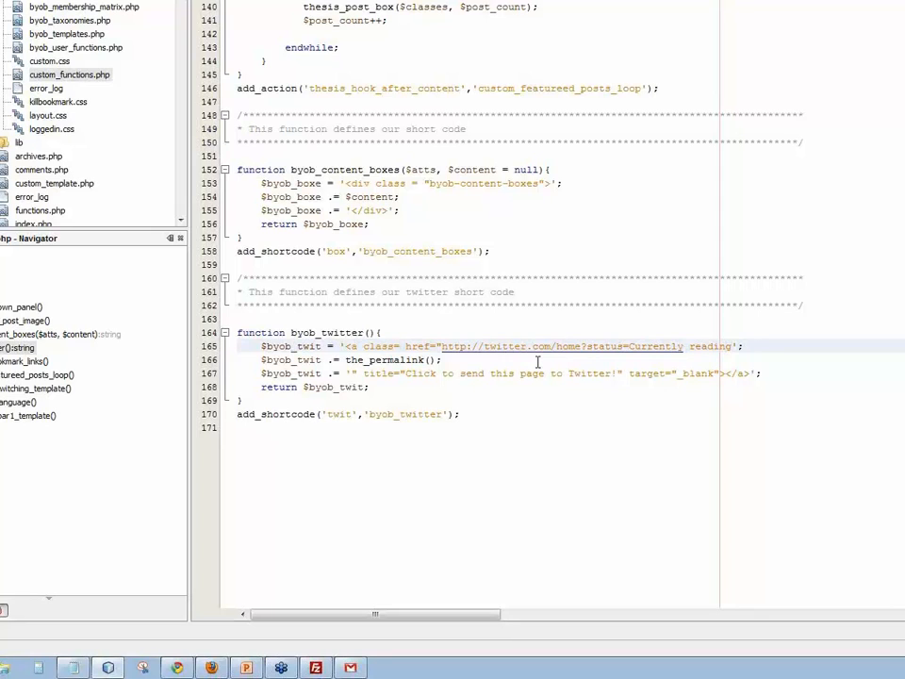
# Step: Set the anchor's class attribute to twit in byob_twitter()
pyautogui.write('twit')
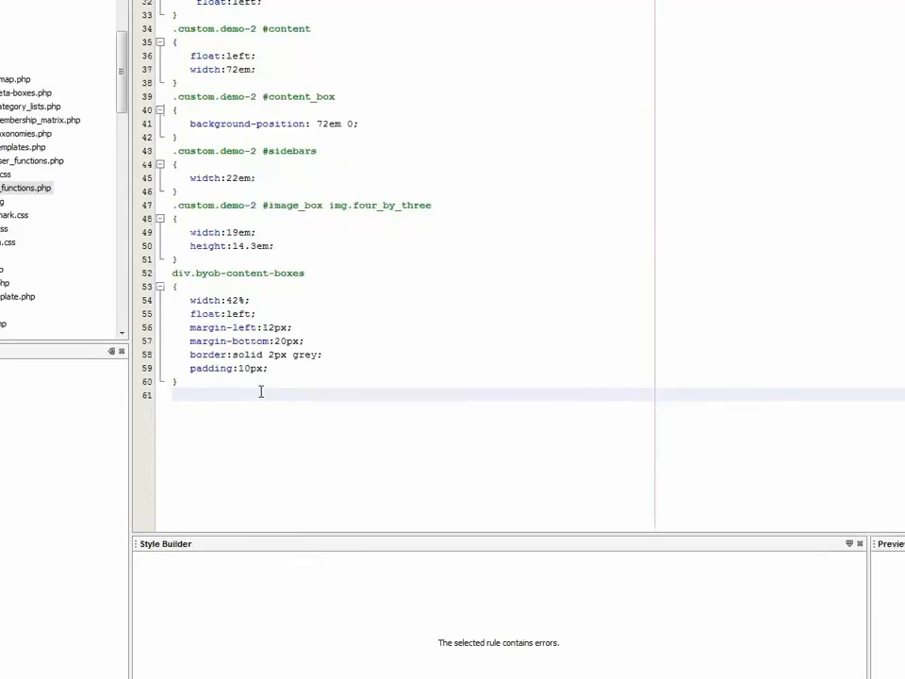
pyautogui.write('.twit a')
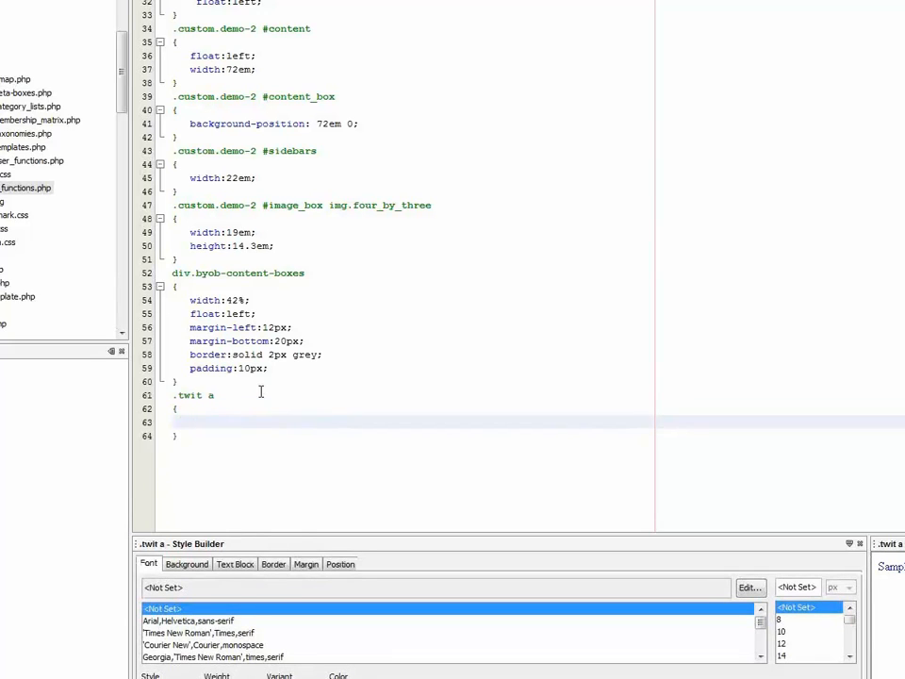
pyautogui.write('background-image:')
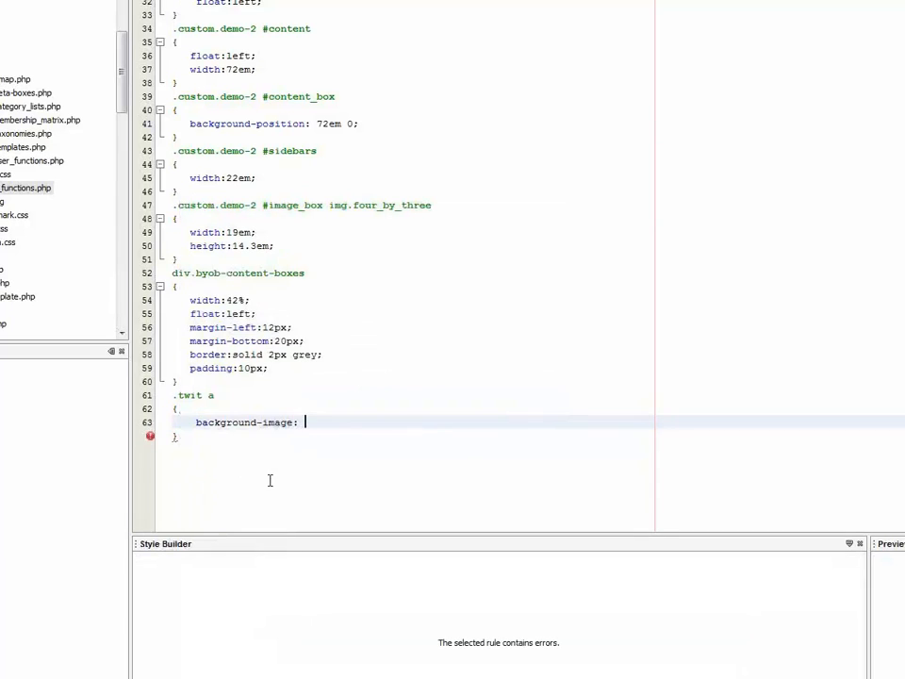
pyautogui.write('url')
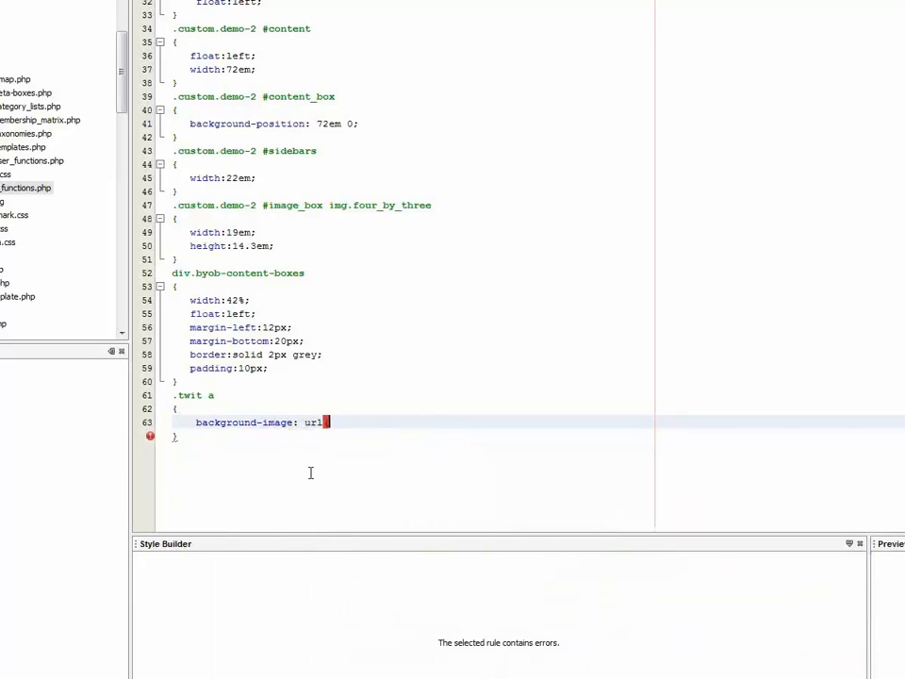
pyautogui.write("('")
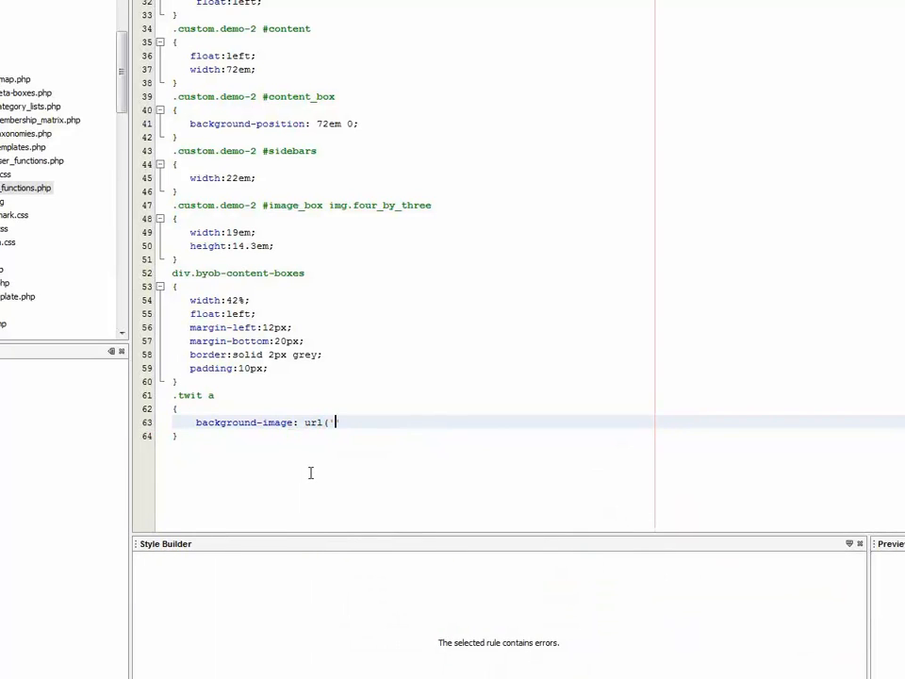
pyautogui.write("http://forumdemos.byobwebsite.com/wp-content/uploads/2011/01/twitter.png');")
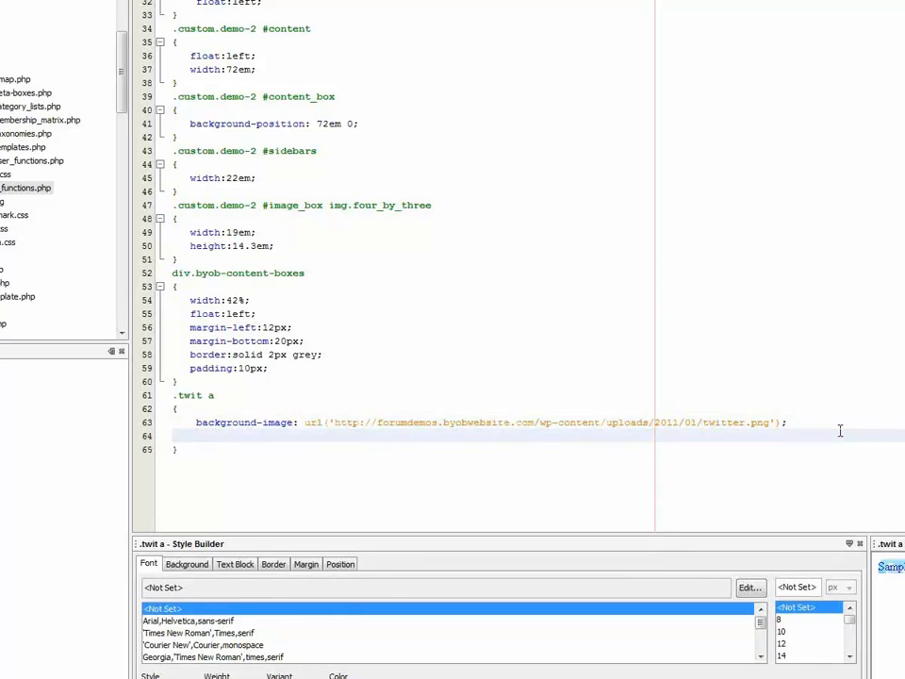
# Step: Add height:32px; and a width property to the .twit a rule
pyautogui.write('height:')
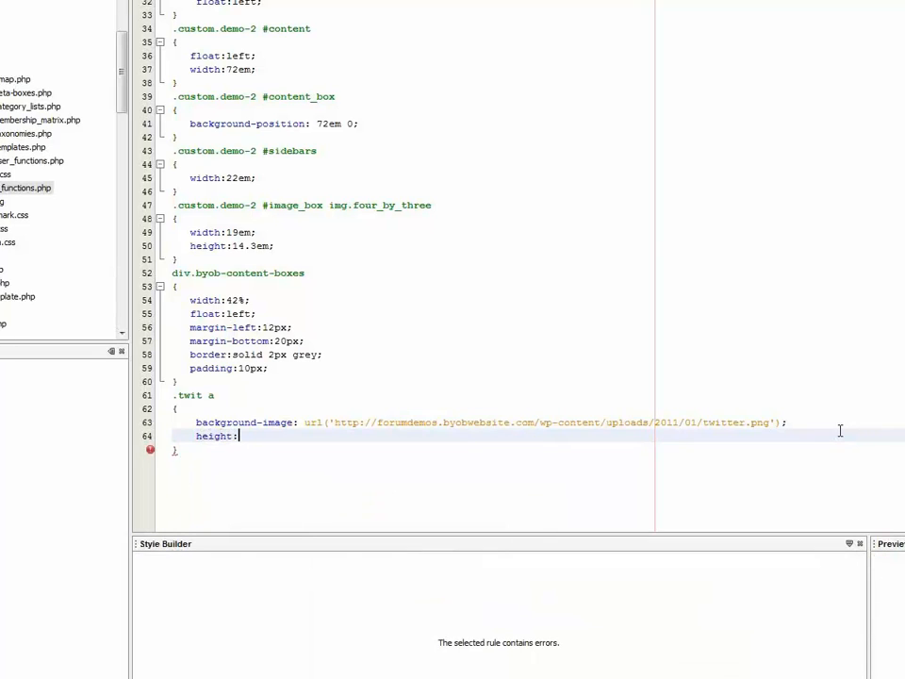
pyautogui.write('32')
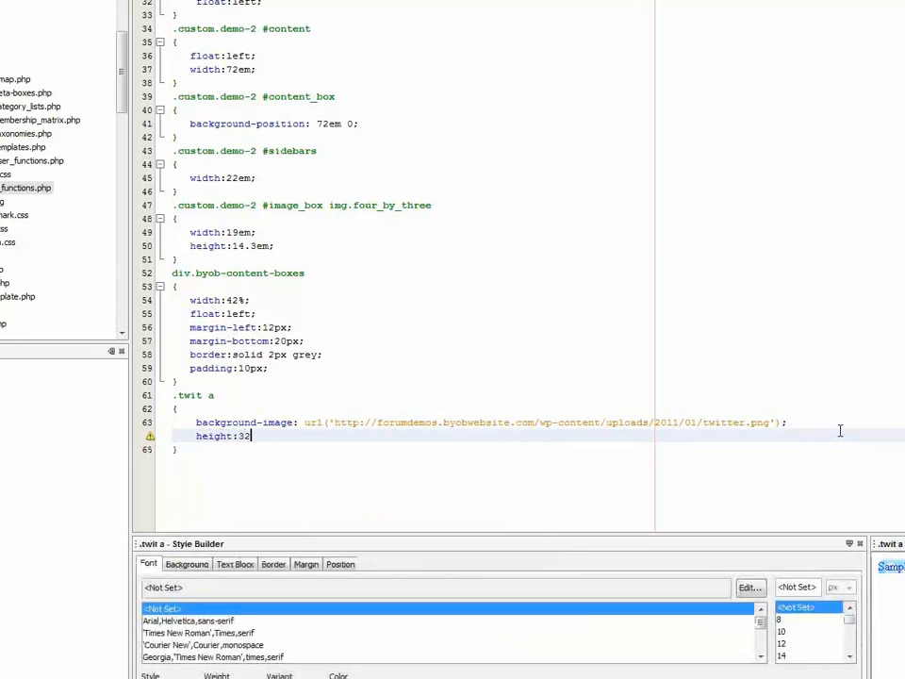
pyautogui.write('px;')
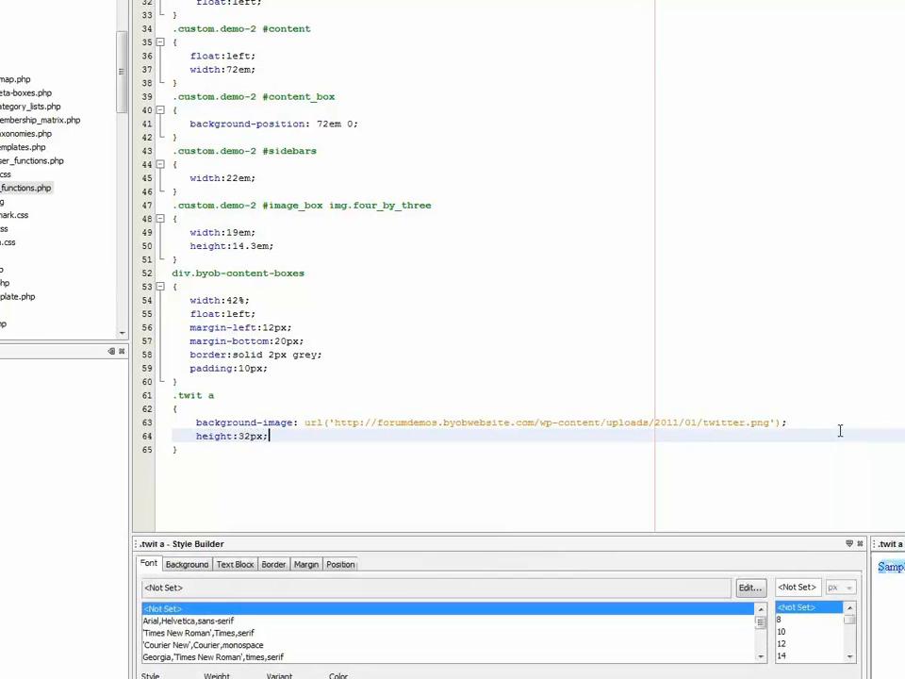
pyautogui.write('wid')
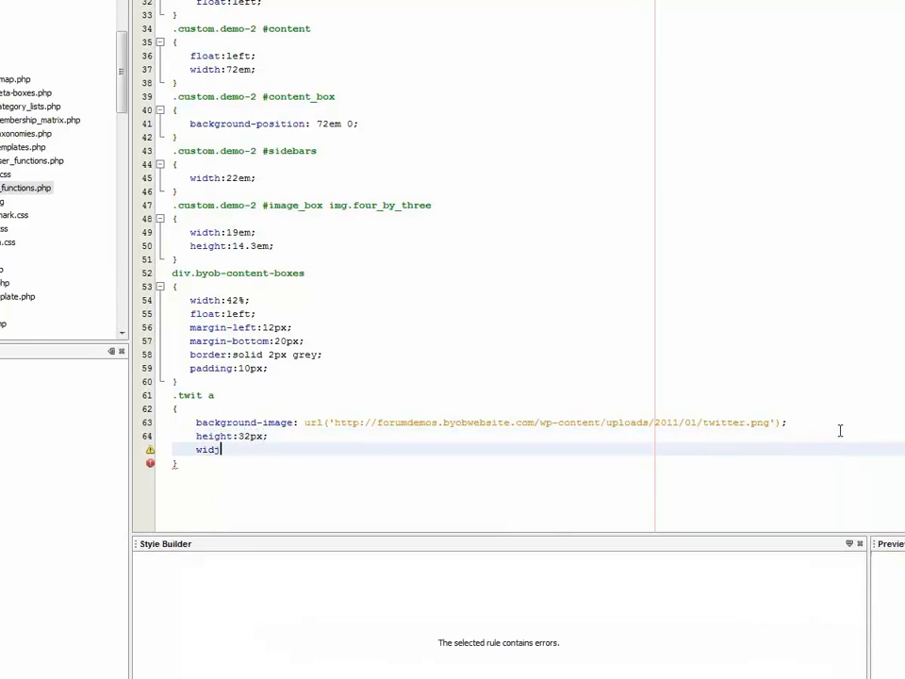
pyautogui.write('th')
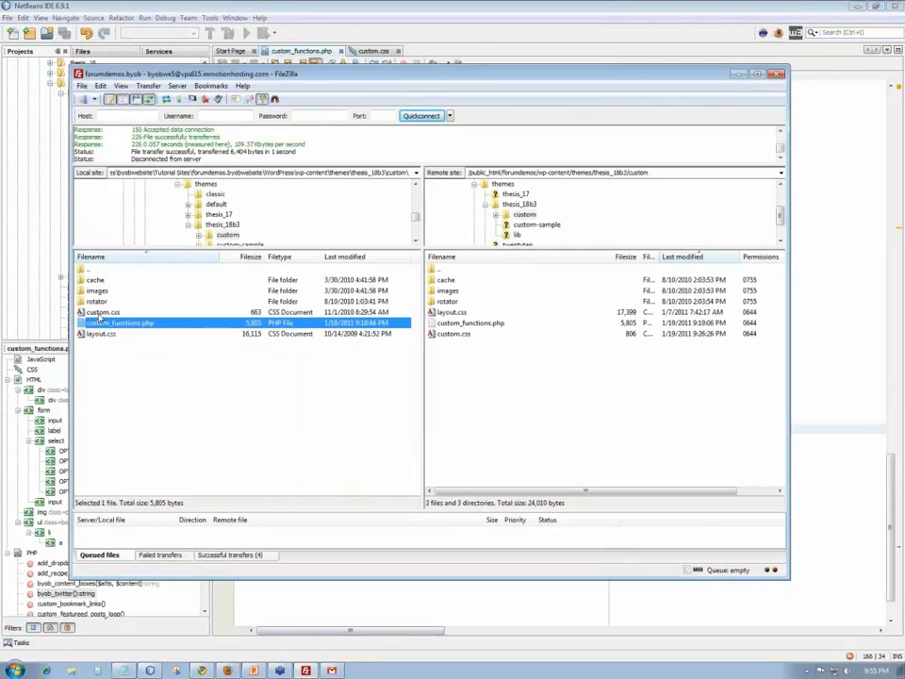
# Step: Upload the edited custom_functions.php to the server's custom folder
pyautogui.click(104, 313)
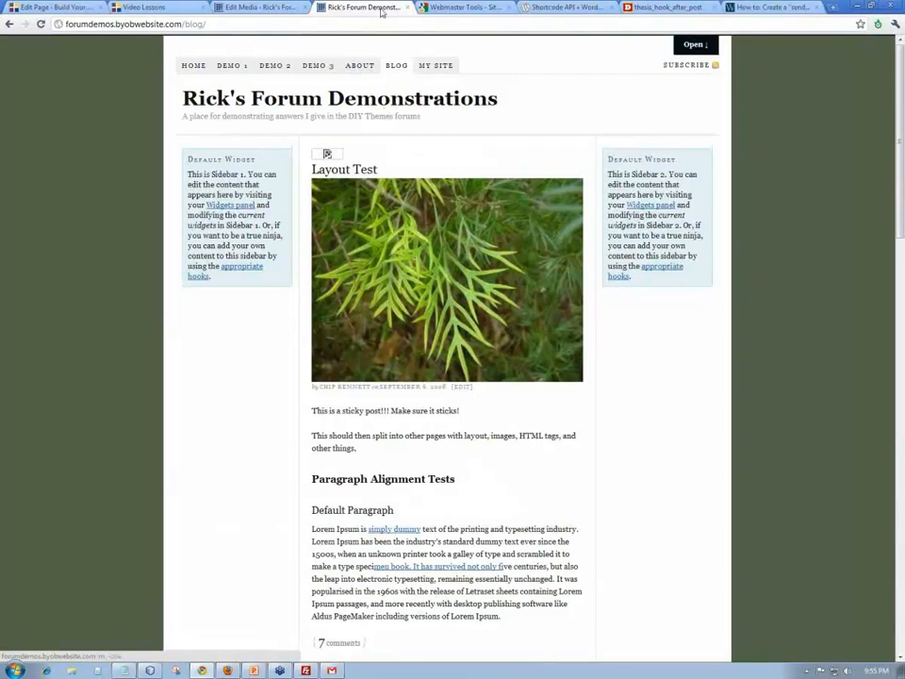
# Step: Load the site's Demo 3 page from the navigation
pyautogui.click(317, 64)
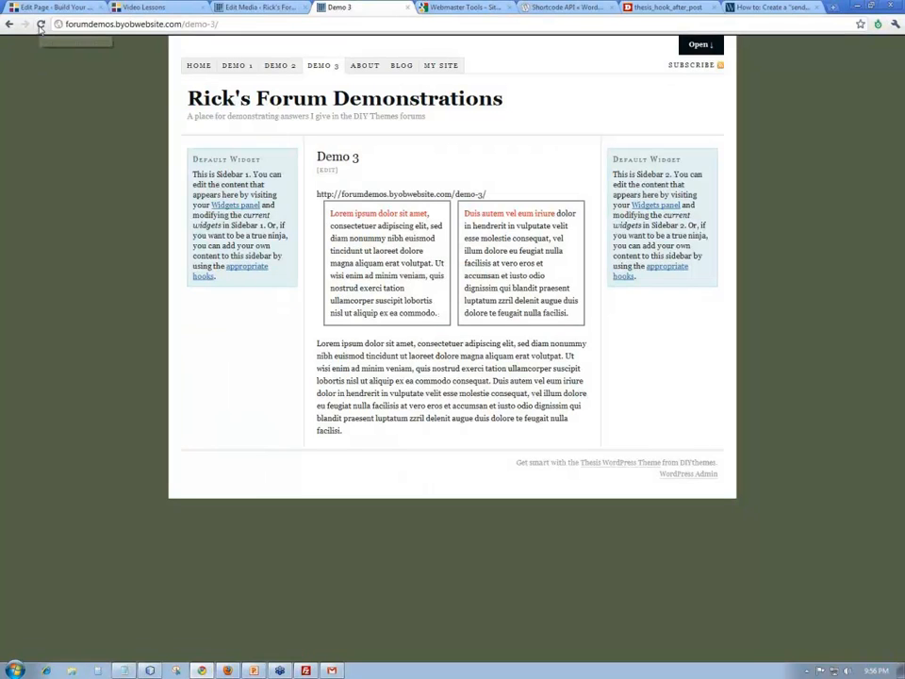
pyautogui.click(260, 7)
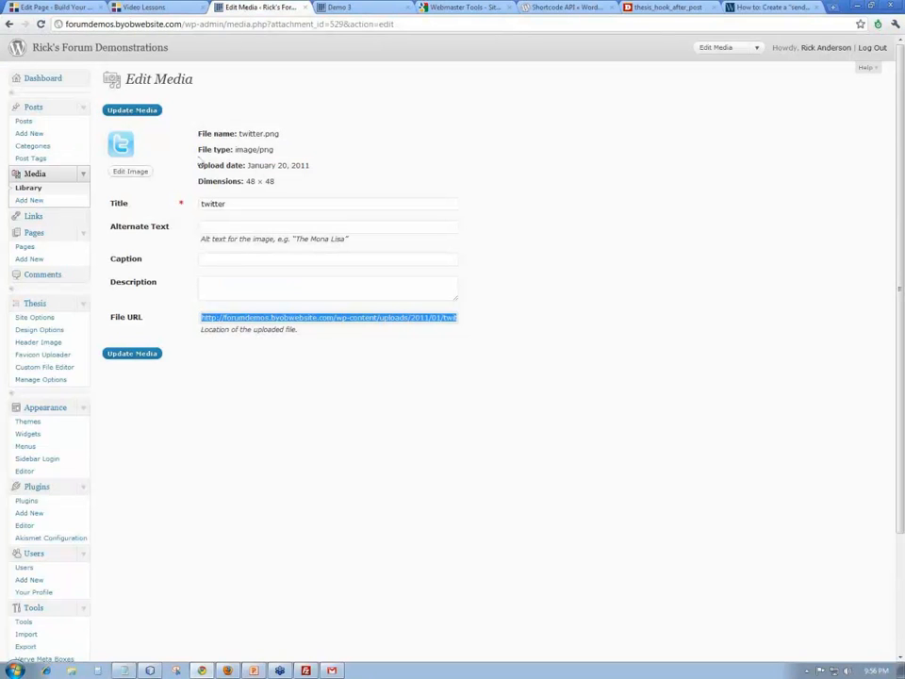
pyautogui.moveTo(41, 379)
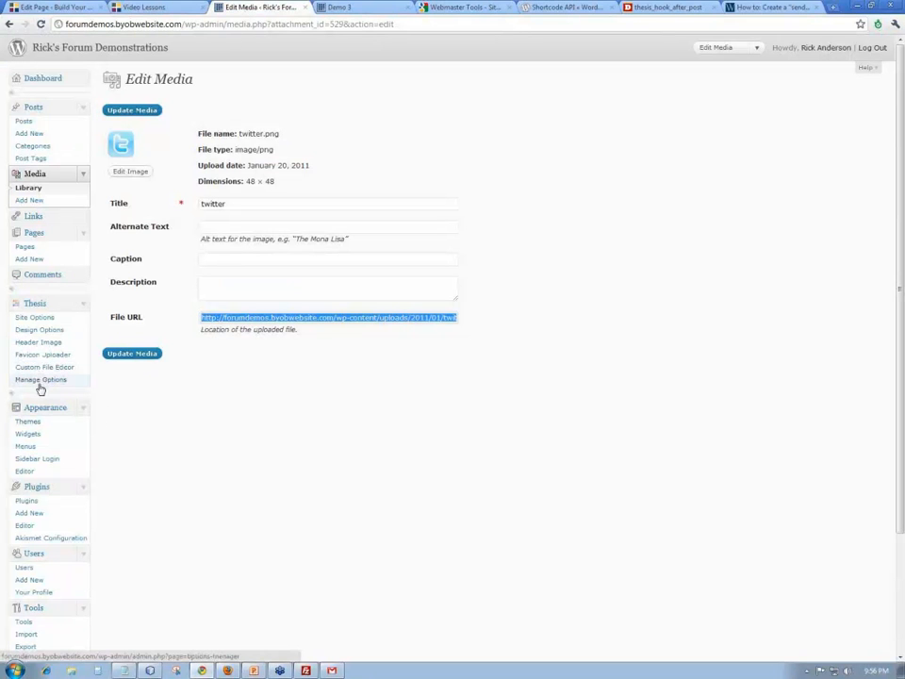
pyautogui.click(49, 366)
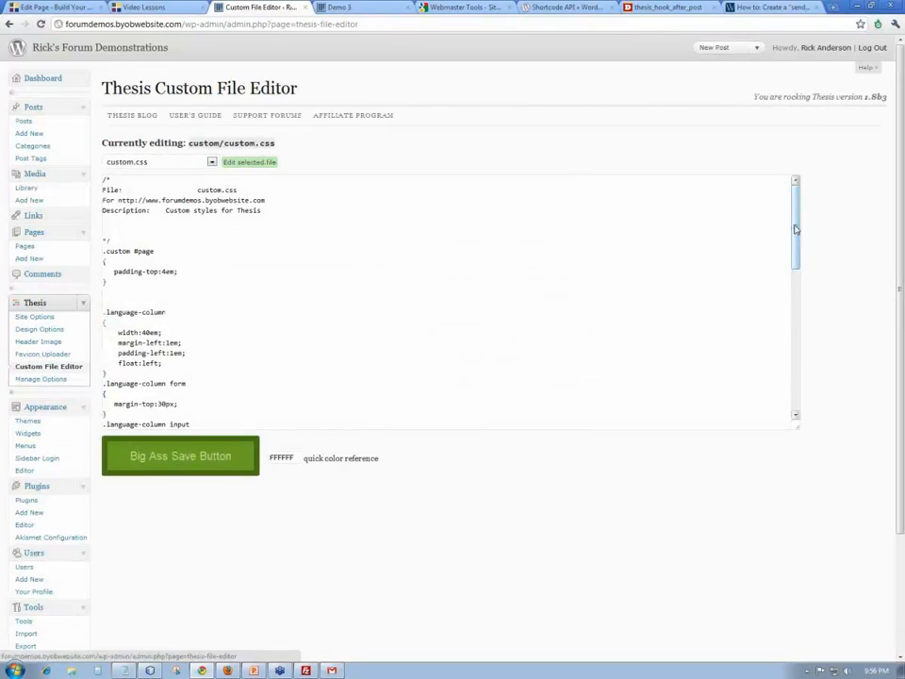
pyautogui.scroll(-3)
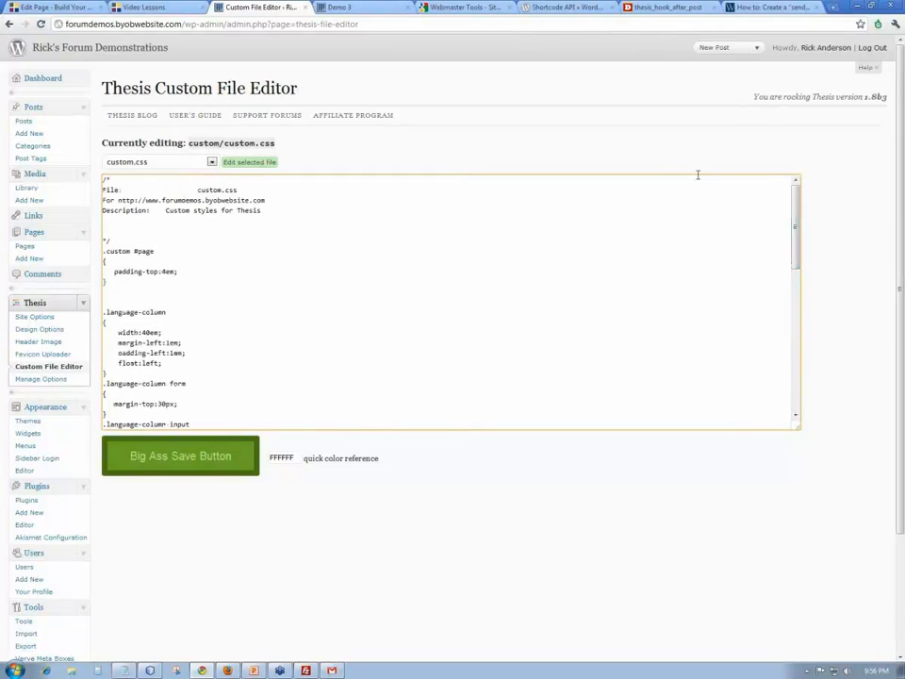
pyautogui.click(158, 162)
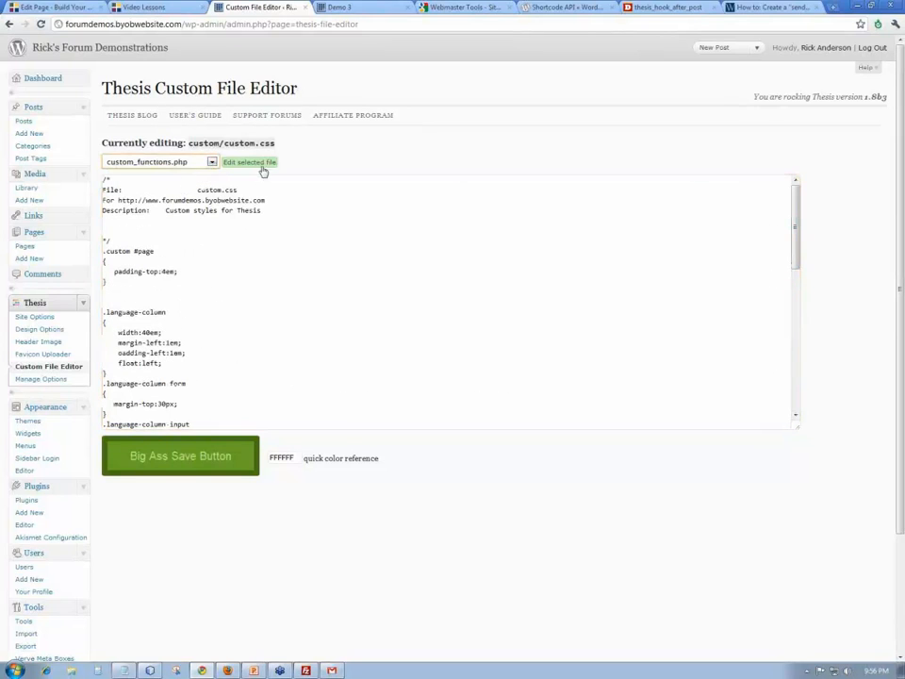
pyautogui.click(248, 162)
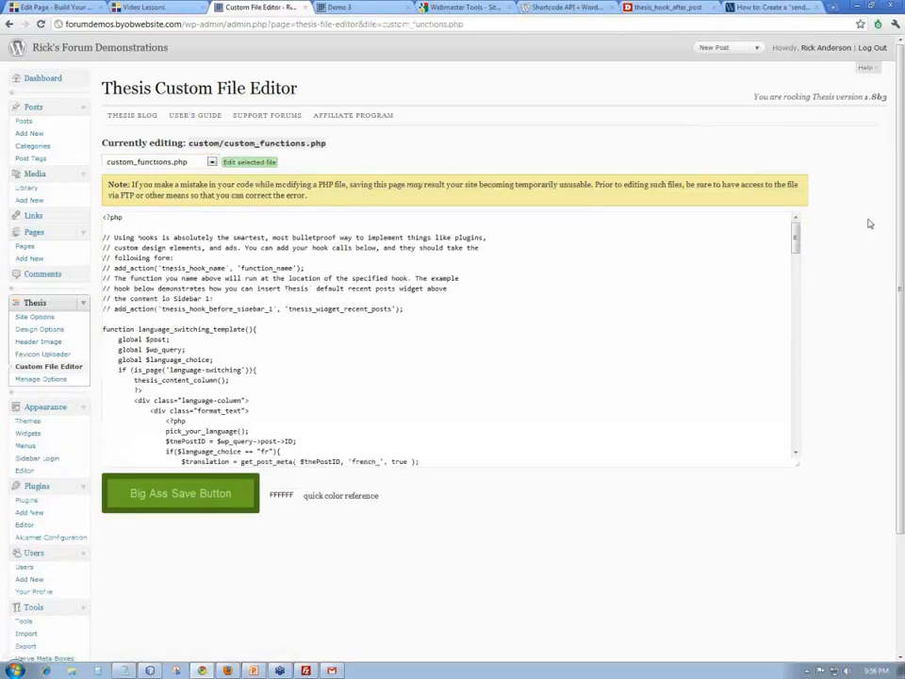
pyautogui.scroll(-3)
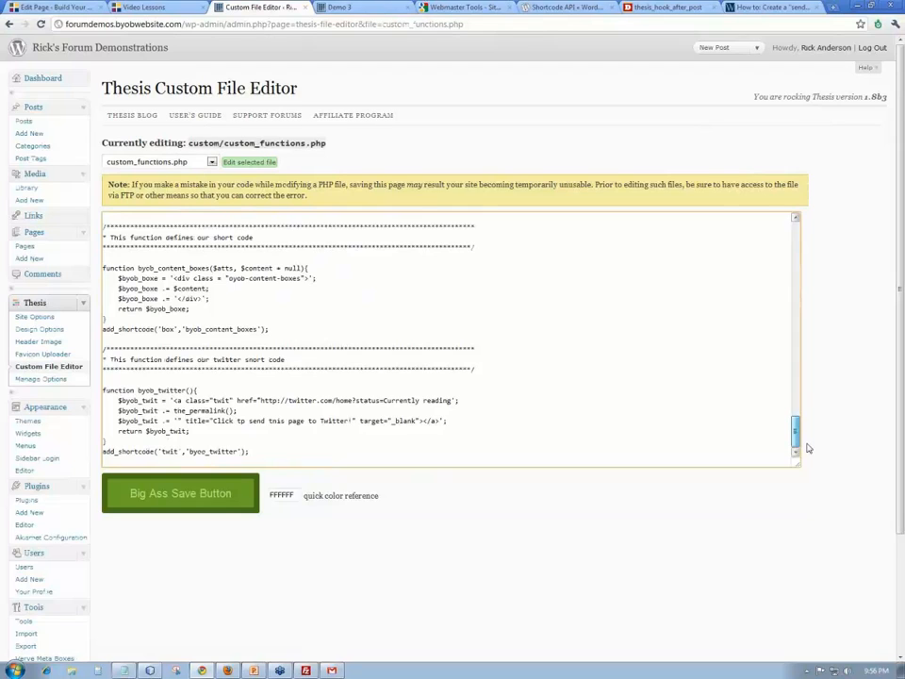
pyautogui.click(338, 7)
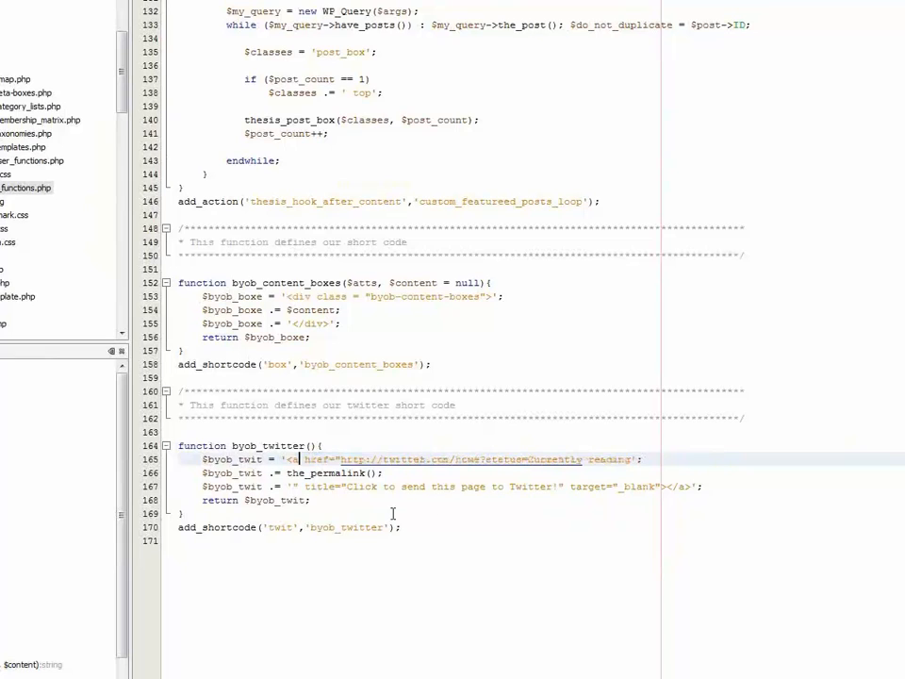
pyautogui.moveTo(573, 573)
pyautogui.write('div class=""')
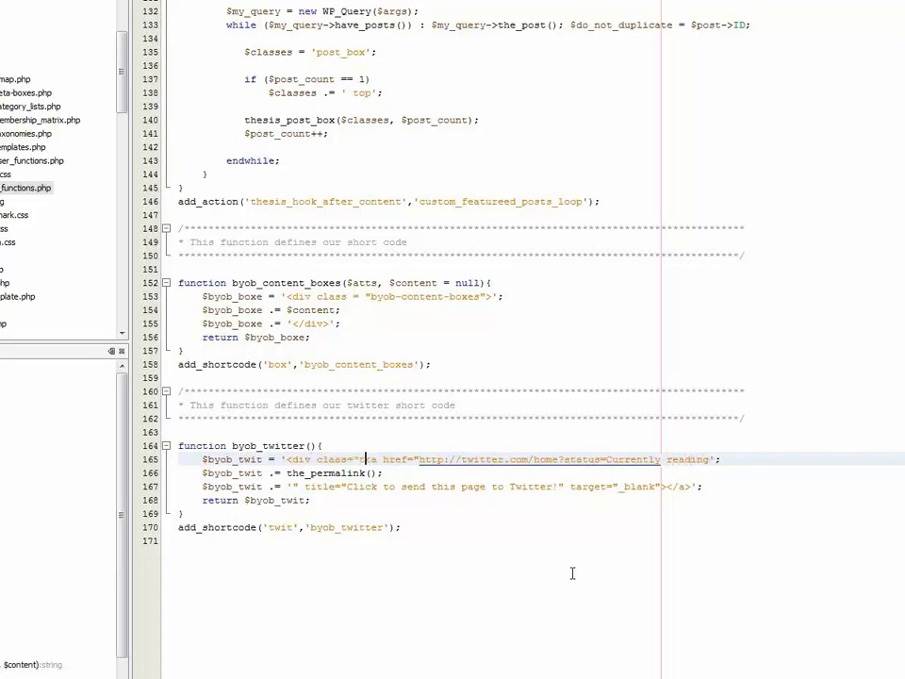
# Step: Wrap the Twitter link in a div with class twit in byob_twitter()
pyautogui.write('twit">')
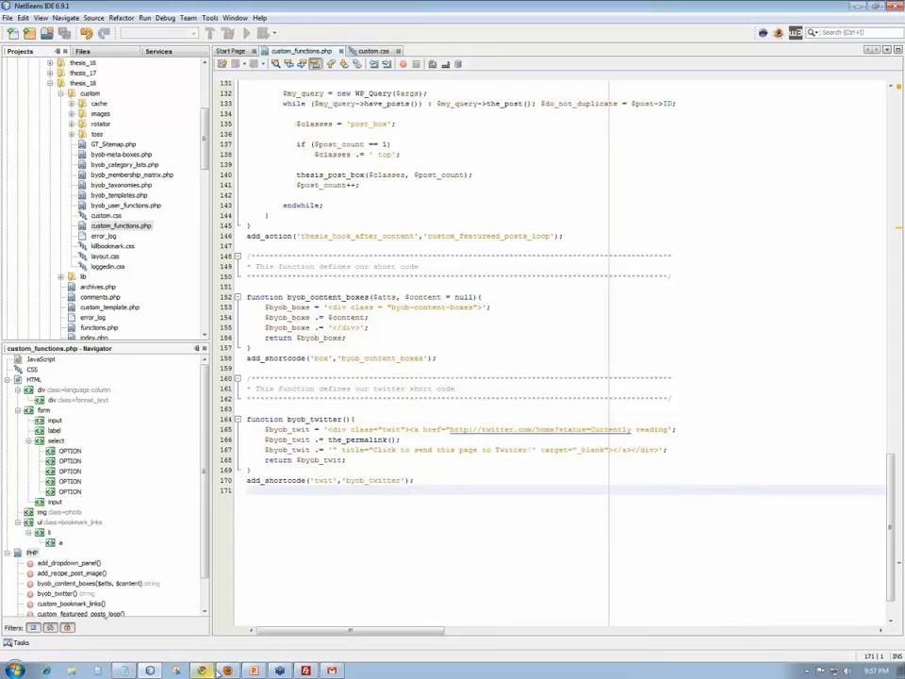
# Step: Upload custom_functions.php from FileZilla's local pane to the server
pyautogui.click(202, 671)
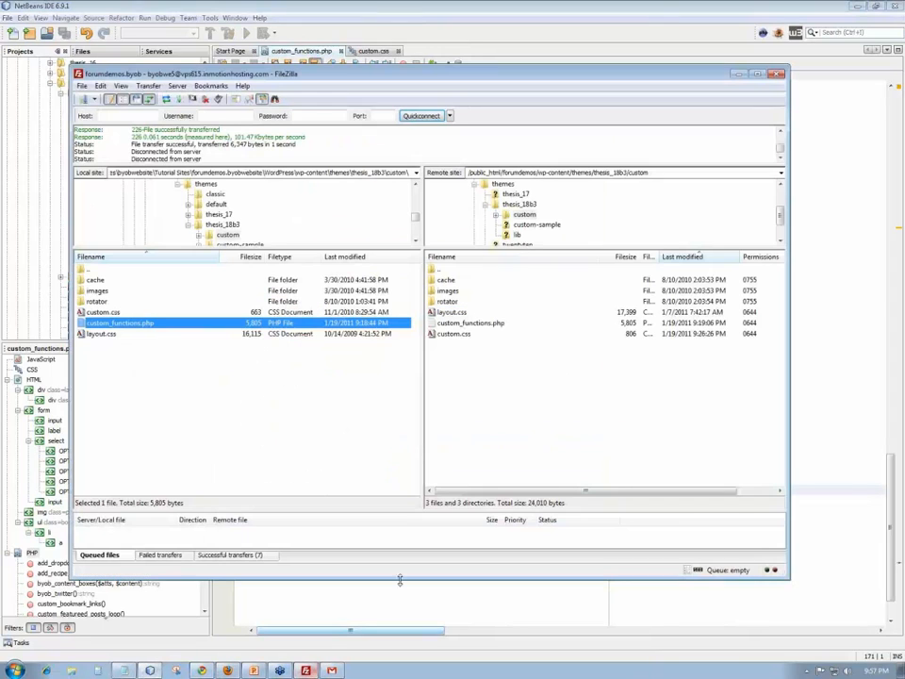
pyautogui.rightClick(119, 323)
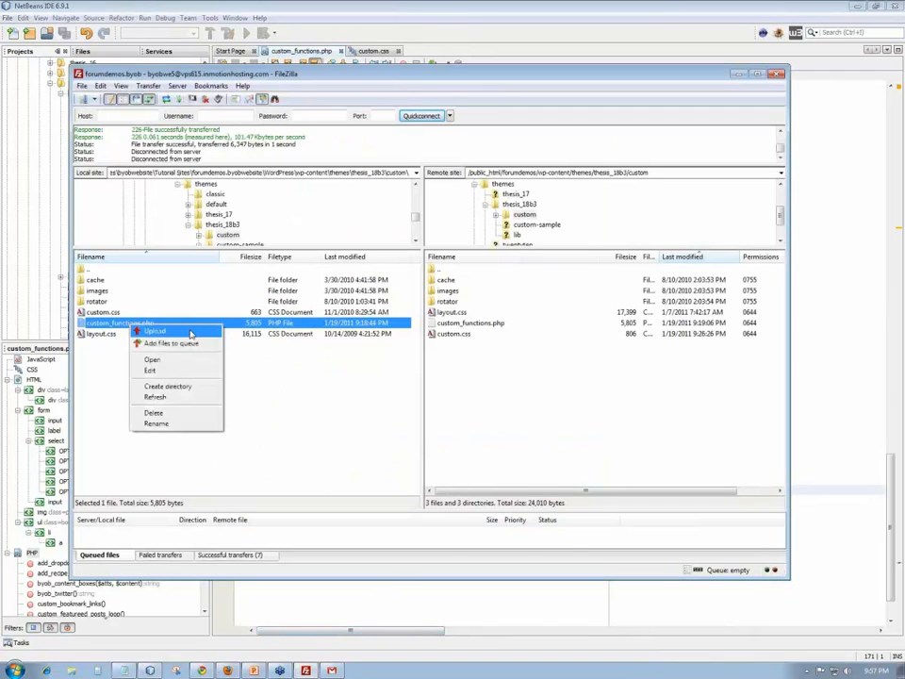
pyautogui.click(154, 332)
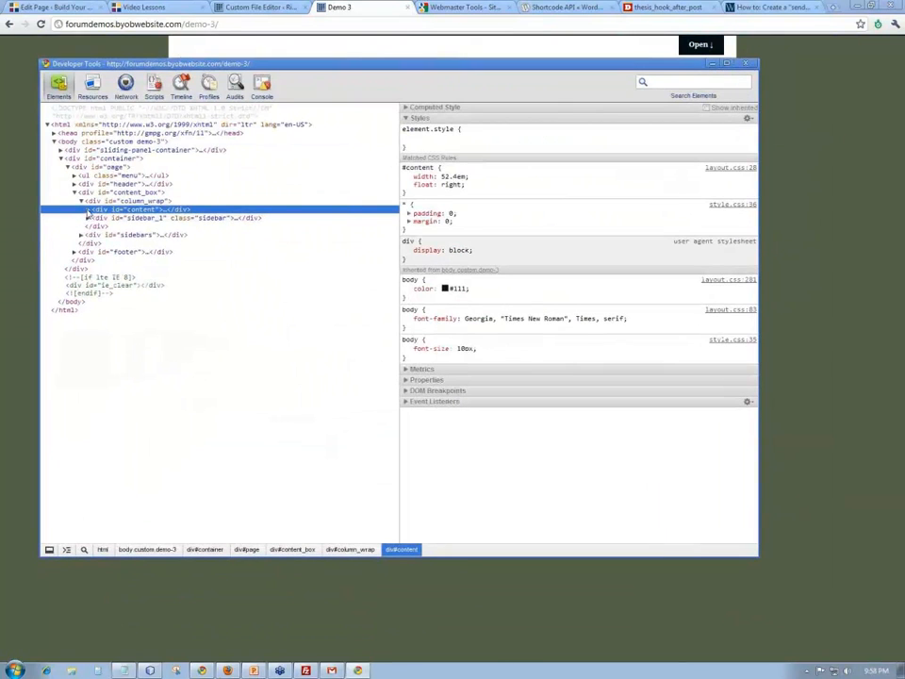
# Step: Expand content_box, post_box and format_text in Chrome's Elements panel to reach the paragraph
pyautogui.click(81, 209)
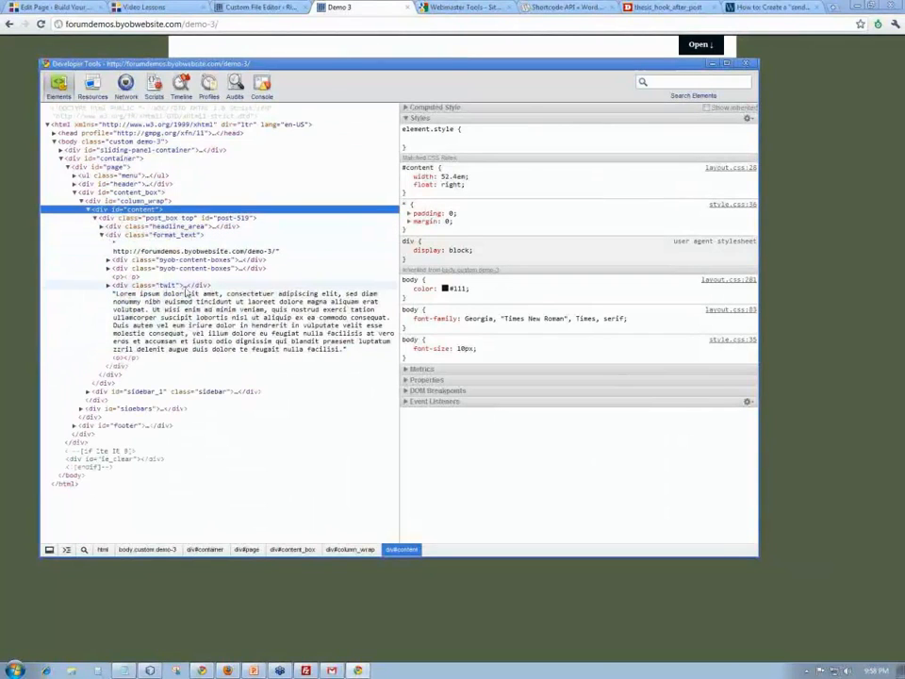
pyautogui.click(166, 285)
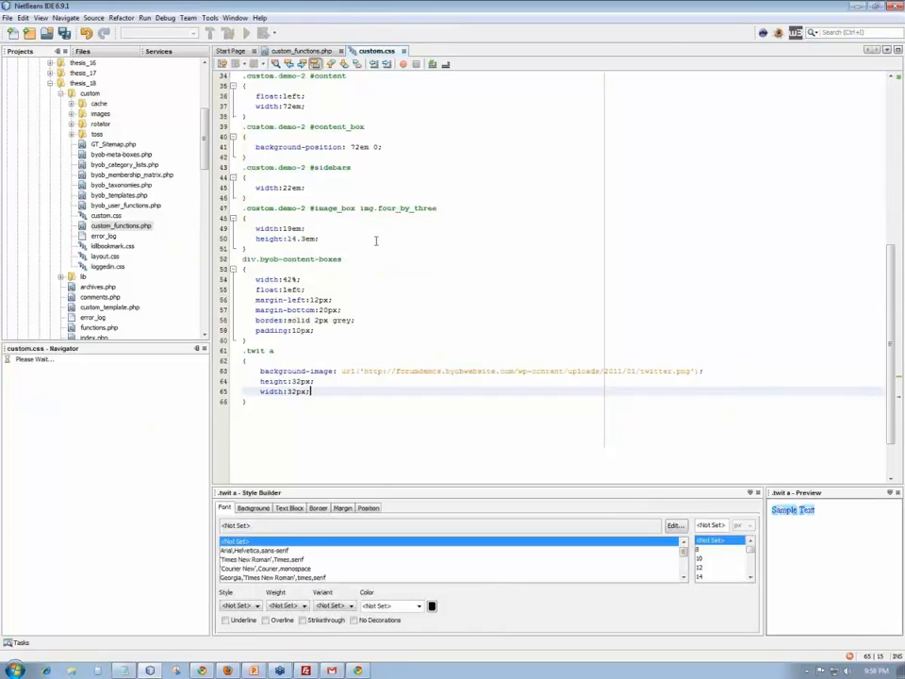
pyautogui.rightClick(373, 49)
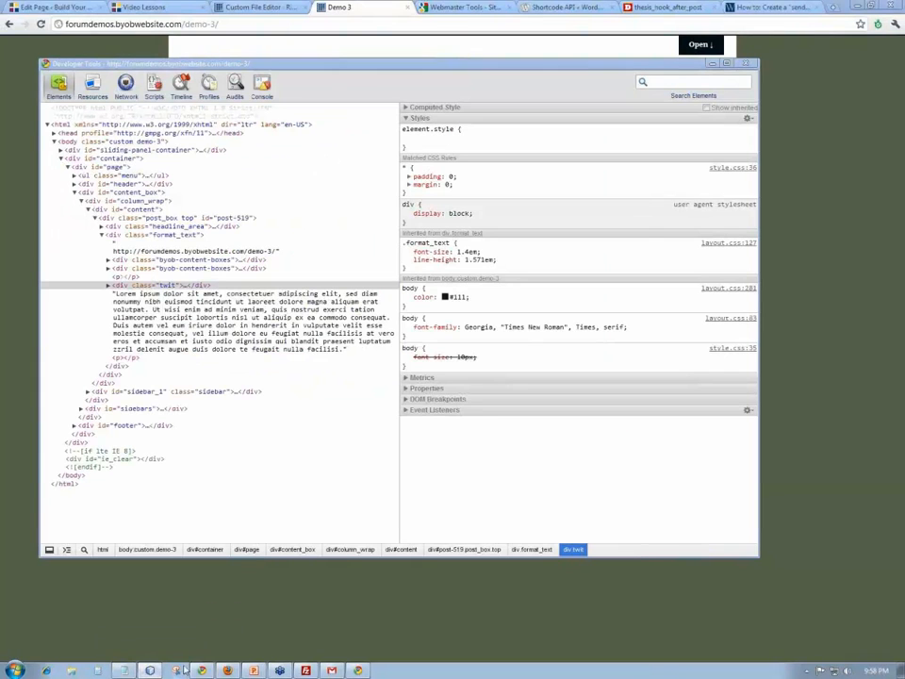
pyautogui.click(747, 64)
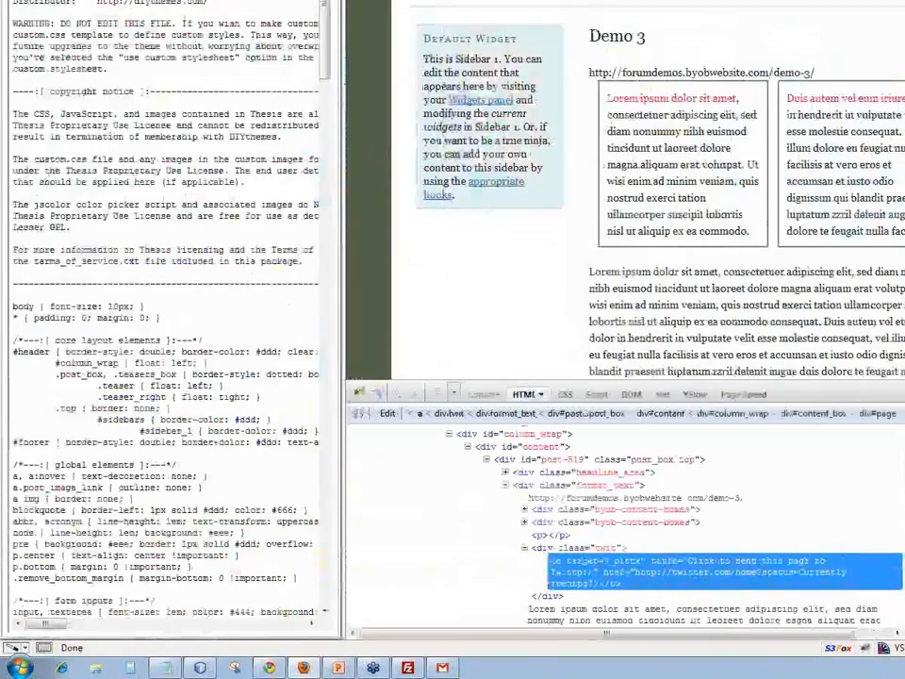
# Step: Add display:block to .twit a in Firebug's live CSS, then follow the Twitter icon link
pyautogui.scroll(-3)
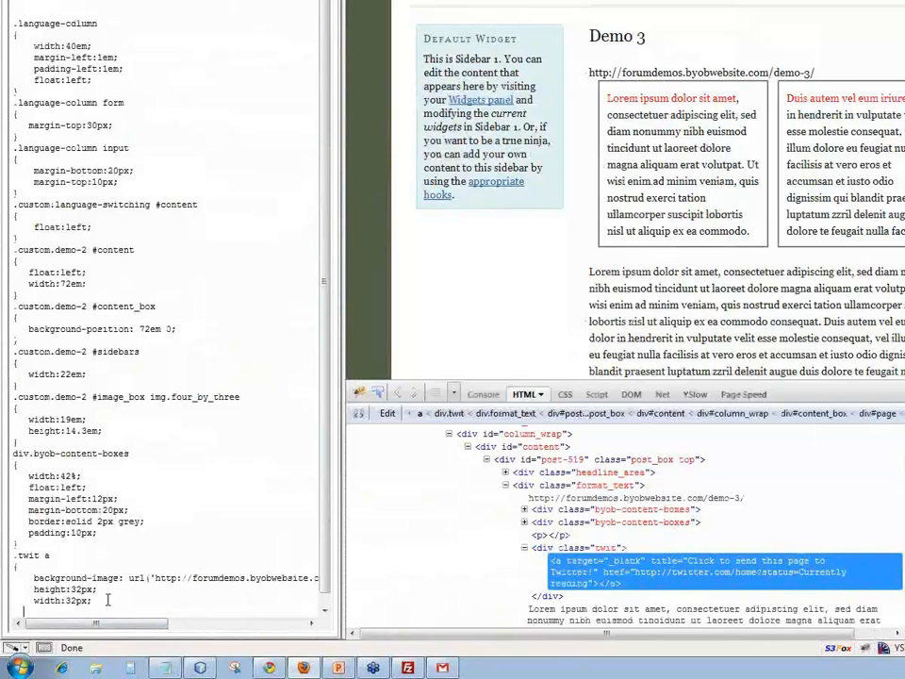
pyautogui.write('display:block;')
pyautogui.write('48')
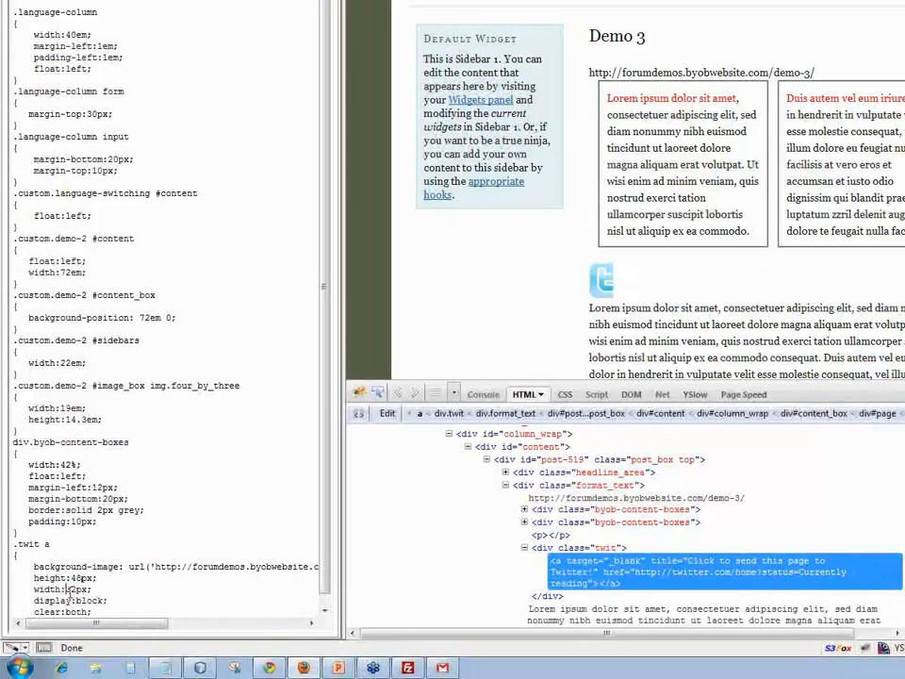
pyautogui.doubleClick(74, 588)
pyautogui.write('48')
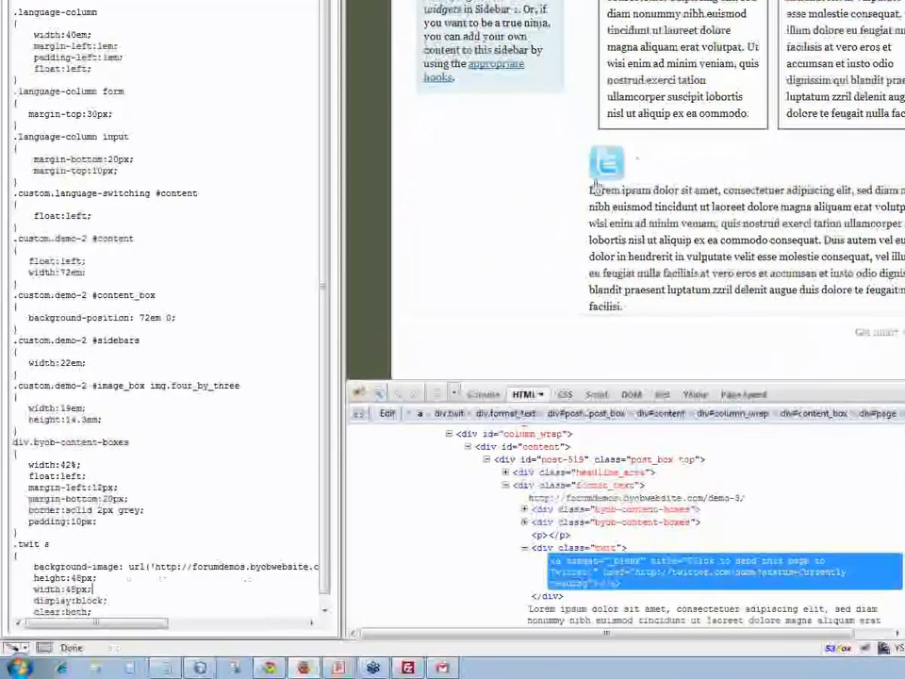
pyautogui.moveTo(607, 162)
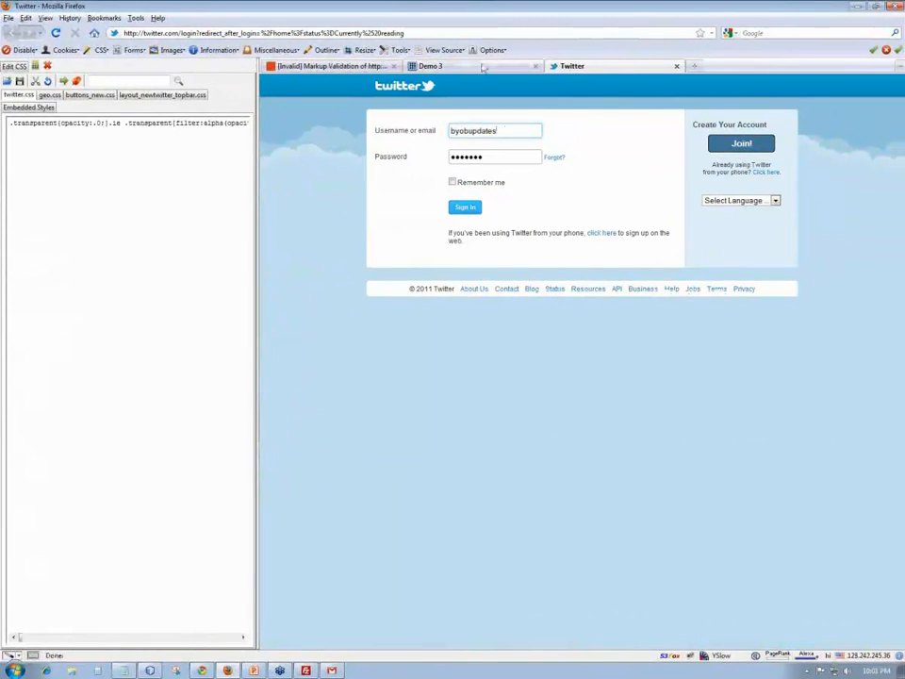
pyautogui.click(429, 66)
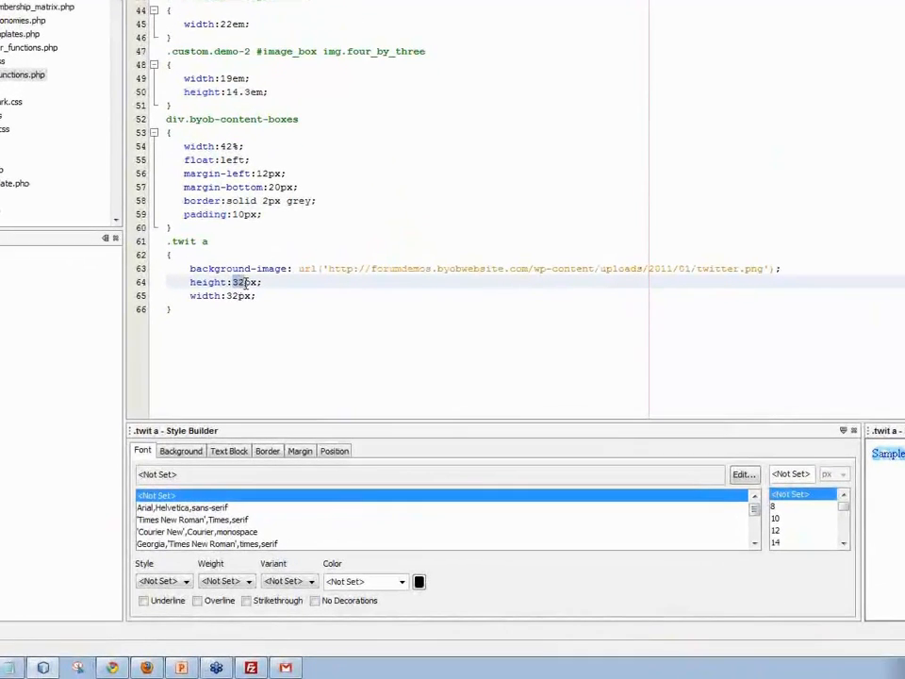
# Step: Set .twit a height and width to 48px with display:block in custom.css and save
pyautogui.write('48')
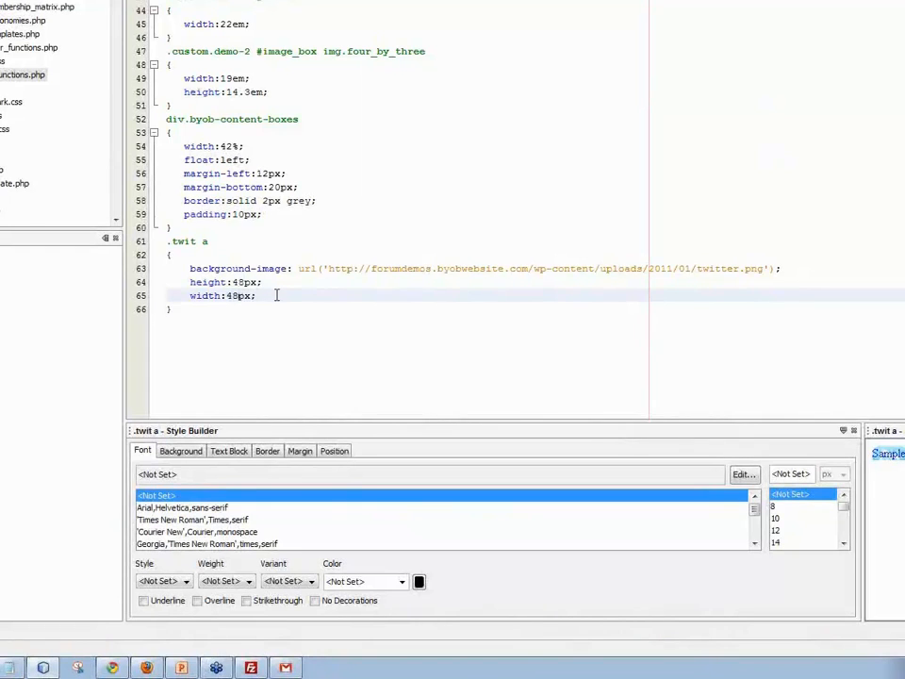
pyautogui.write('display')
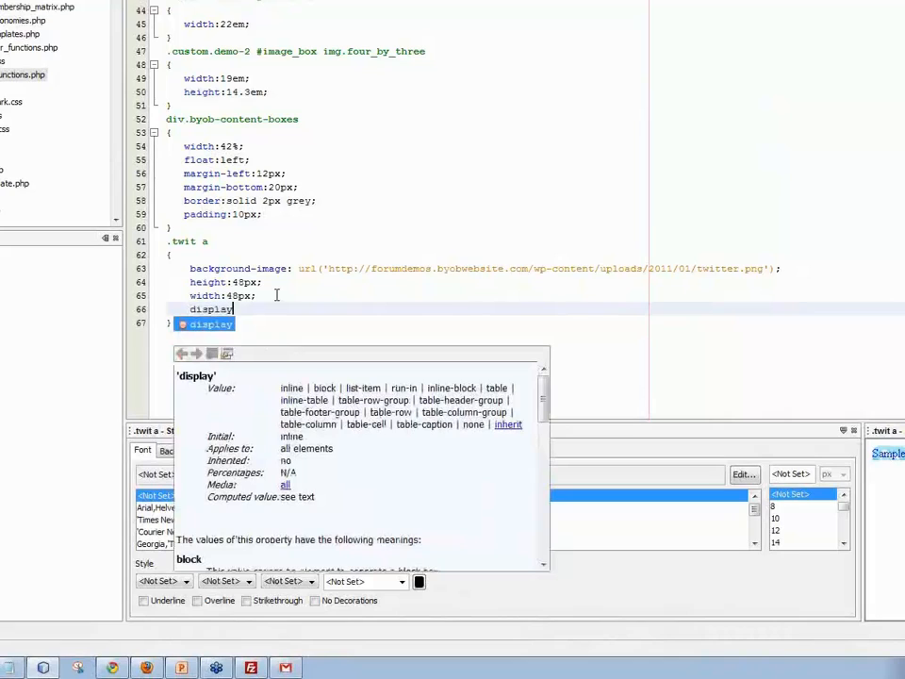
pyautogui.write(':block')
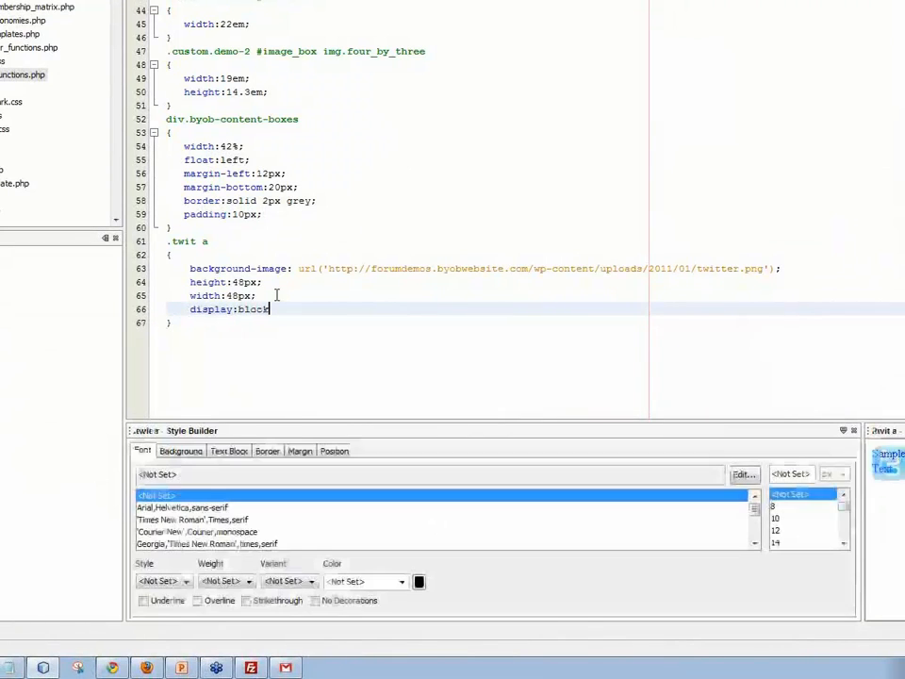
pyautogui.press('Return')
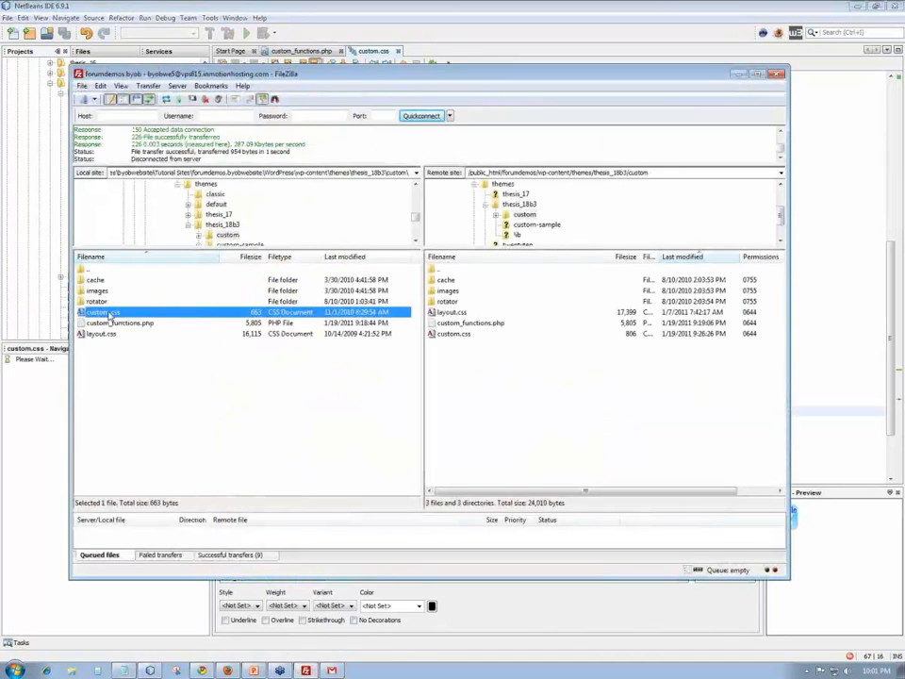
# Step: Upload the local custom.css to the server's custom folder and return to the Demo 3 page
pyautogui.rightClick(121, 322)
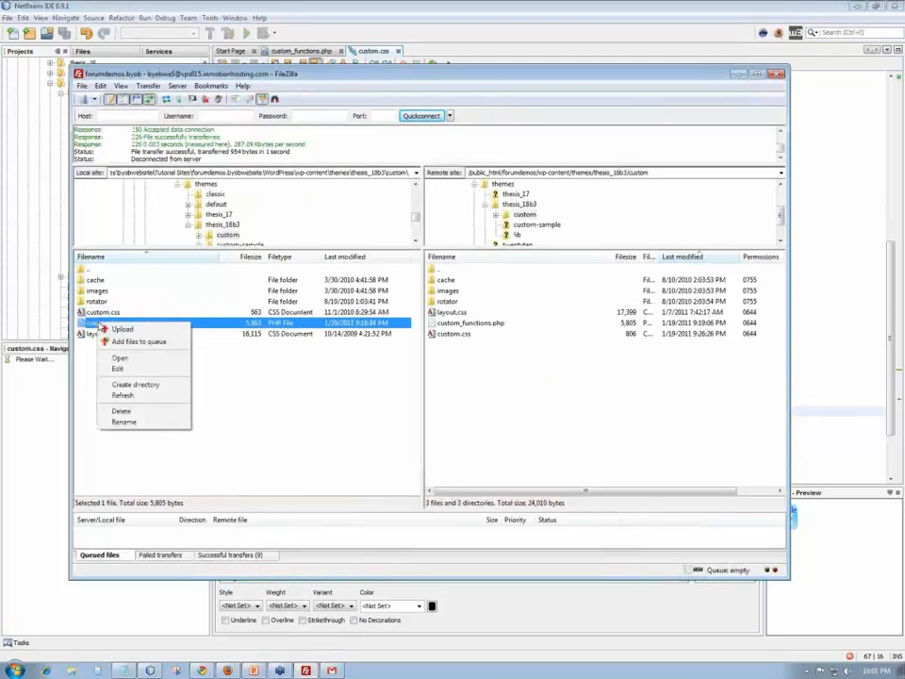
pyautogui.click(120, 328)
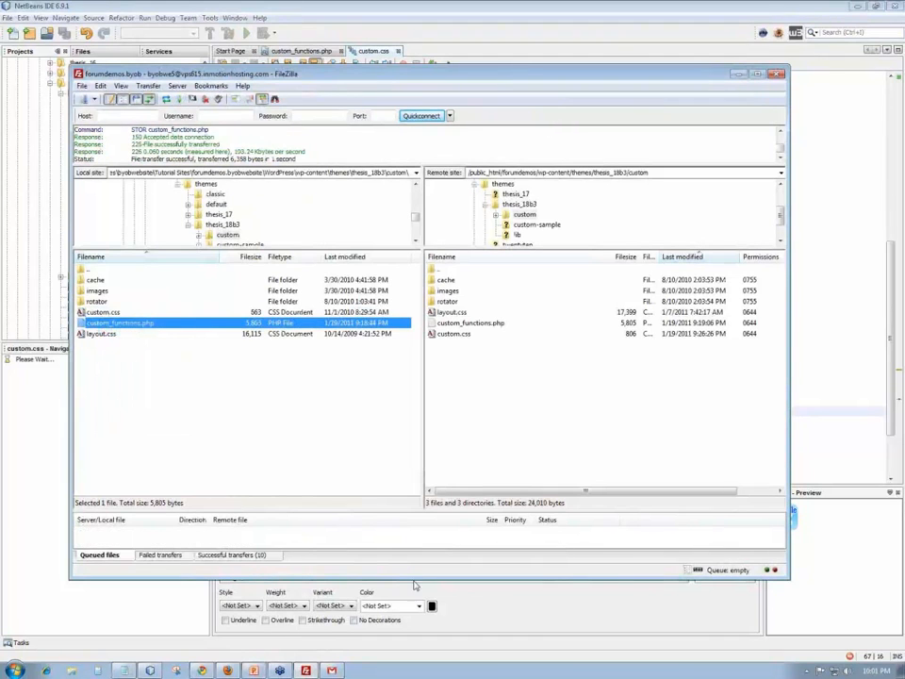
pyautogui.moveTo(205, 669)
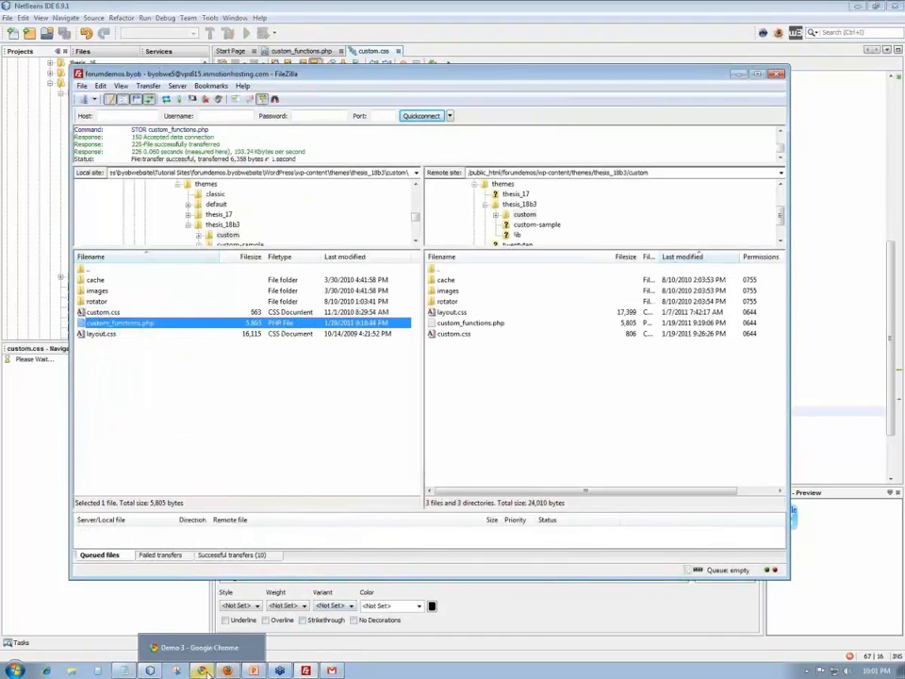
pyautogui.click(200, 647)
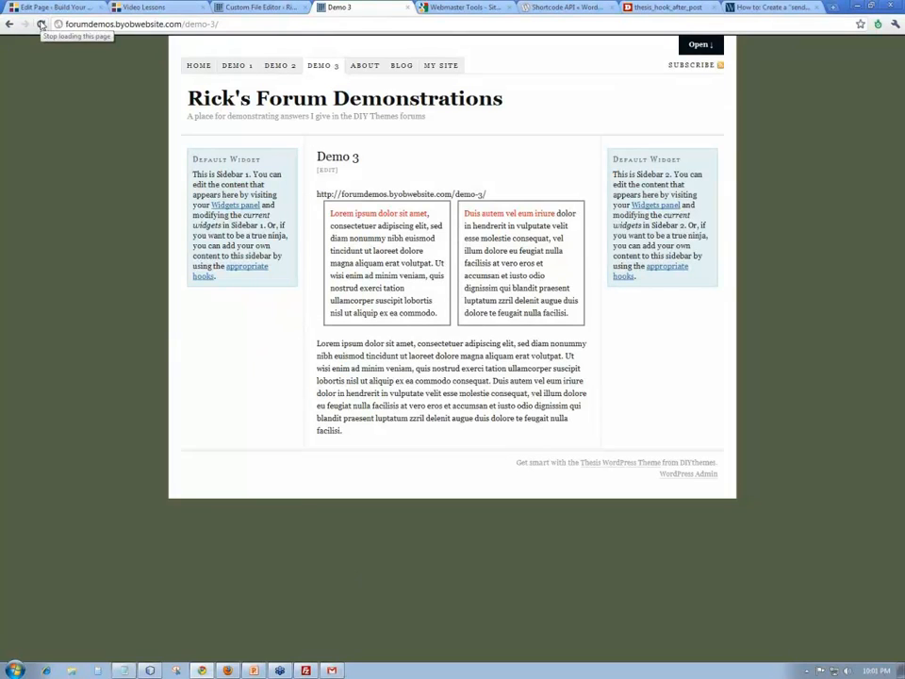
pyautogui.moveTo(41, 23)
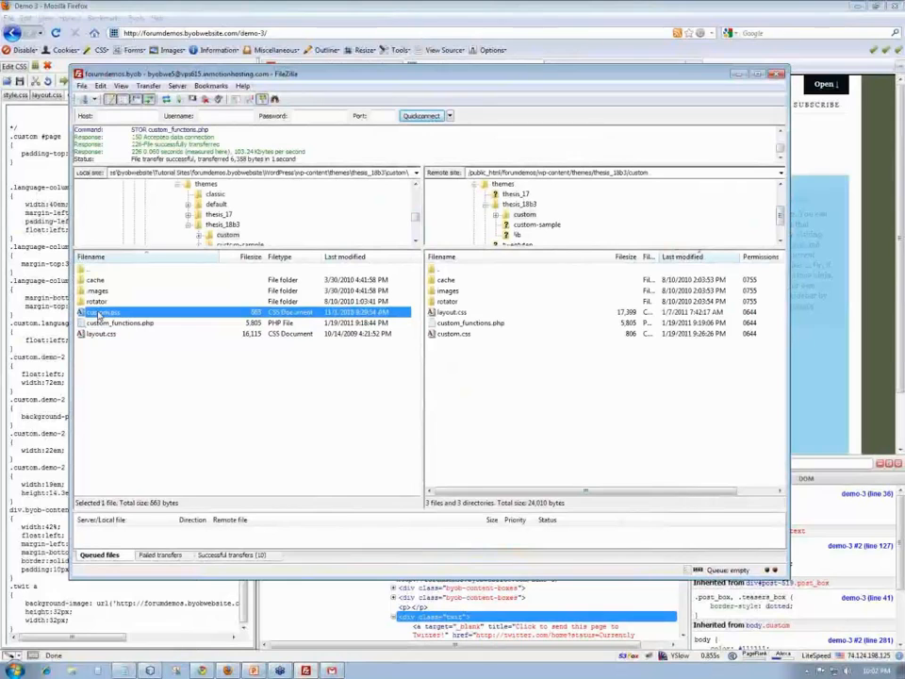
# Step: Bring up the upload actions for the local custom.css file again
pyautogui.rightClick(102, 313)
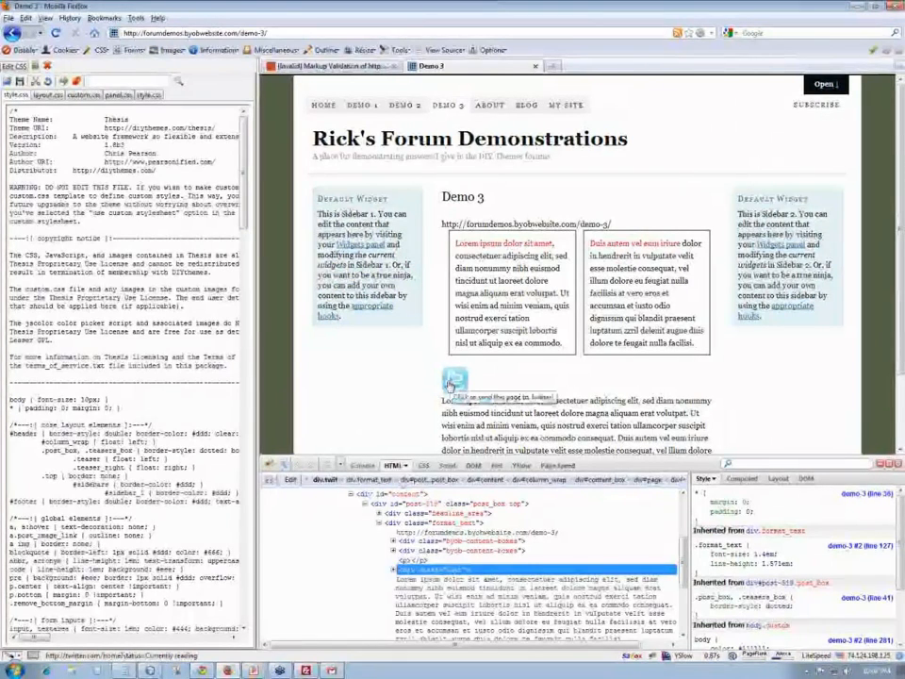
pyautogui.moveTo(454, 381)
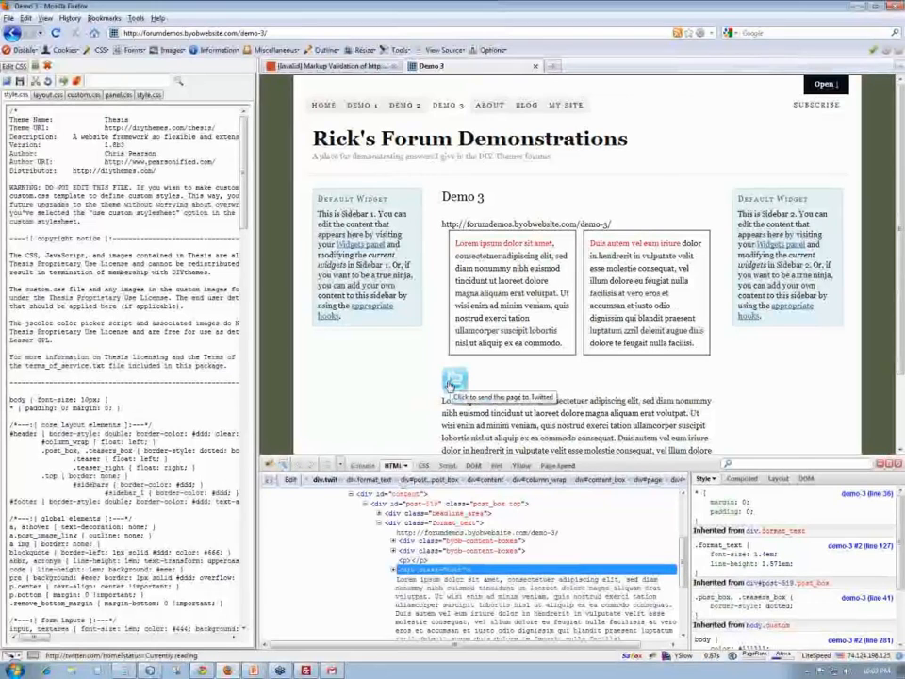